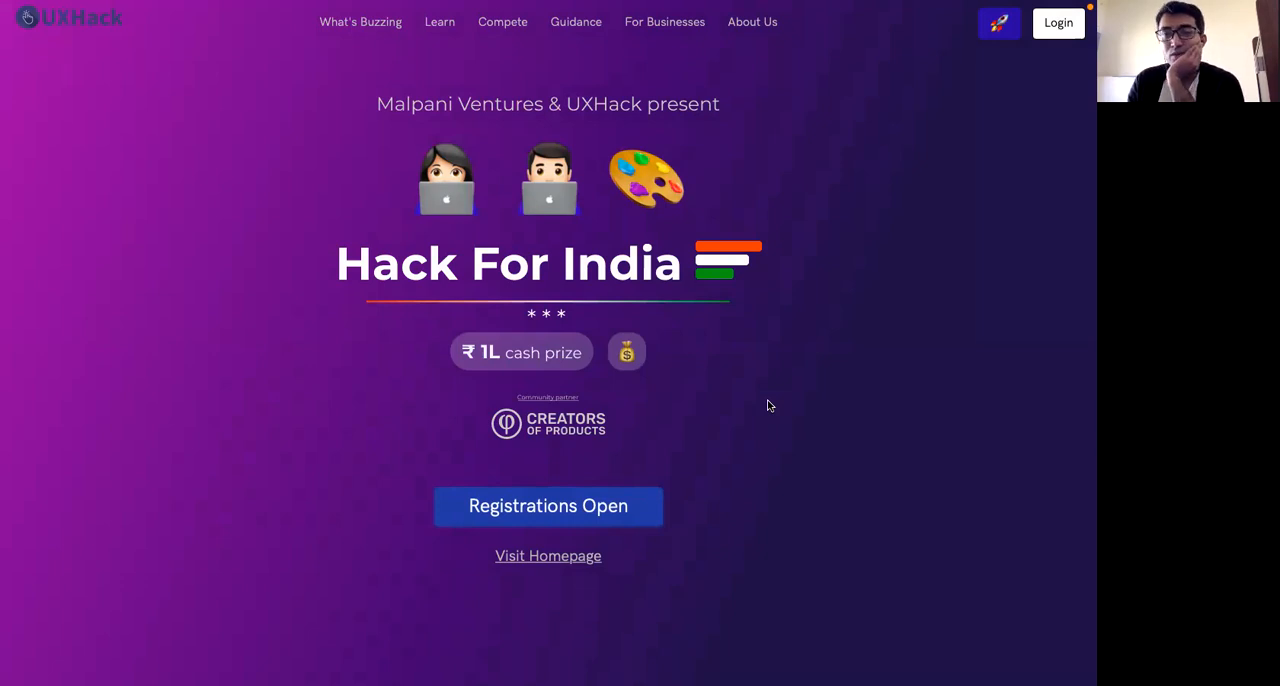
{"action": "mouse_move", "coordinate": [764, 416]}
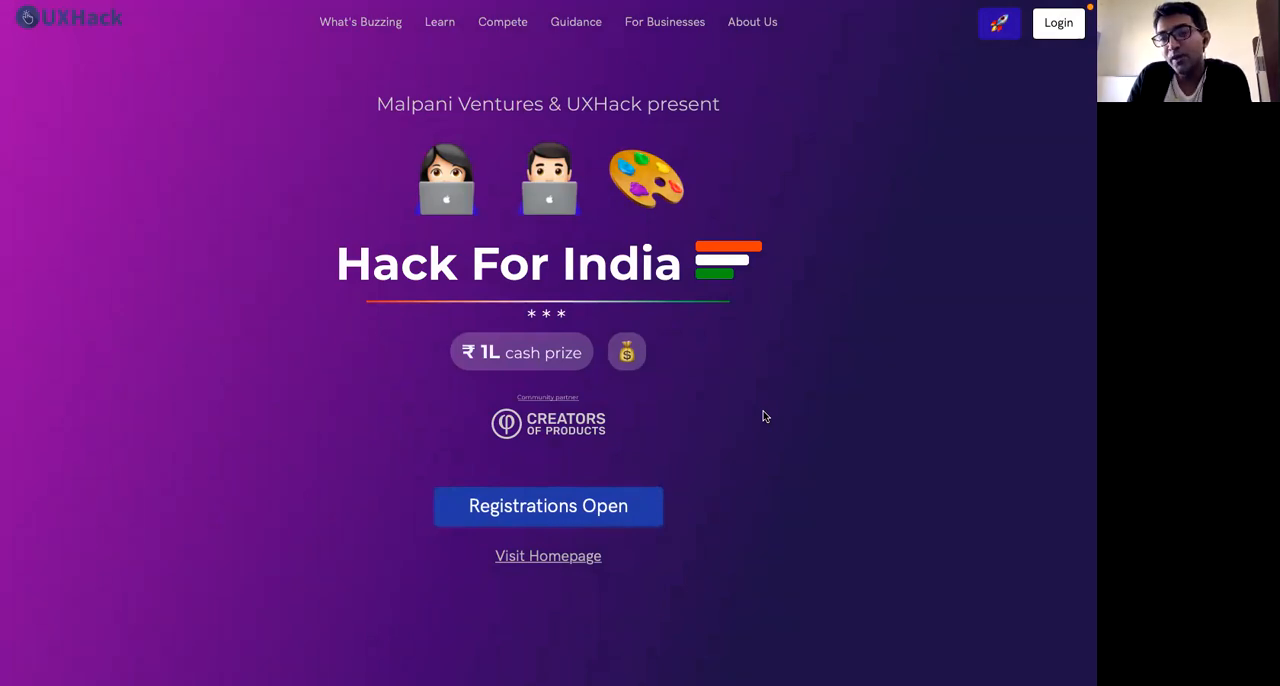
{"action": "mouse_move", "coordinate": [700, 590]}
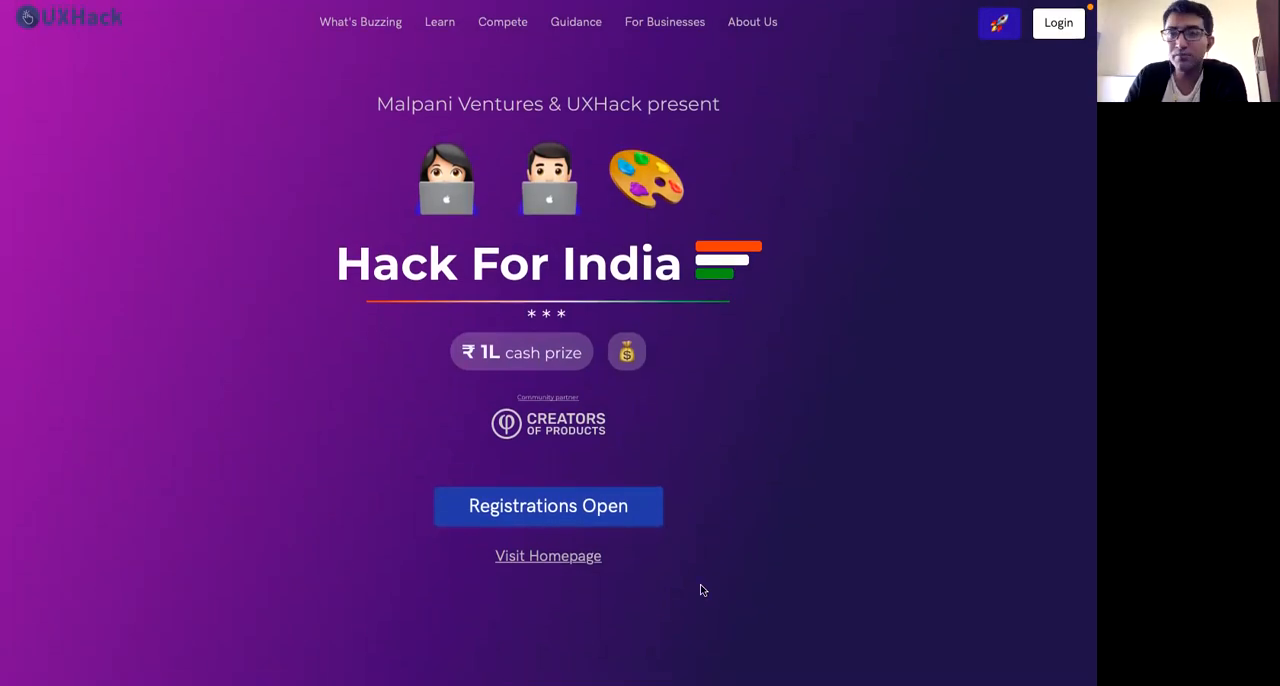
{"action": "mouse_move", "coordinate": [764, 388]}
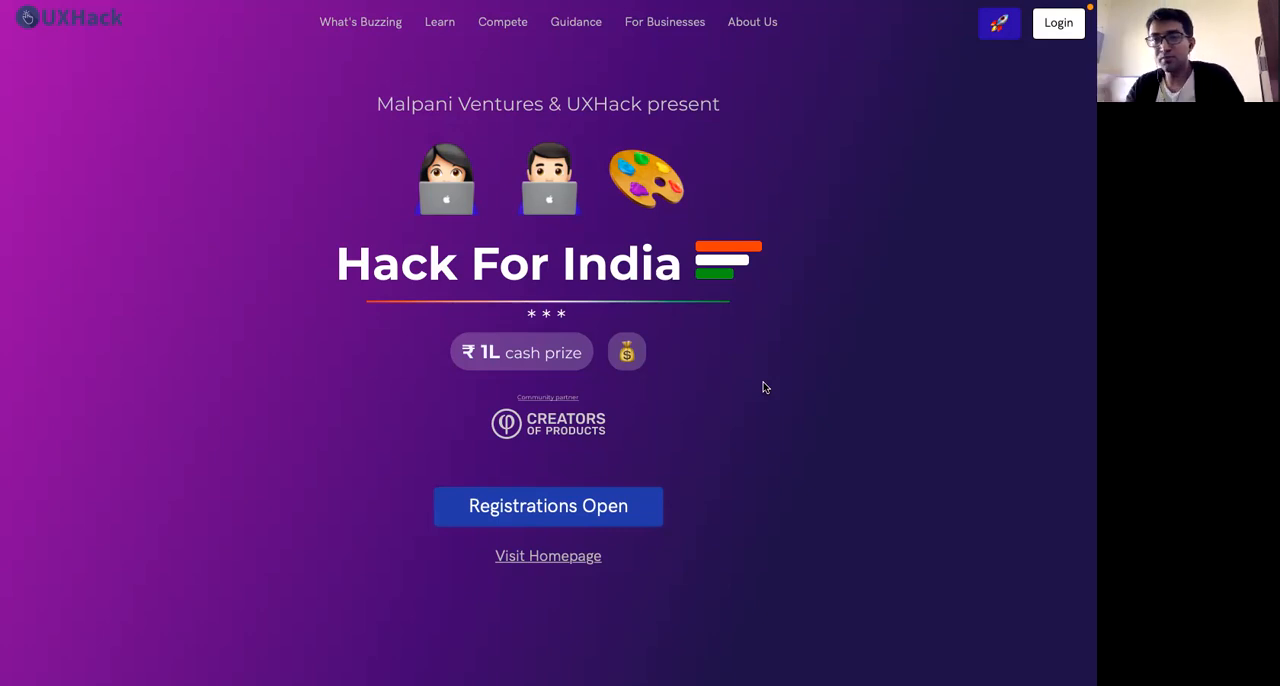
{"action": "mouse_move", "coordinate": [584, 520]}
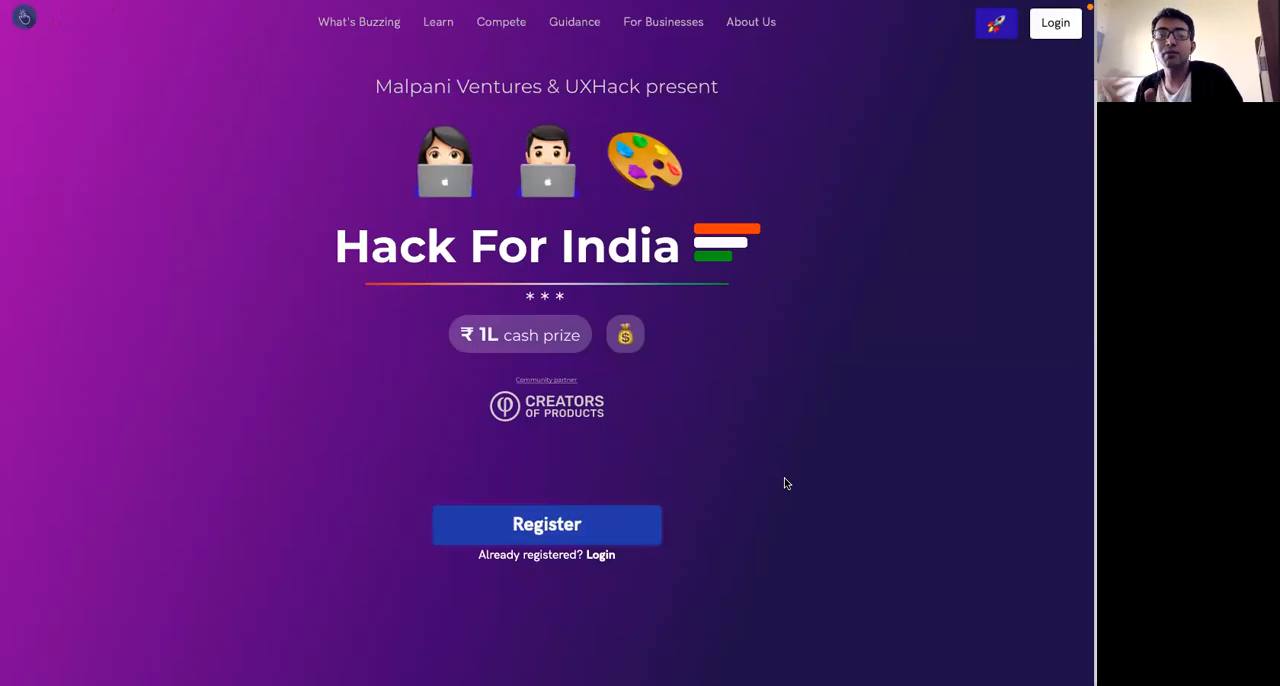
Step: Scroll the Hack For India page to the About the Event text and February '22 schedule
{"action": "scroll", "scroll_direction": "down", "scroll_amount": 3}
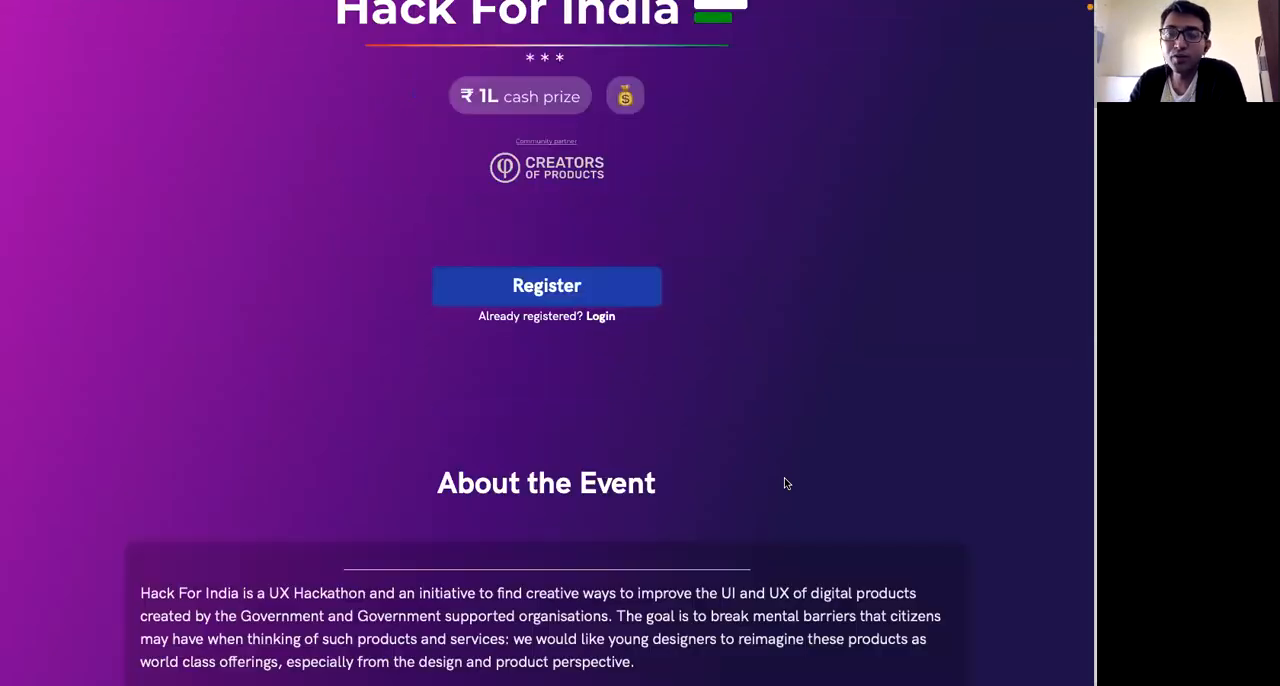
{"action": "scroll", "scroll_direction": "down", "scroll_amount": 3}
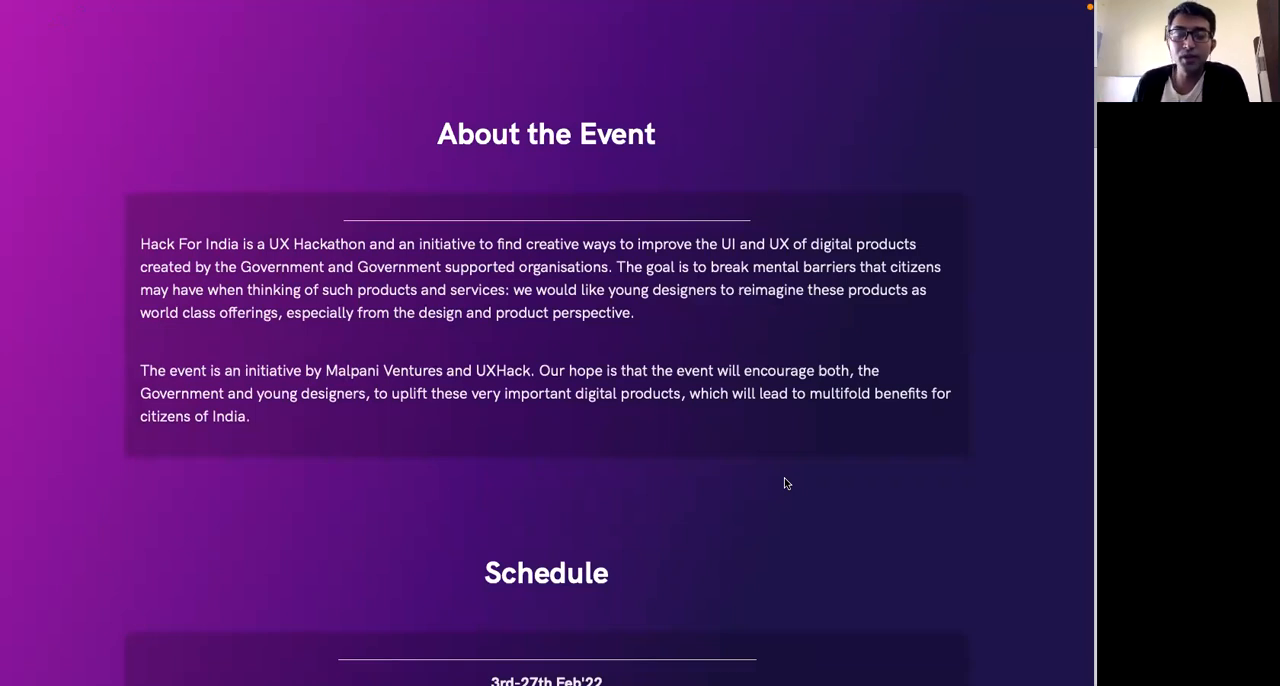
{"action": "scroll", "scroll_direction": "down", "scroll_amount": 3}
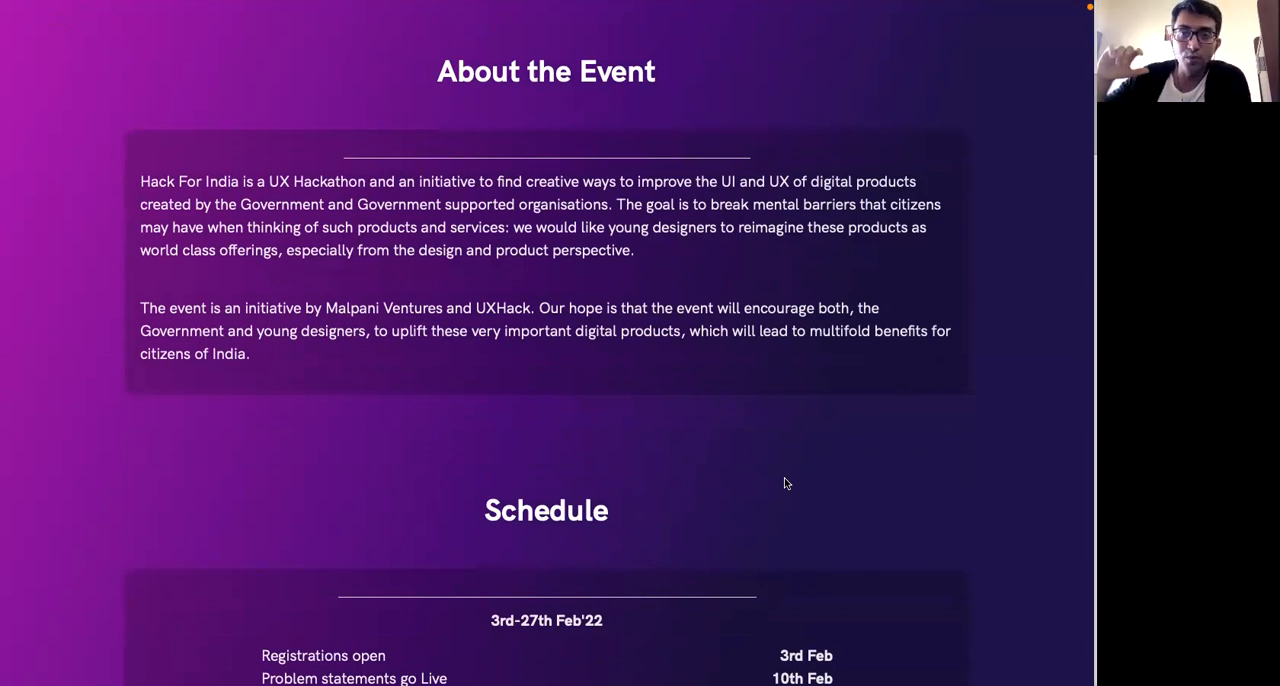
{"action": "scroll", "scroll_direction": "down", "scroll_amount": 3}
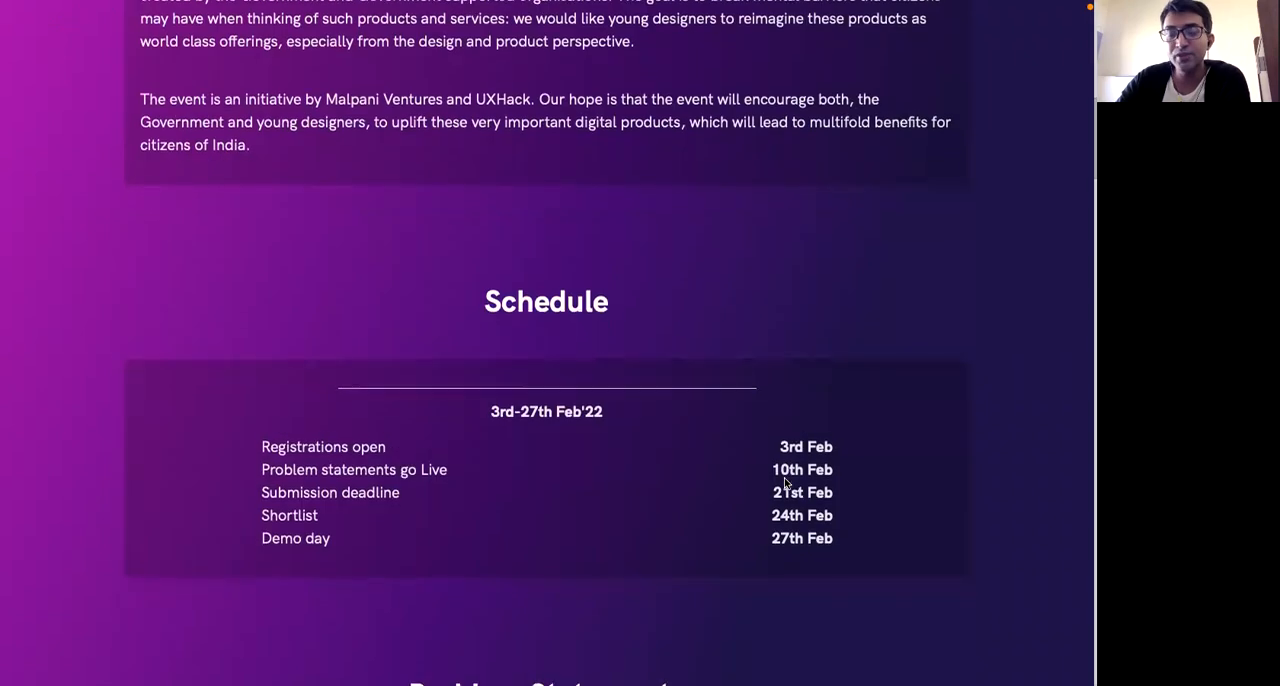
{"action": "scroll", "scroll_direction": "up", "scroll_amount": 3}
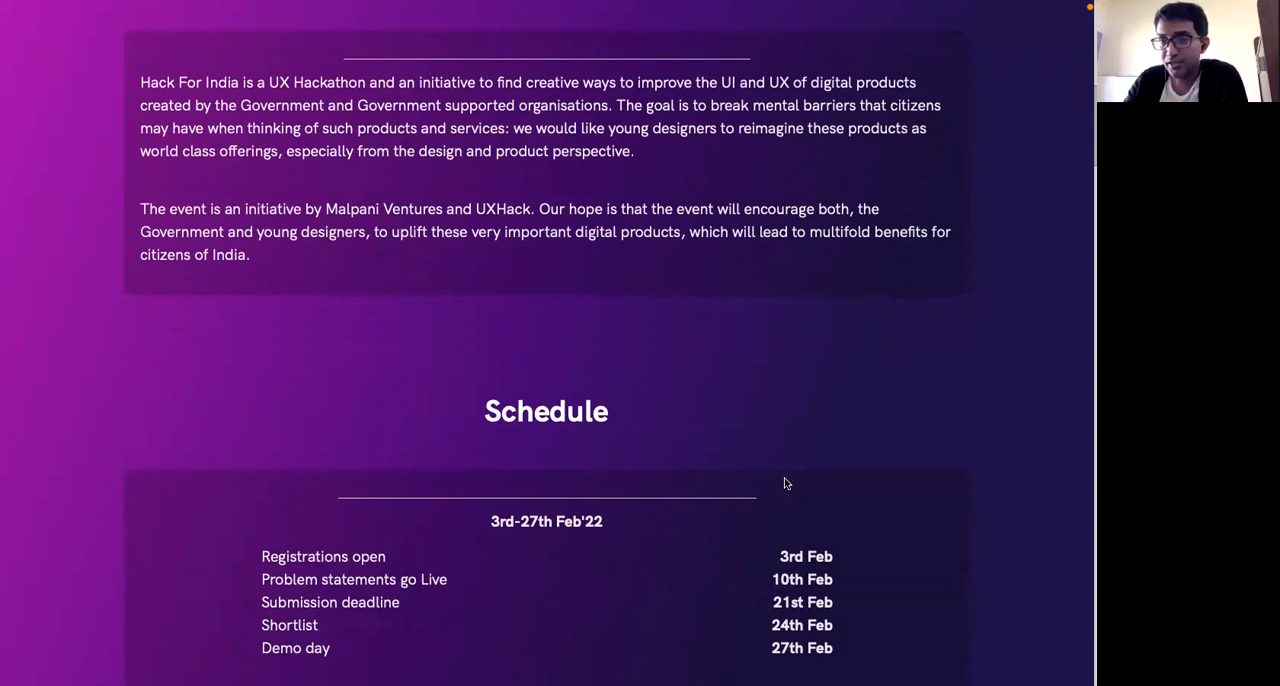
Step: Scroll to the Problem Statements list showing BHIM, IT Returns Portal and GST Portal
{"action": "scroll", "scroll_direction": "down", "scroll_amount": 3}
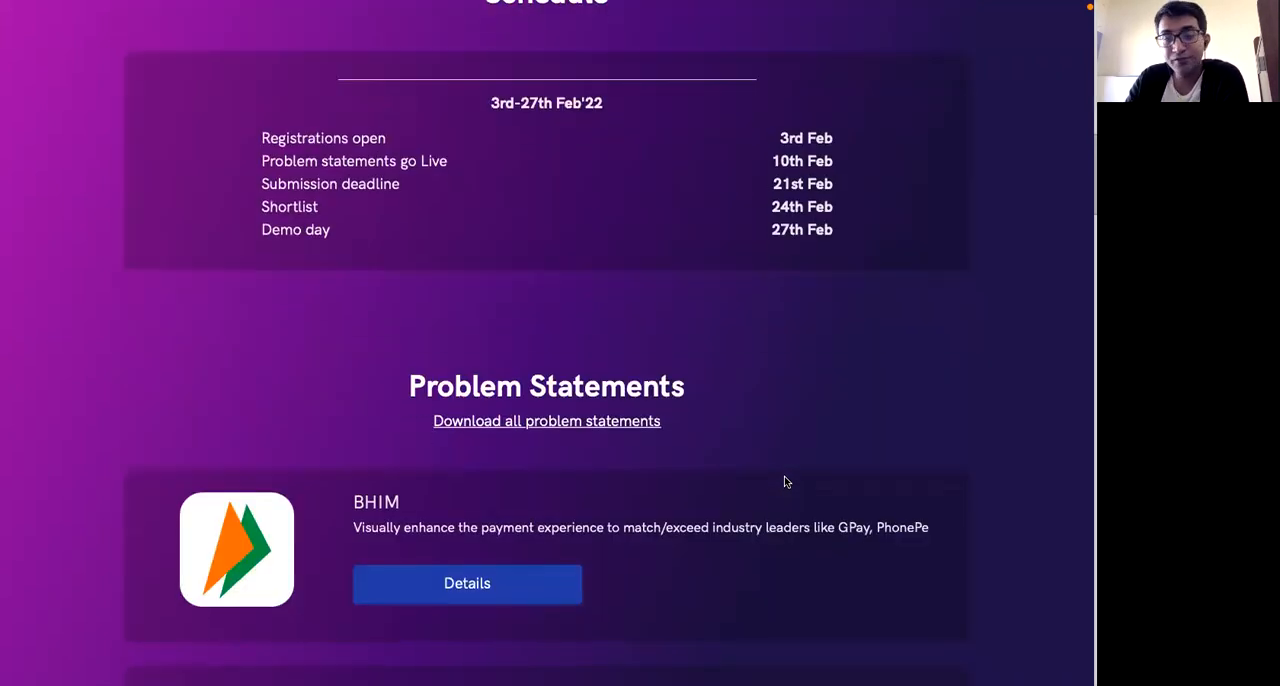
{"action": "scroll", "scroll_direction": "down", "scroll_amount": 3}
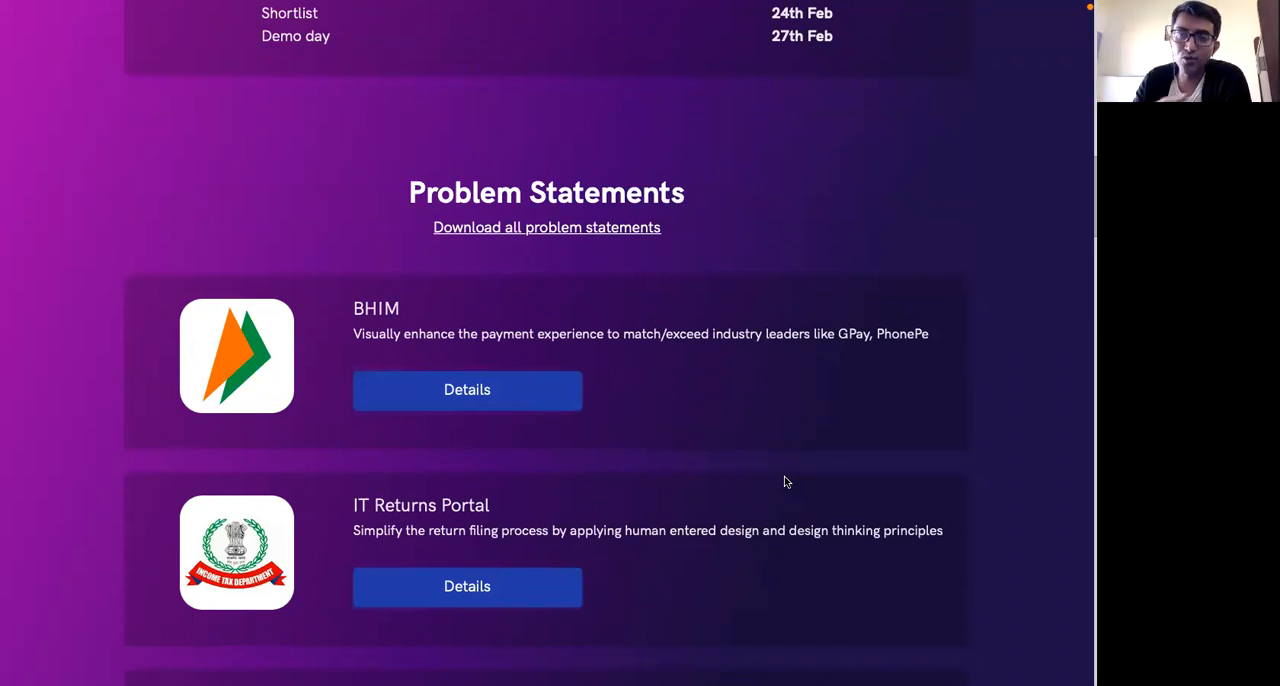
{"action": "scroll", "scroll_direction": "down", "scroll_amount": 3}
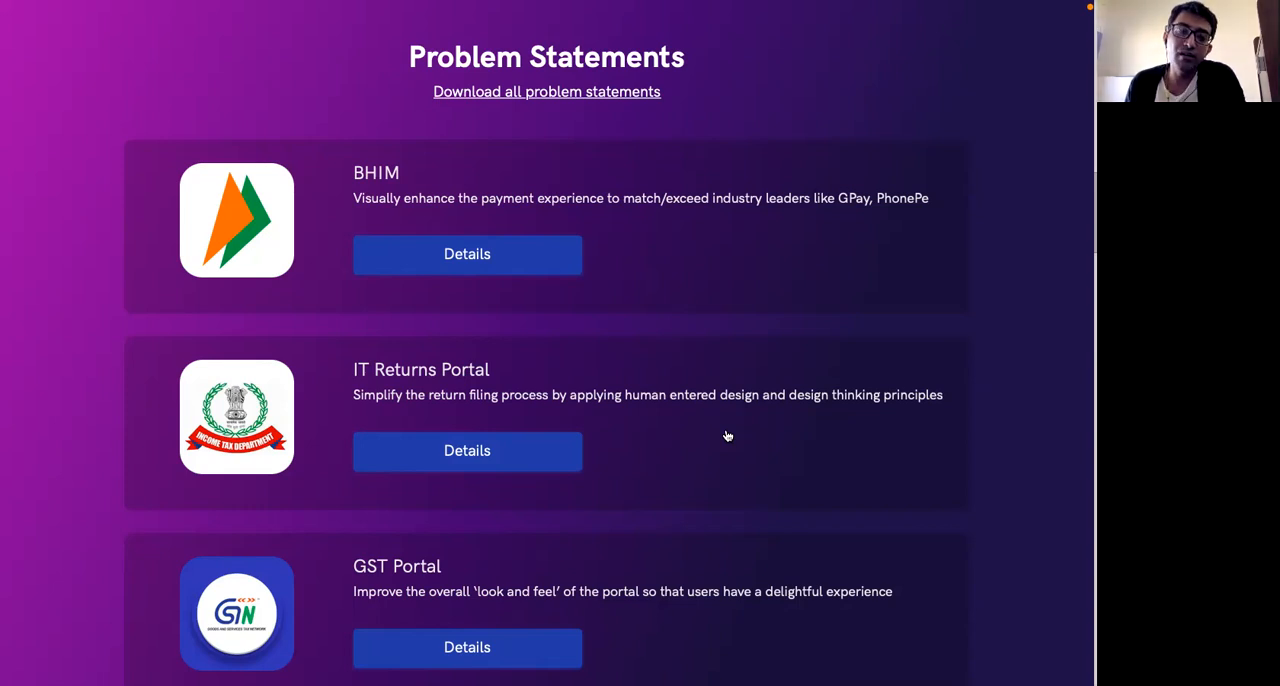
{"action": "mouse_move", "coordinate": [864, 268]}
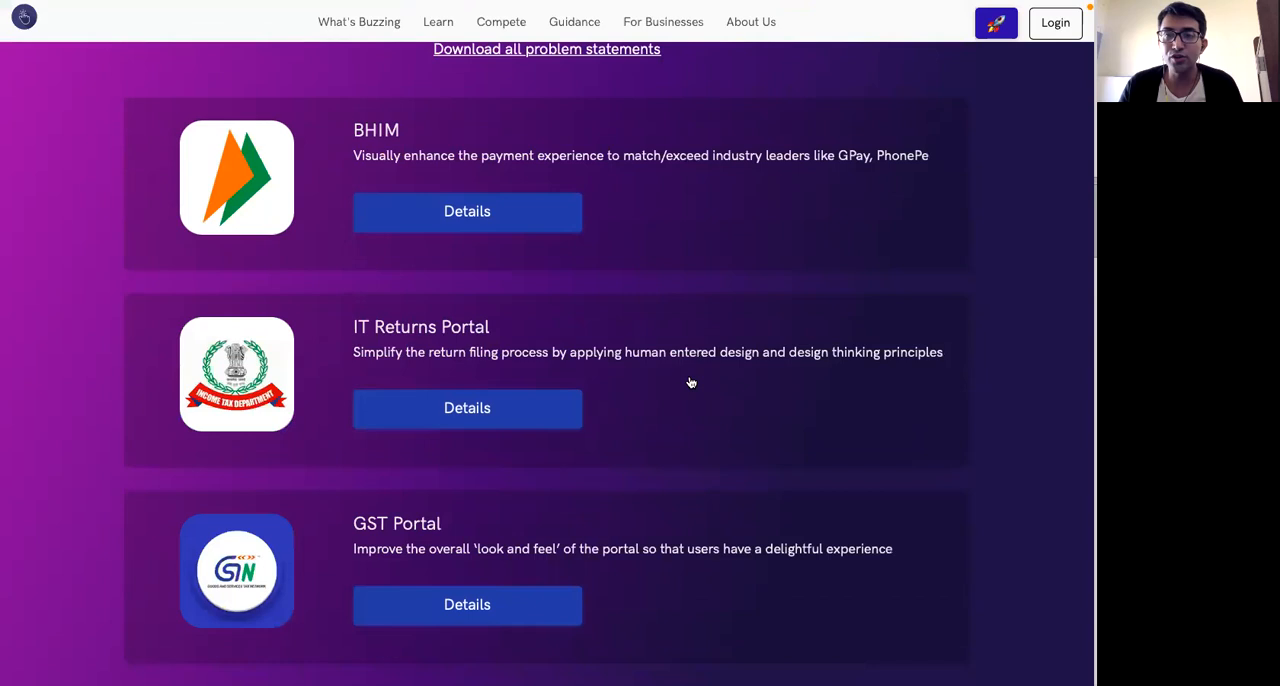
{"action": "scroll", "scroll_direction": "up", "scroll_amount": 3}
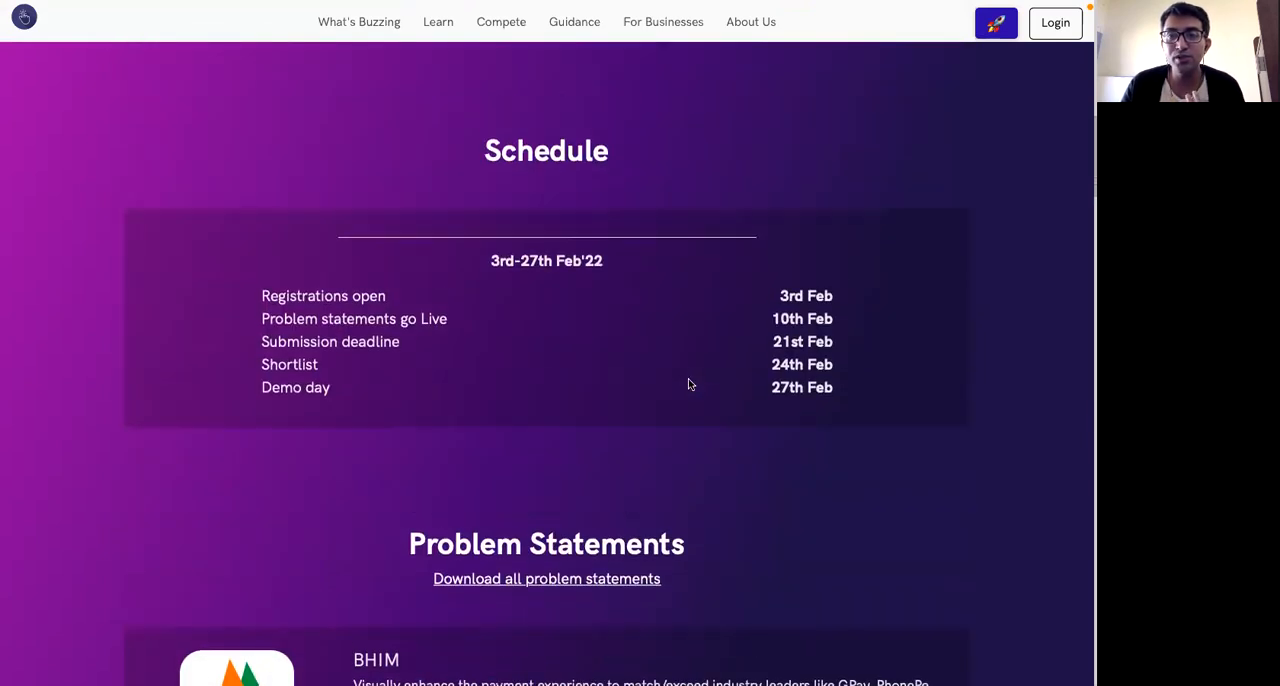
{"action": "scroll", "scroll_direction": "down", "scroll_amount": 3}
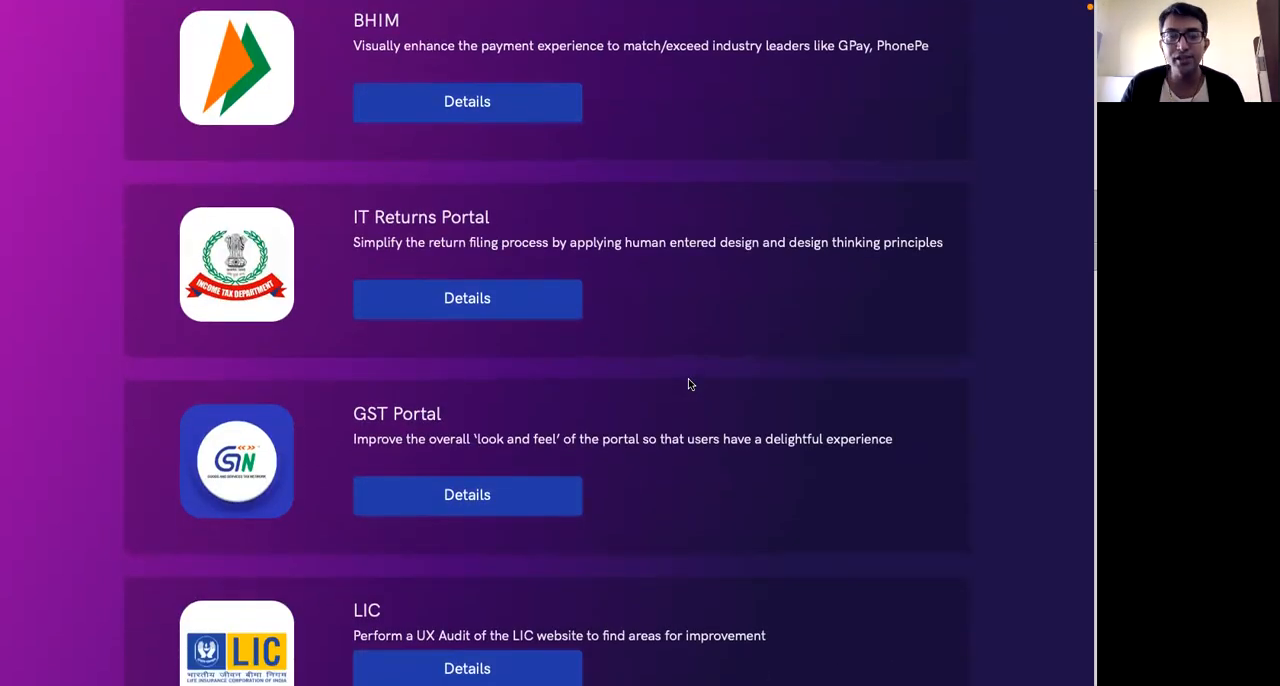
{"action": "scroll", "scroll_direction": "up", "scroll_amount": 3}
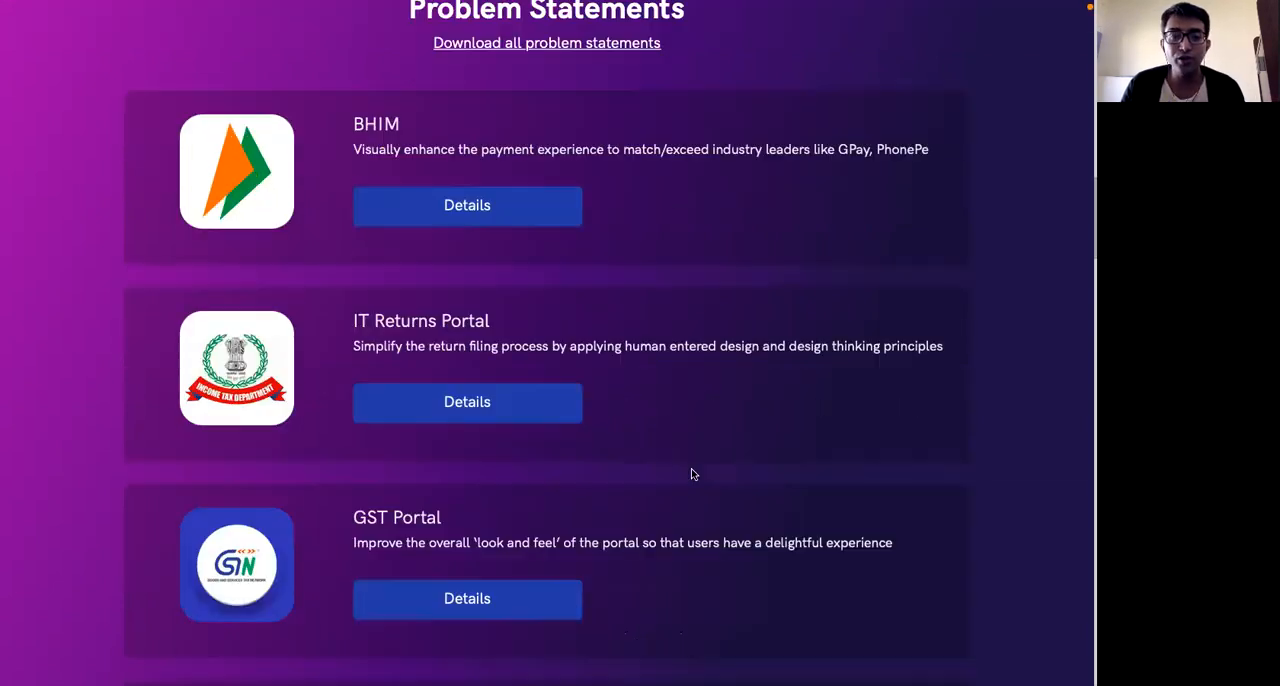
{"action": "scroll", "scroll_direction": "down", "scroll_amount": 3}
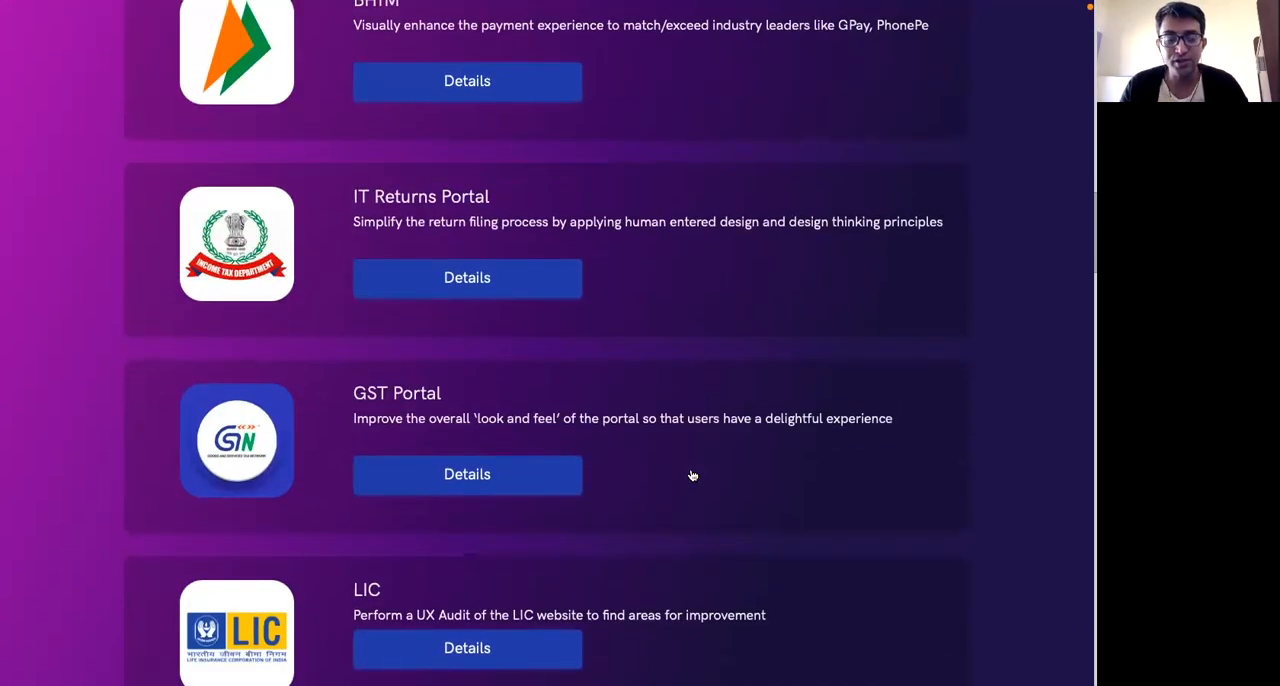
{"action": "scroll", "scroll_direction": "up", "scroll_amount": 3}
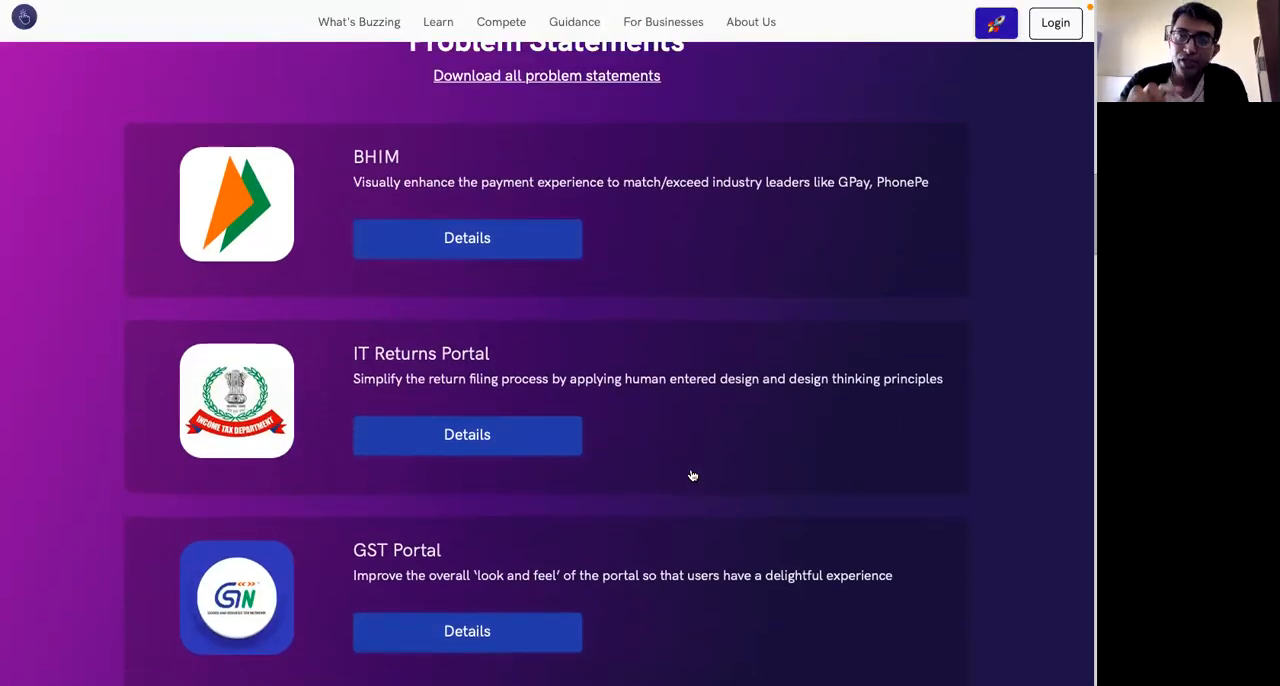
{"action": "mouse_move", "coordinate": [664, 284]}
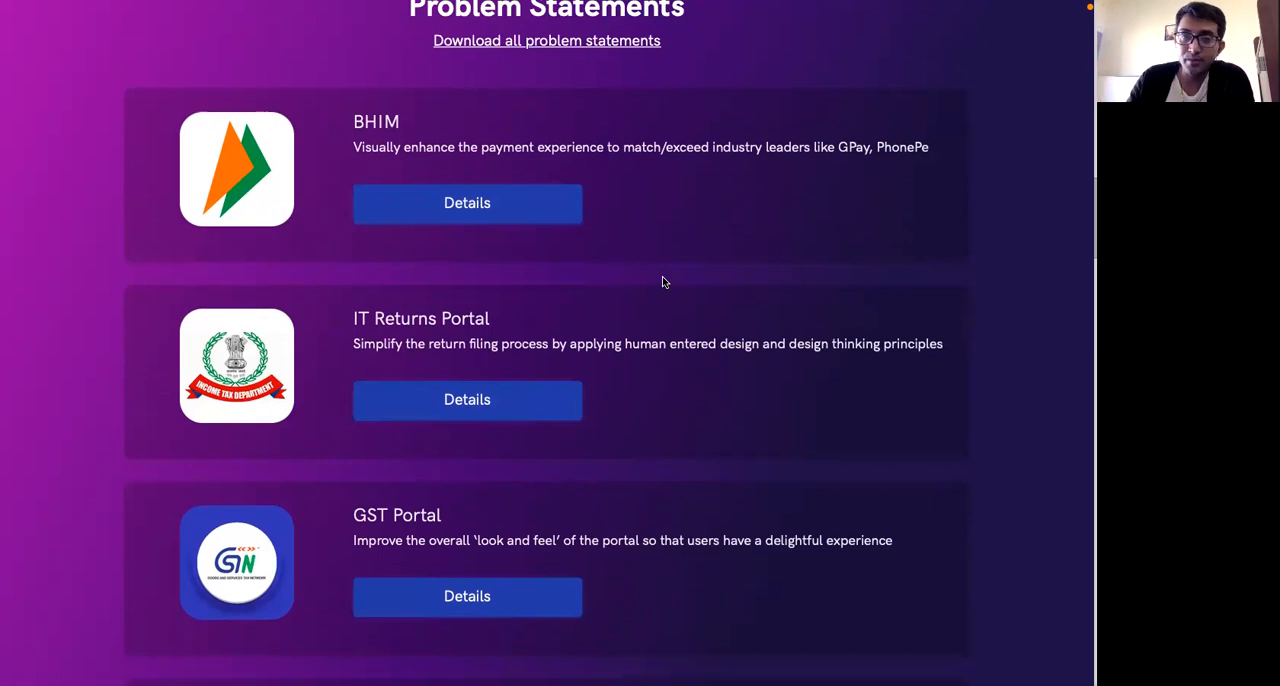
{"action": "mouse_move", "coordinate": [520, 226]}
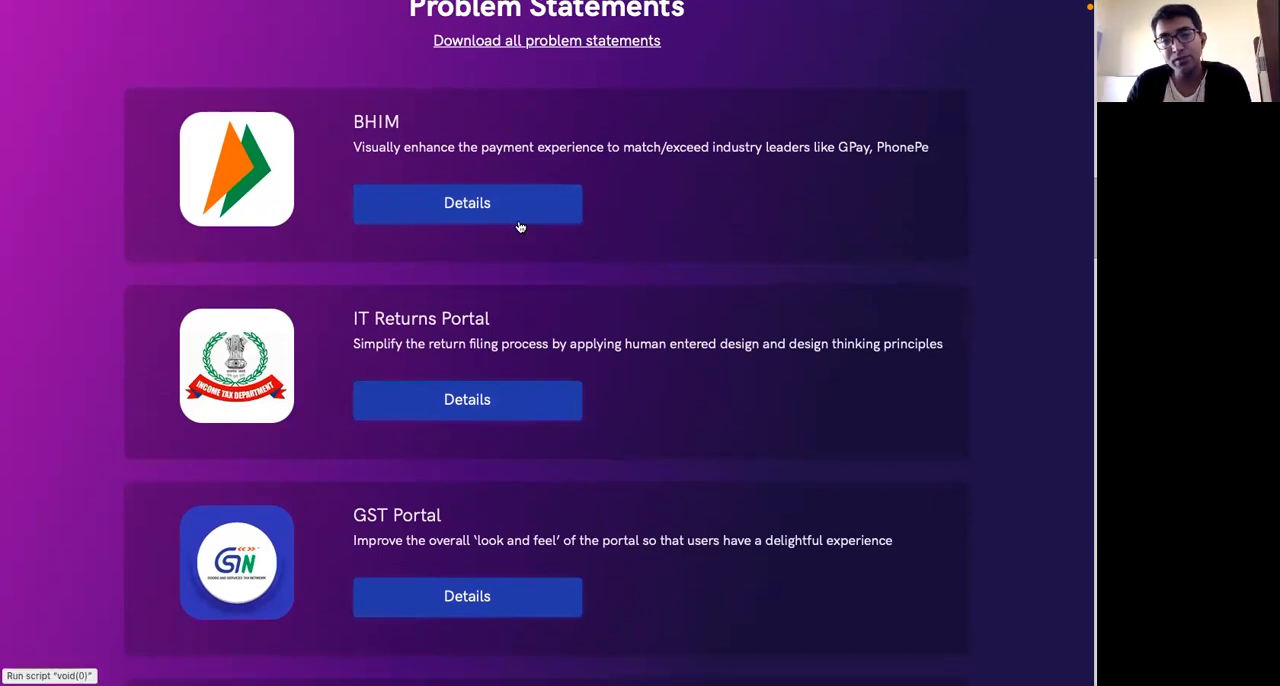
{"action": "mouse_move", "coordinate": [496, 220]}
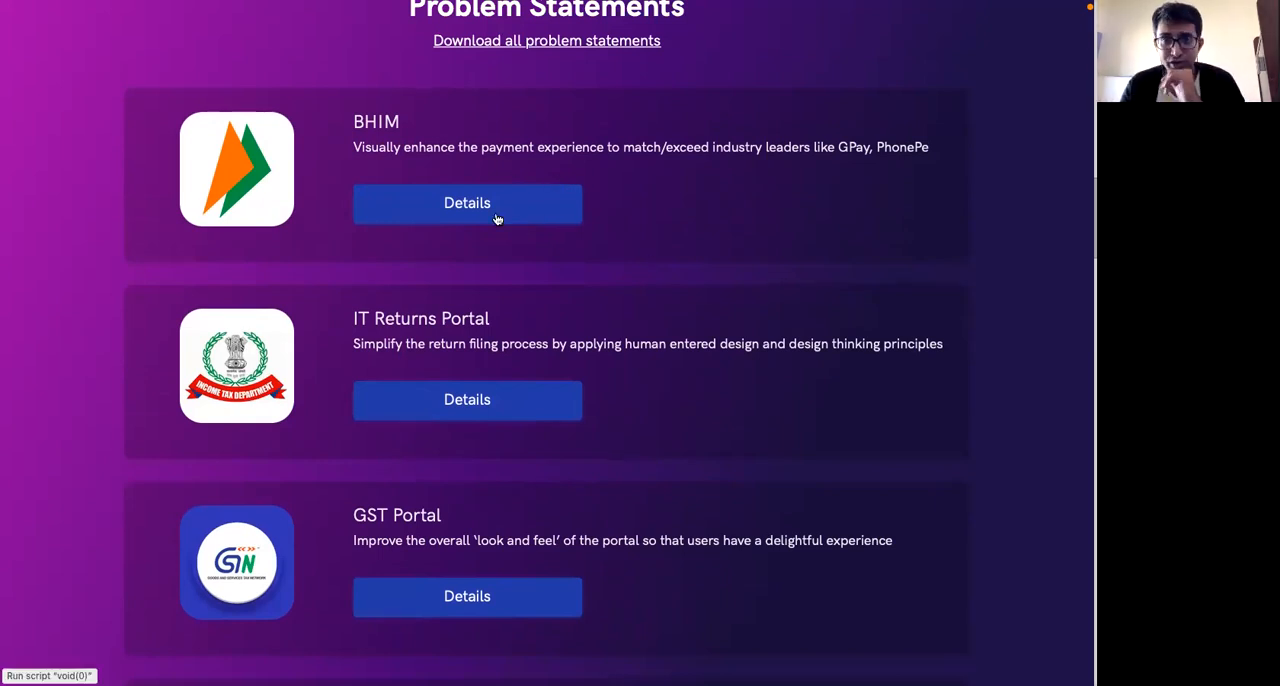
Step: Open the BHIM problem statement details with expected output and evaluation parameters
{"action": "left_click", "coordinate": [468, 204]}
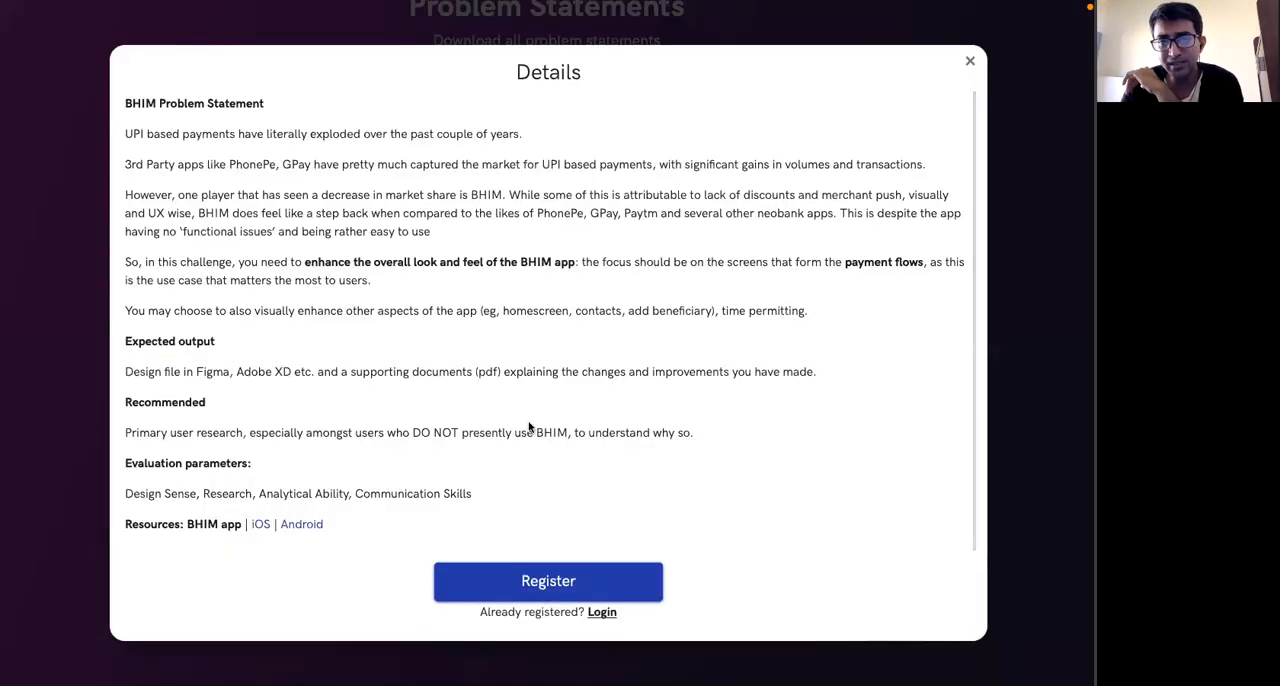
{"action": "mouse_move", "coordinate": [472, 326]}
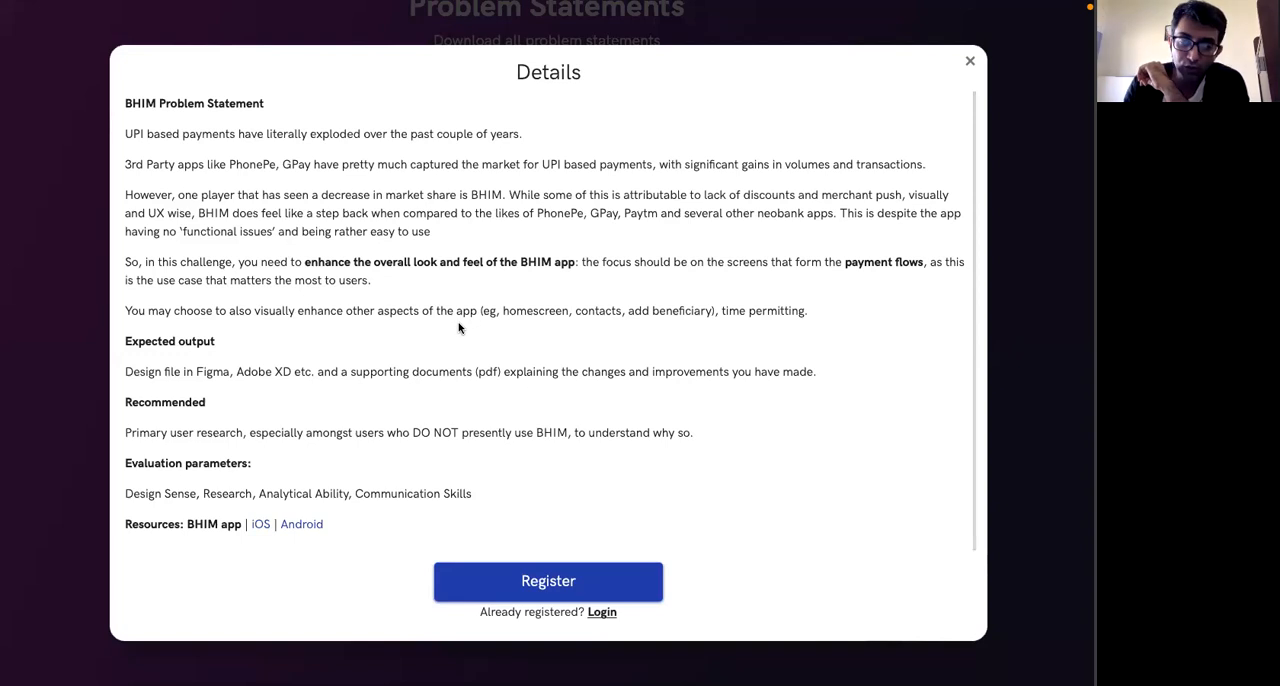
{"action": "mouse_move", "coordinate": [304, 572]}
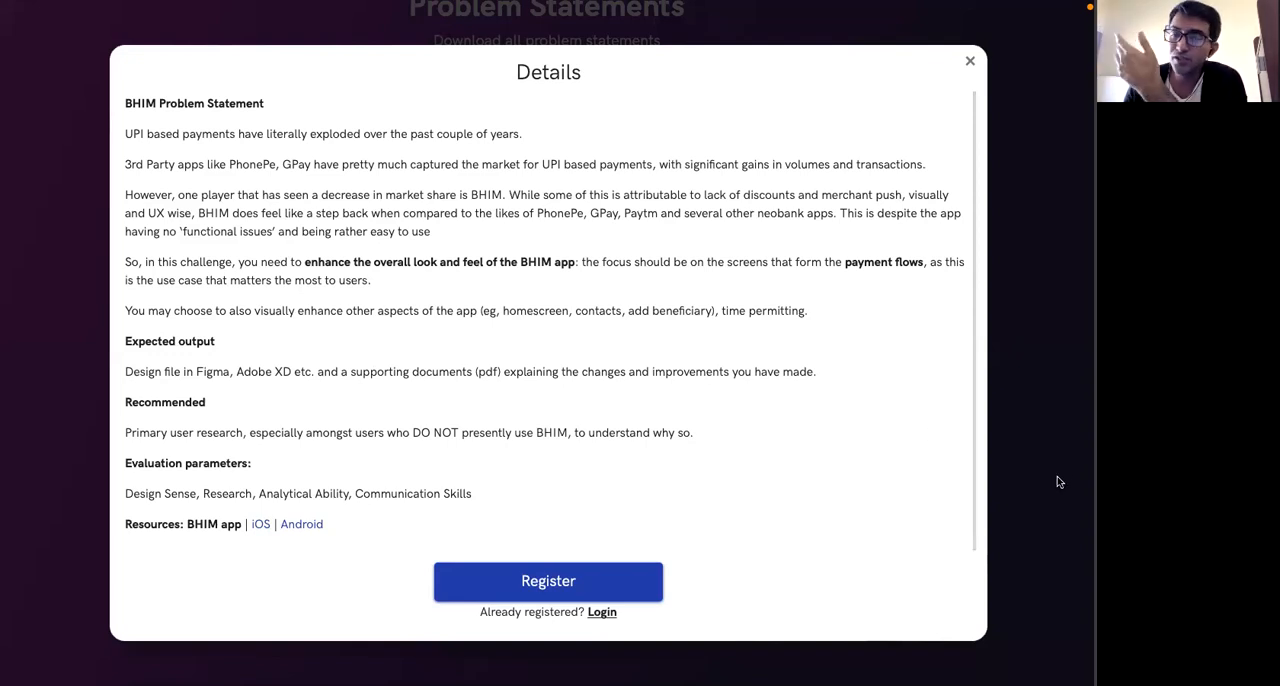
{"action": "left_click", "coordinate": [968, 60]}
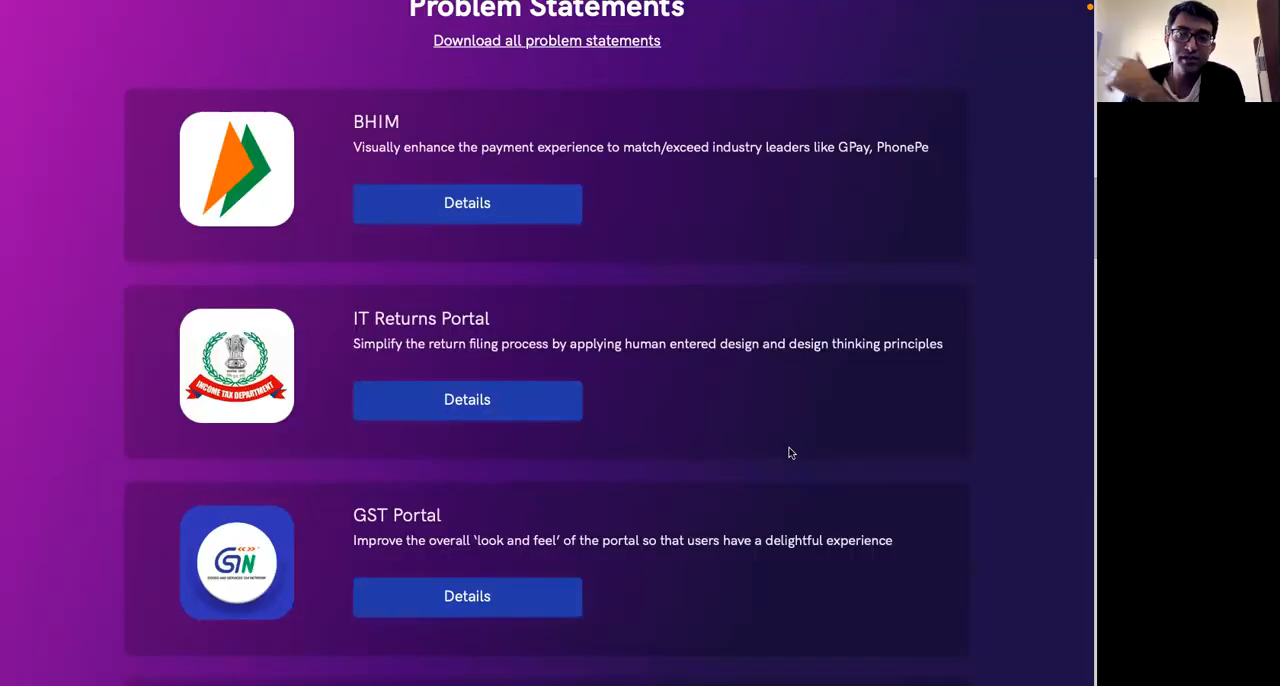
{"action": "mouse_move", "coordinate": [510, 378]}
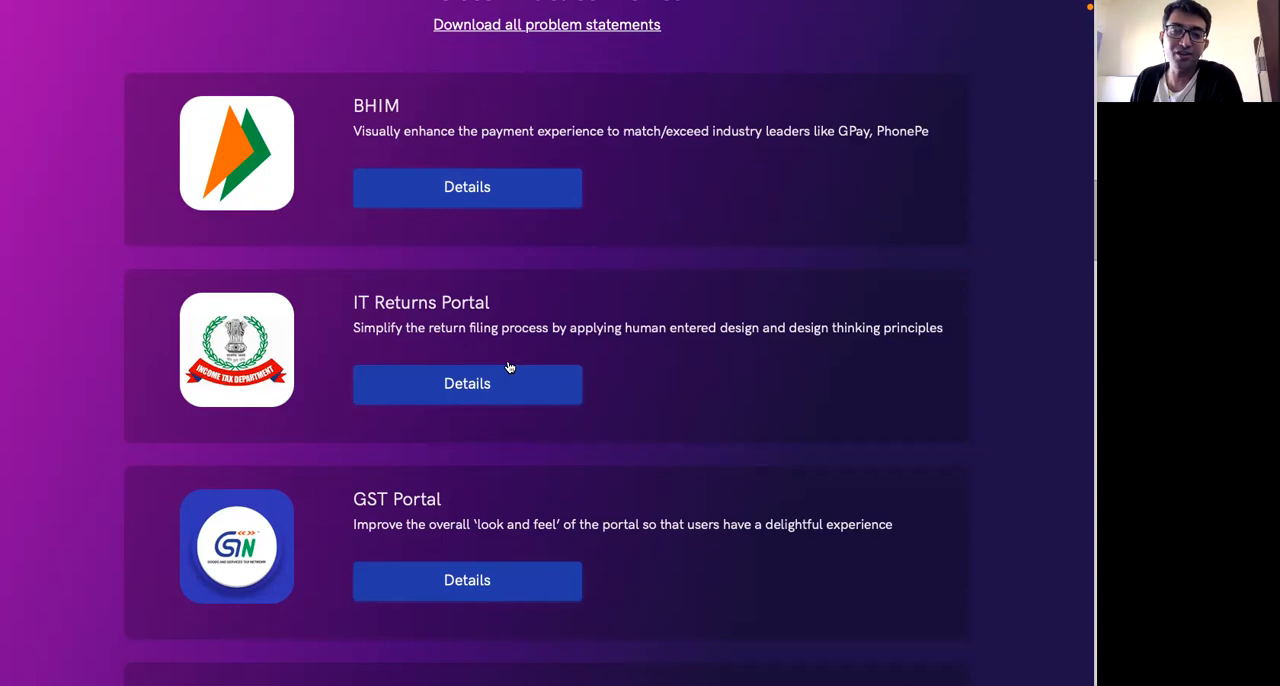
{"action": "mouse_move", "coordinate": [520, 360]}
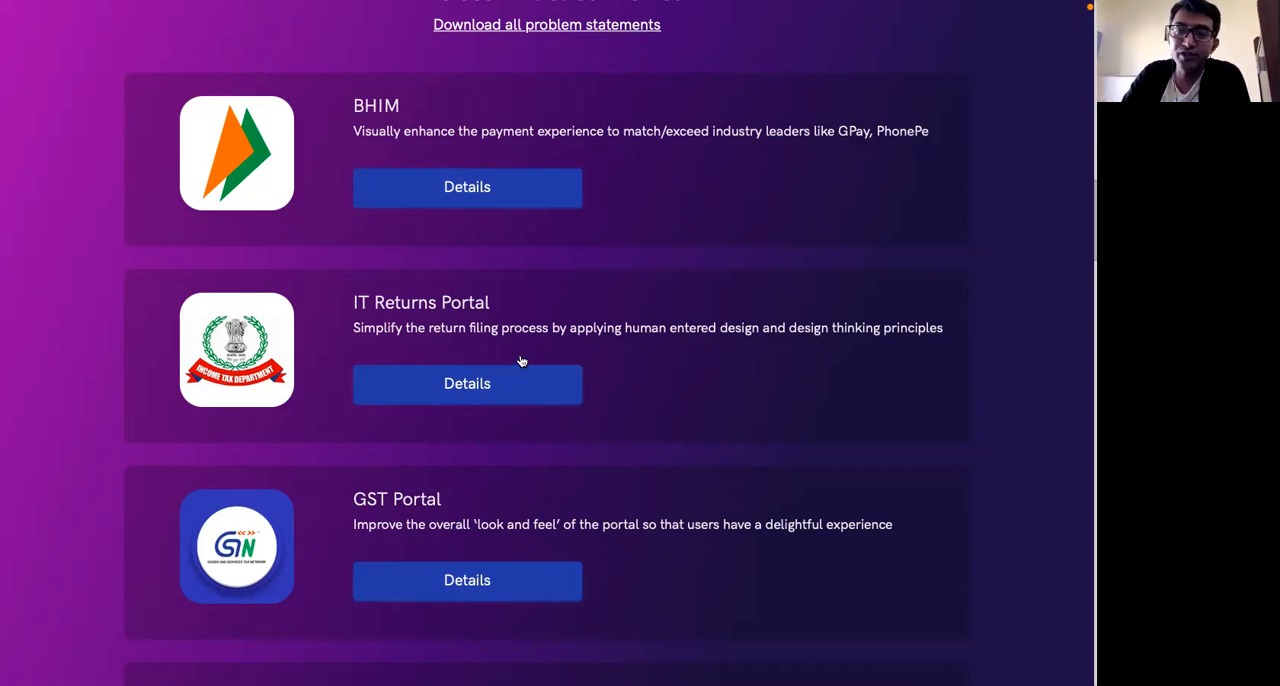
{"action": "mouse_move", "coordinate": [662, 356]}
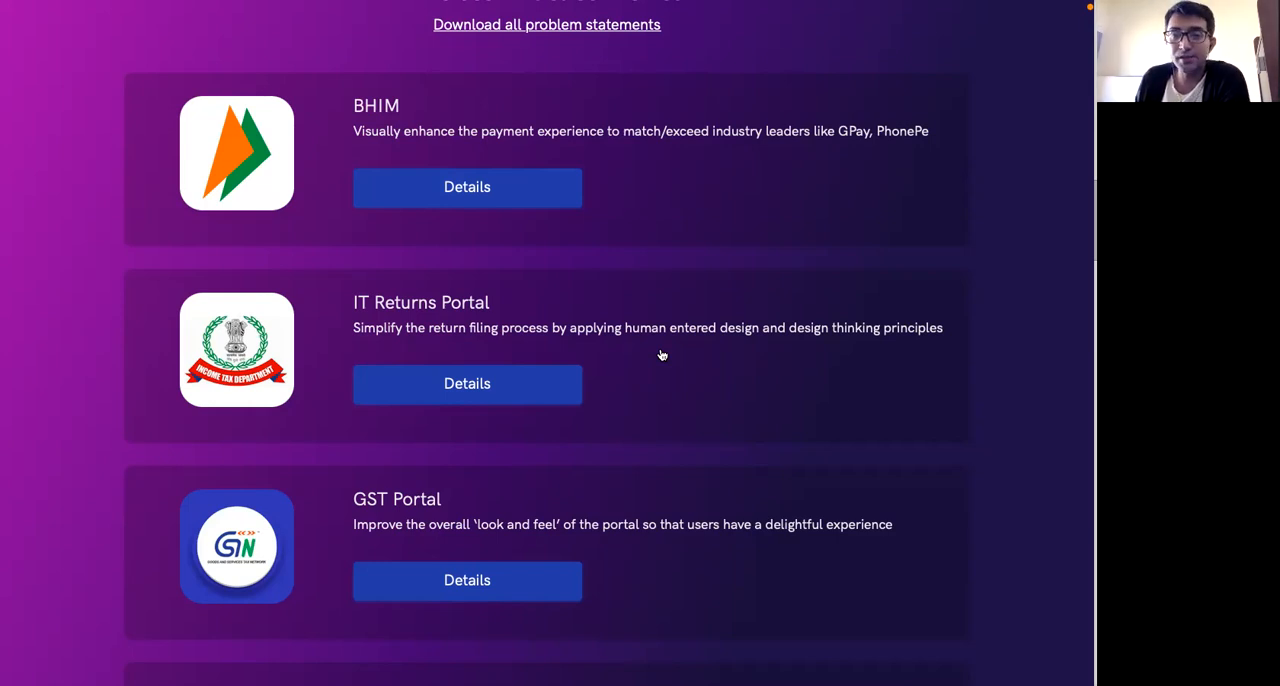
{"action": "scroll", "scroll_direction": "down", "scroll_amount": 3}
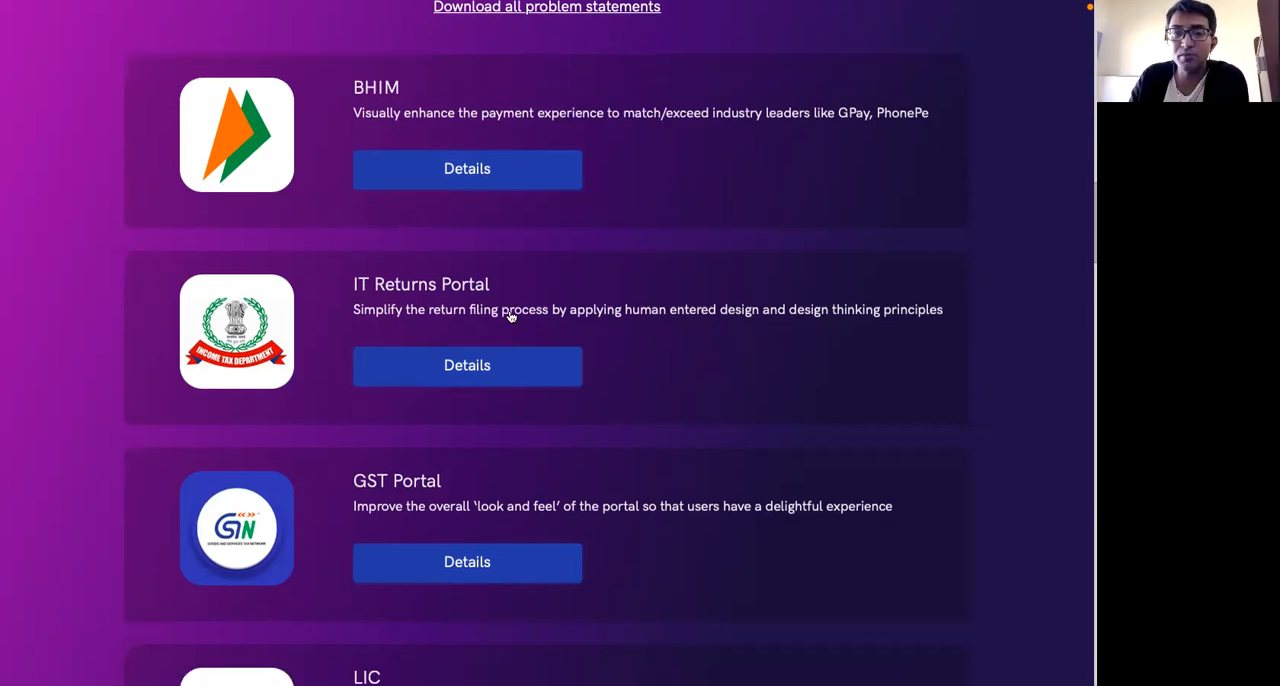
{"action": "scroll", "scroll_direction": "down", "scroll_amount": 3}
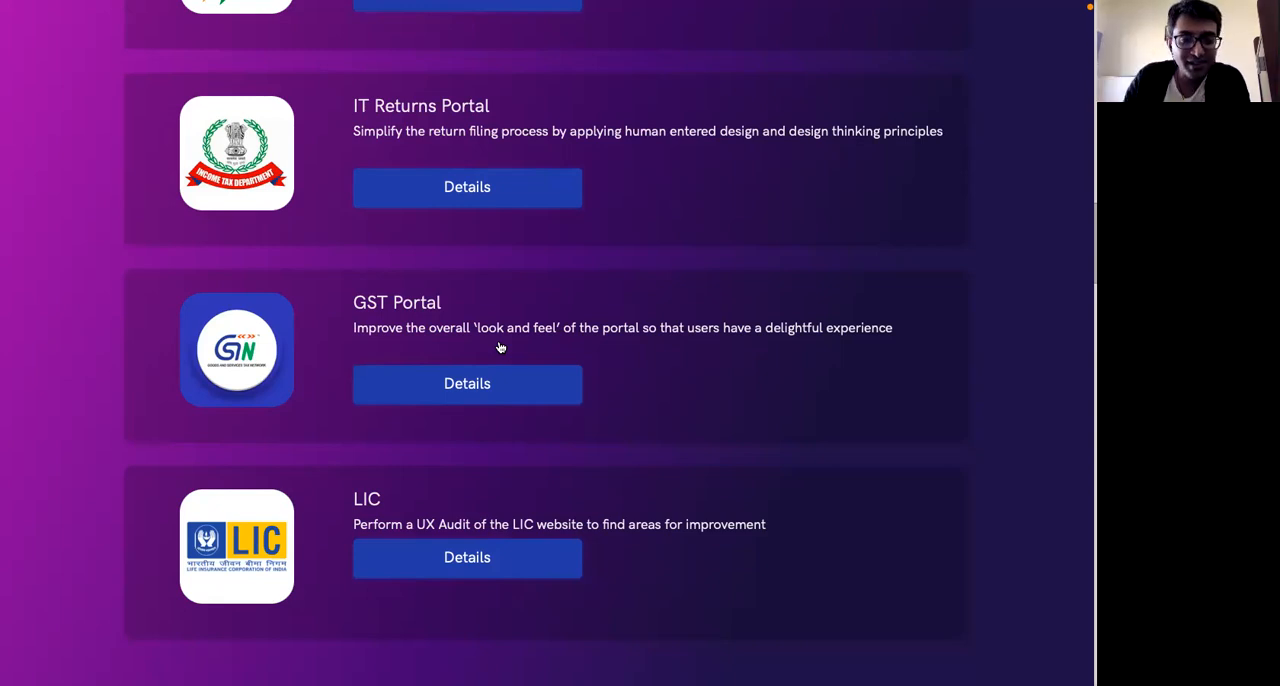
{"action": "scroll", "scroll_direction": "down", "scroll_amount": 3}
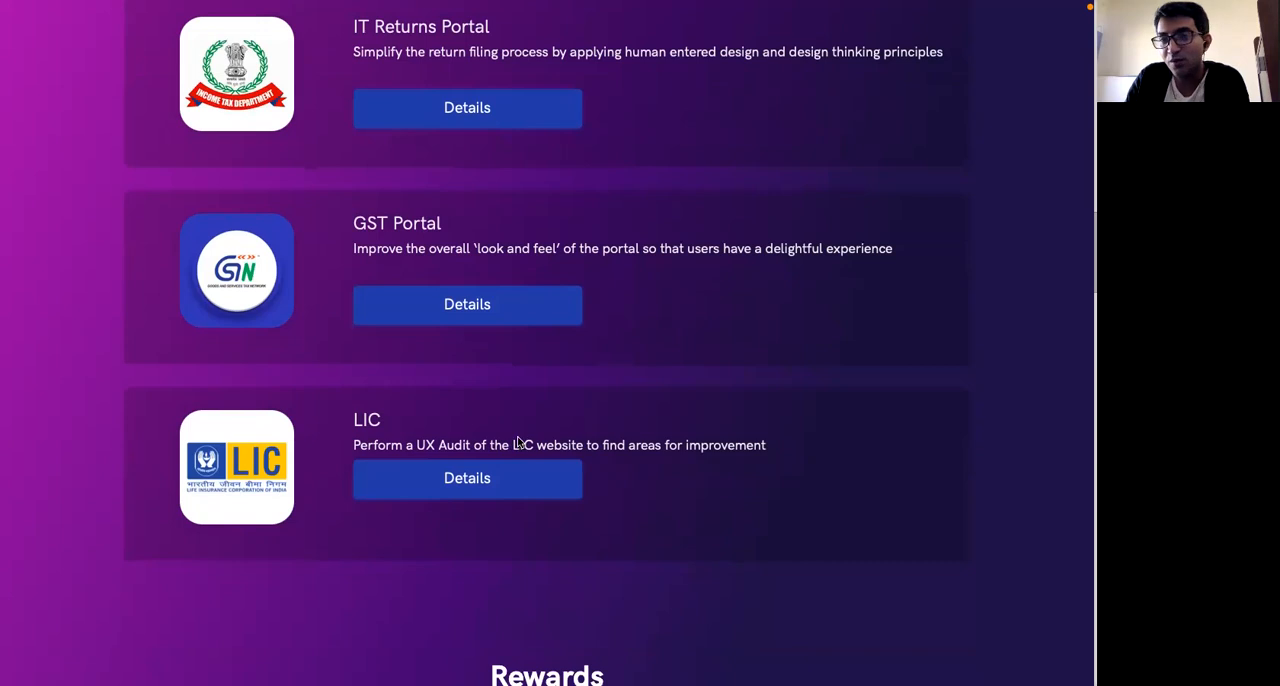
{"action": "mouse_move", "coordinate": [590, 536]}
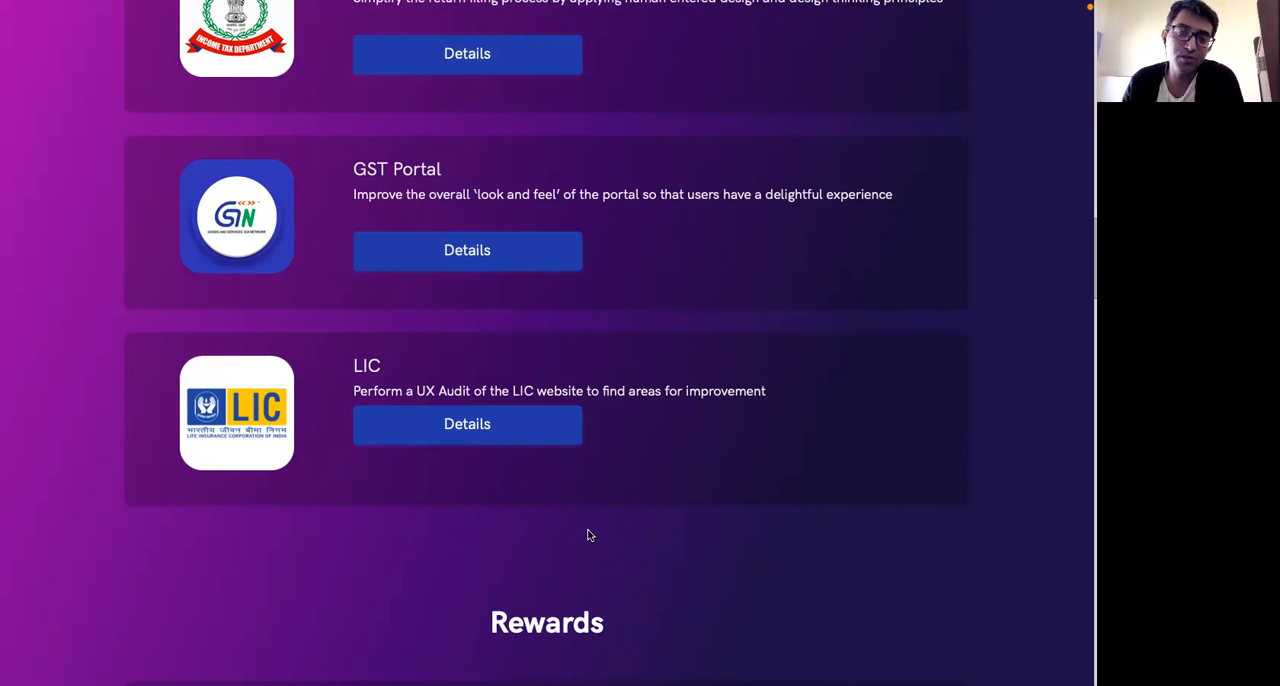
Step: Scroll back and forth through the Schedule and three-member Jury sections
{"action": "scroll", "scroll_direction": "up", "scroll_amount": 3}
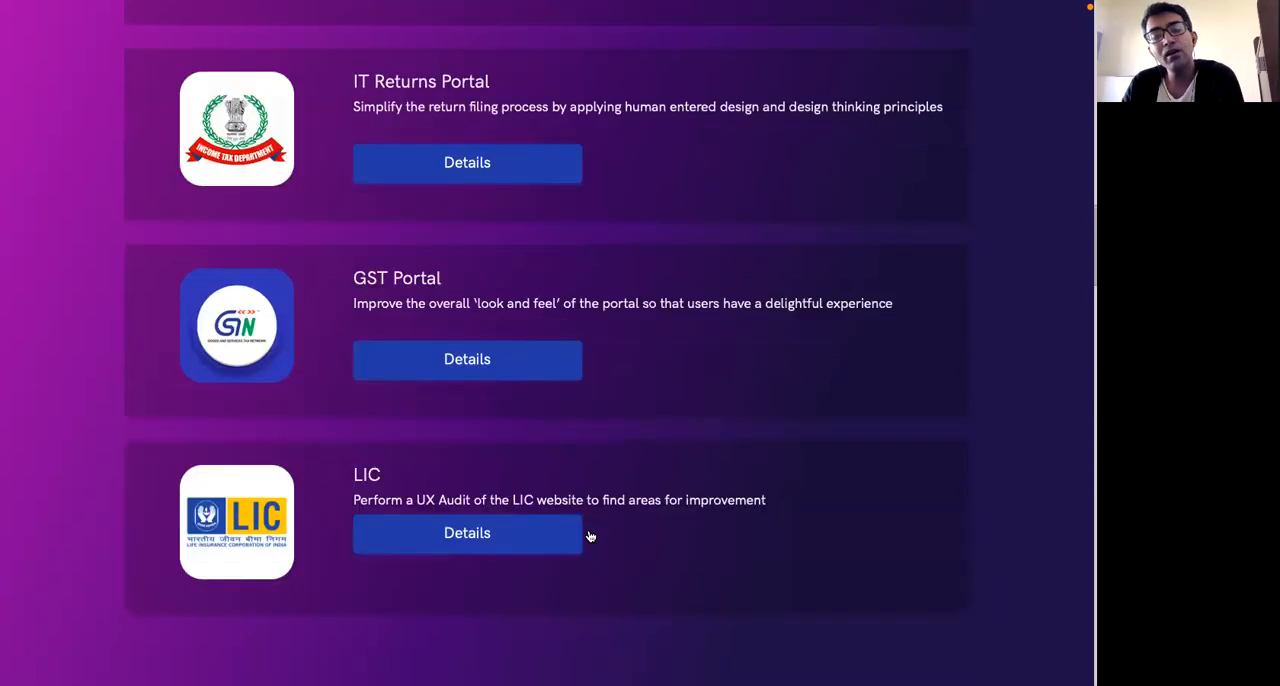
{"action": "scroll", "scroll_direction": "down", "scroll_amount": 3}
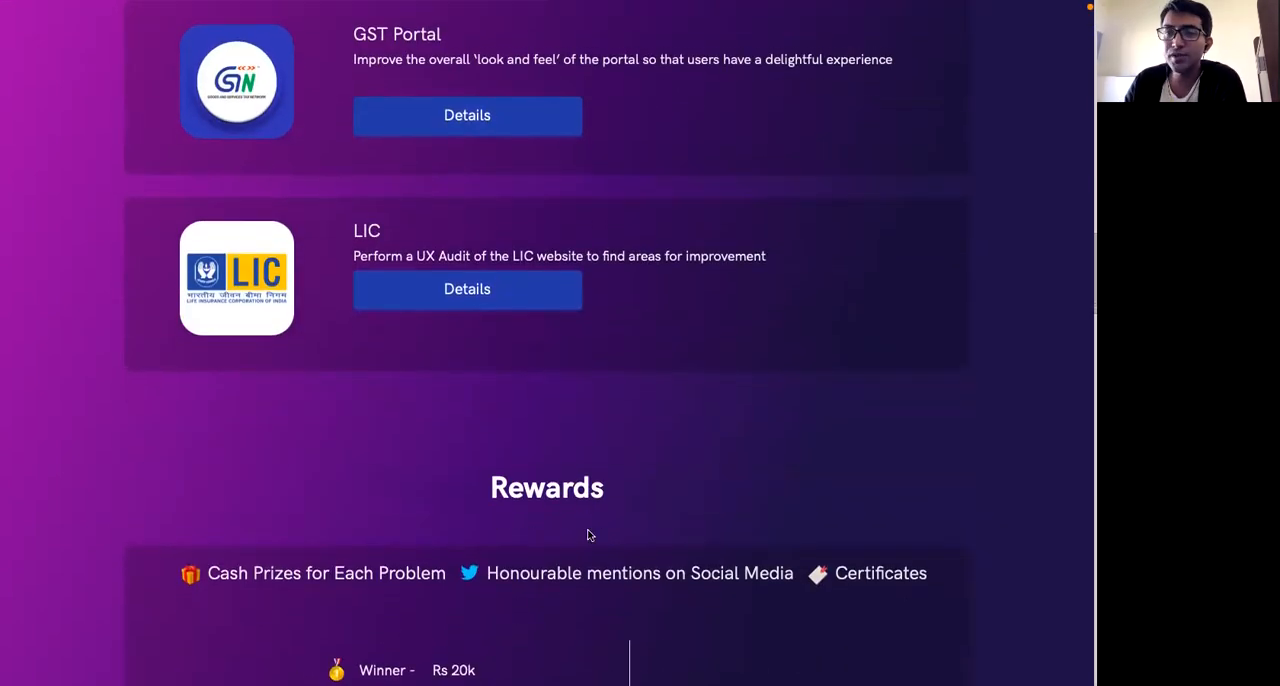
{"action": "scroll", "scroll_direction": "up", "scroll_amount": 3}
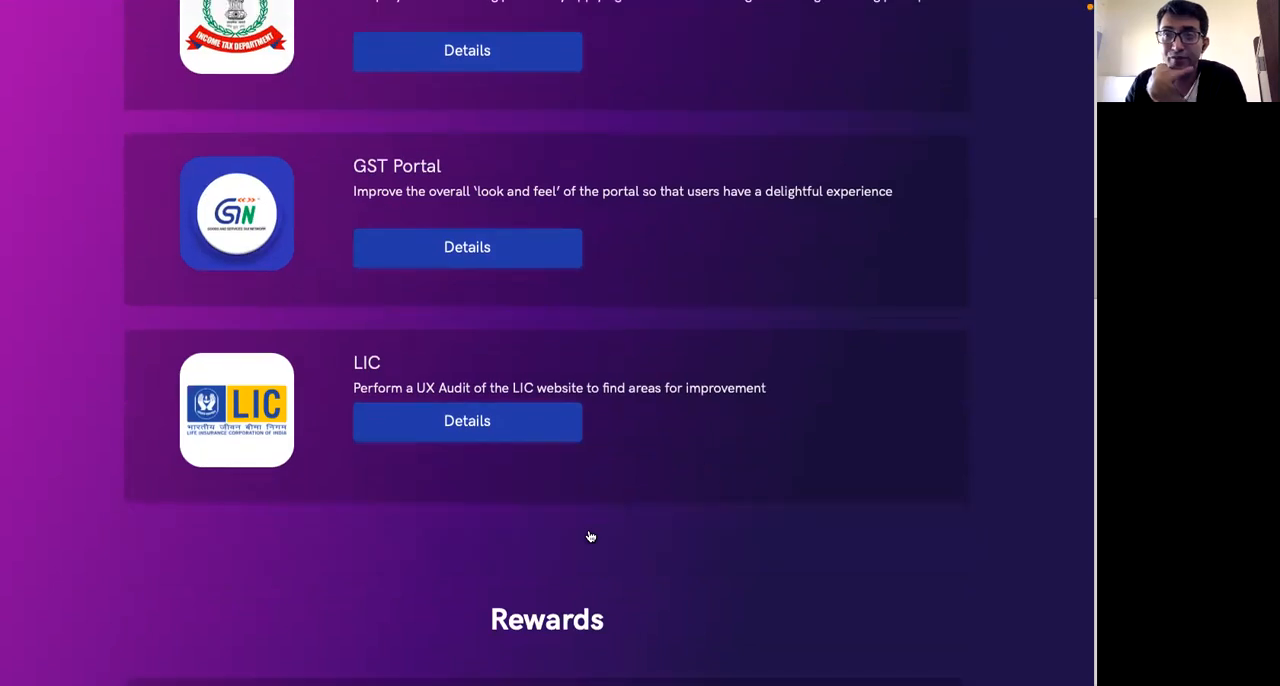
{"action": "scroll", "scroll_direction": "up", "scroll_amount": 3}
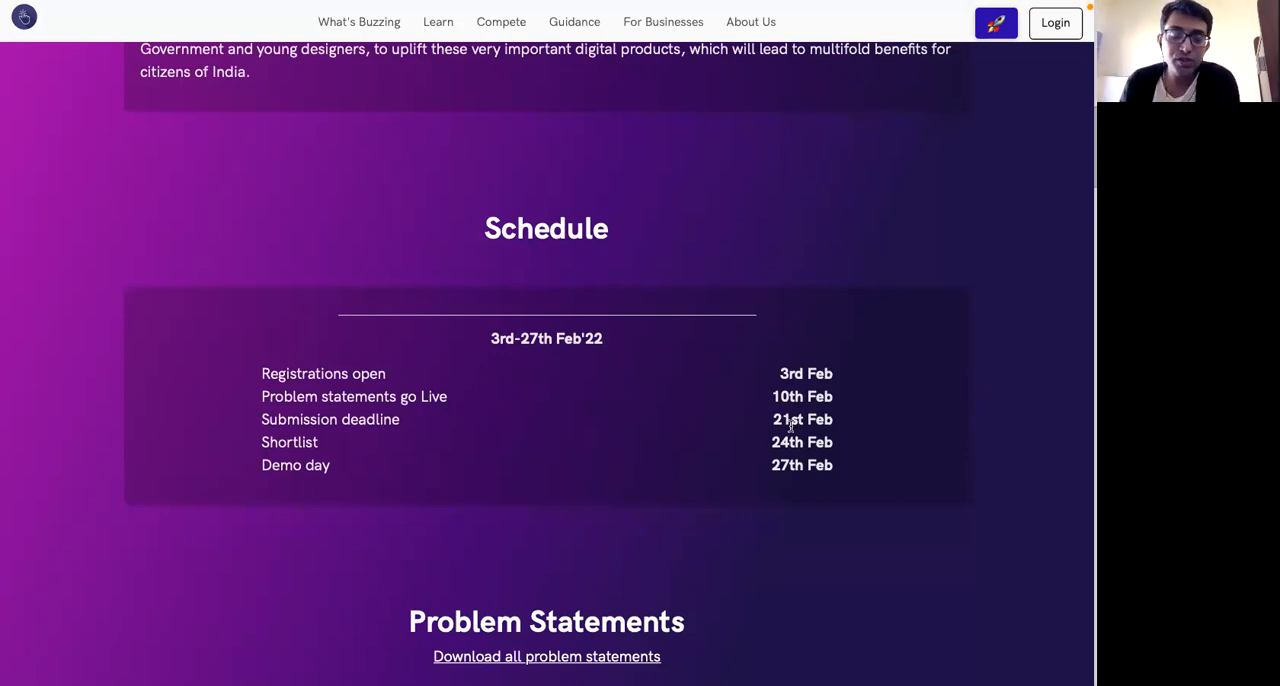
{"action": "scroll", "scroll_direction": "down", "scroll_amount": 3}
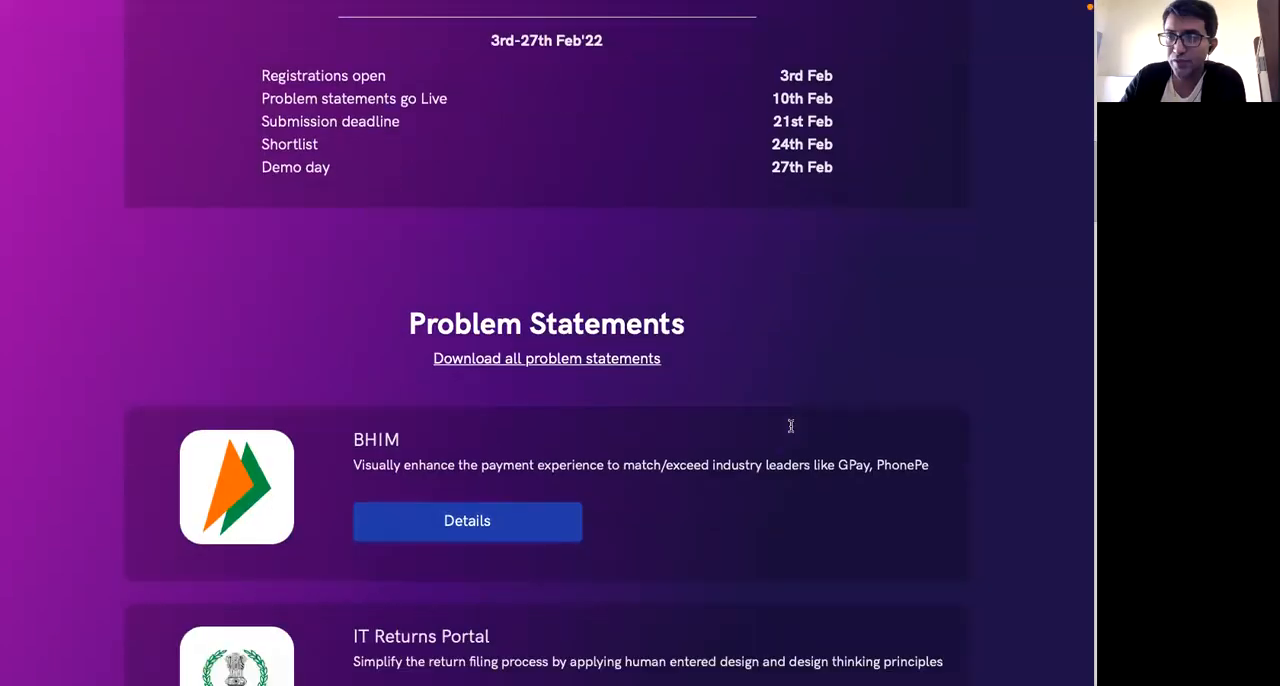
{"action": "scroll", "scroll_direction": "down", "scroll_amount": 3}
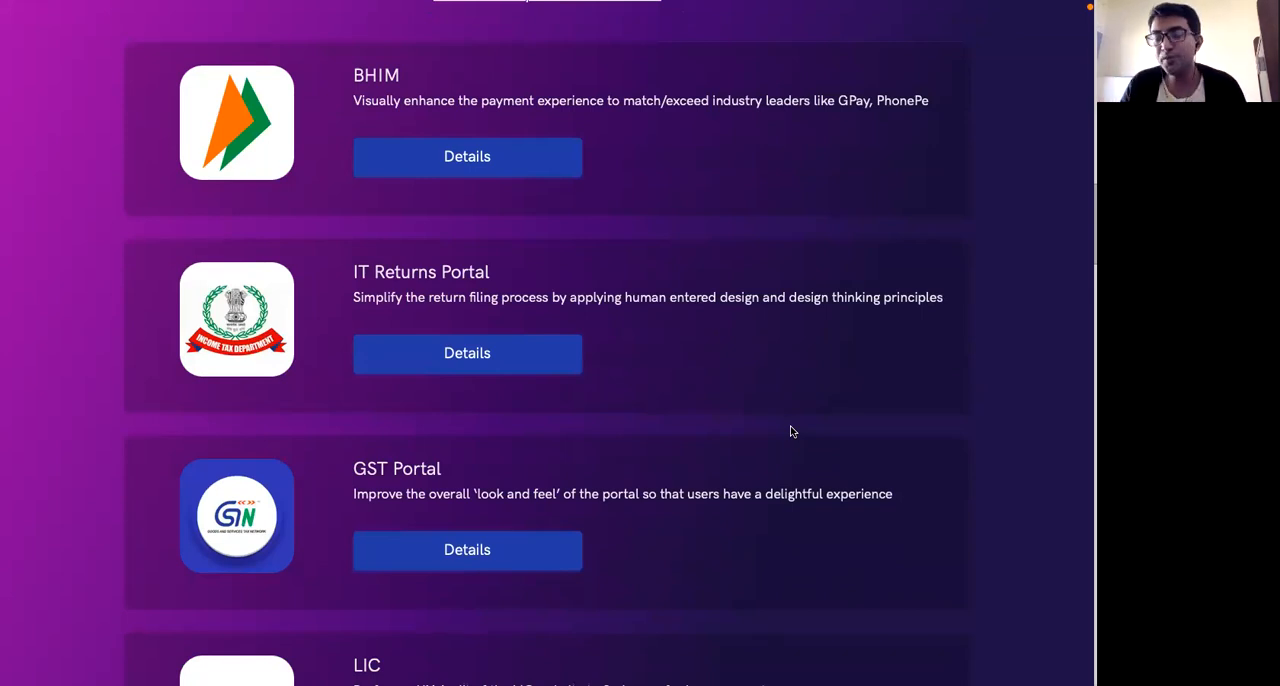
{"action": "scroll", "scroll_direction": "up", "scroll_amount": 3}
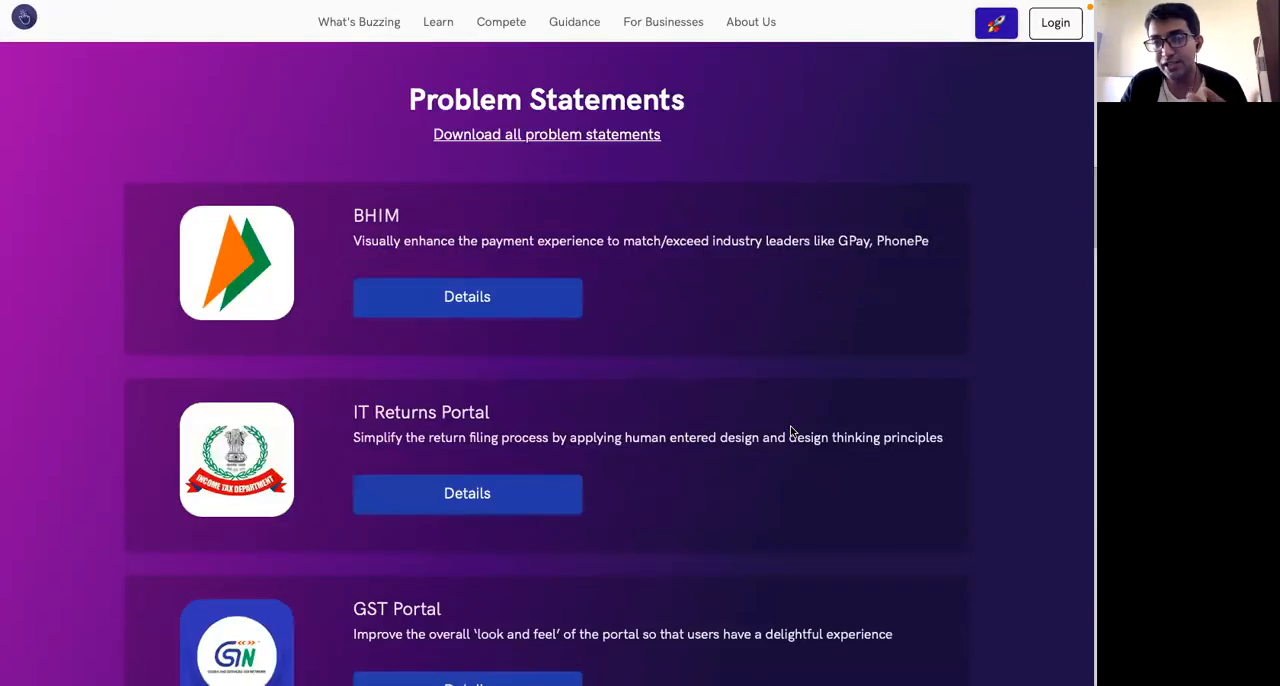
{"action": "scroll", "scroll_direction": "up", "scroll_amount": 3}
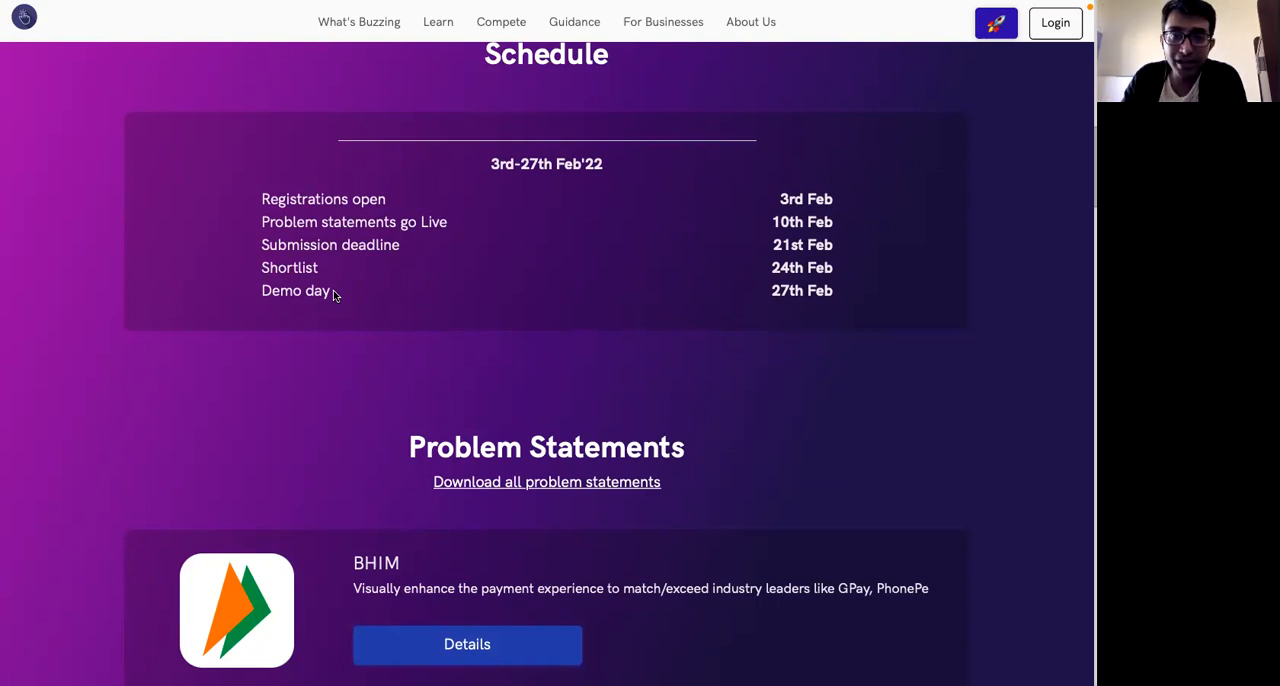
{"action": "scroll", "scroll_direction": "down", "scroll_amount": 3}
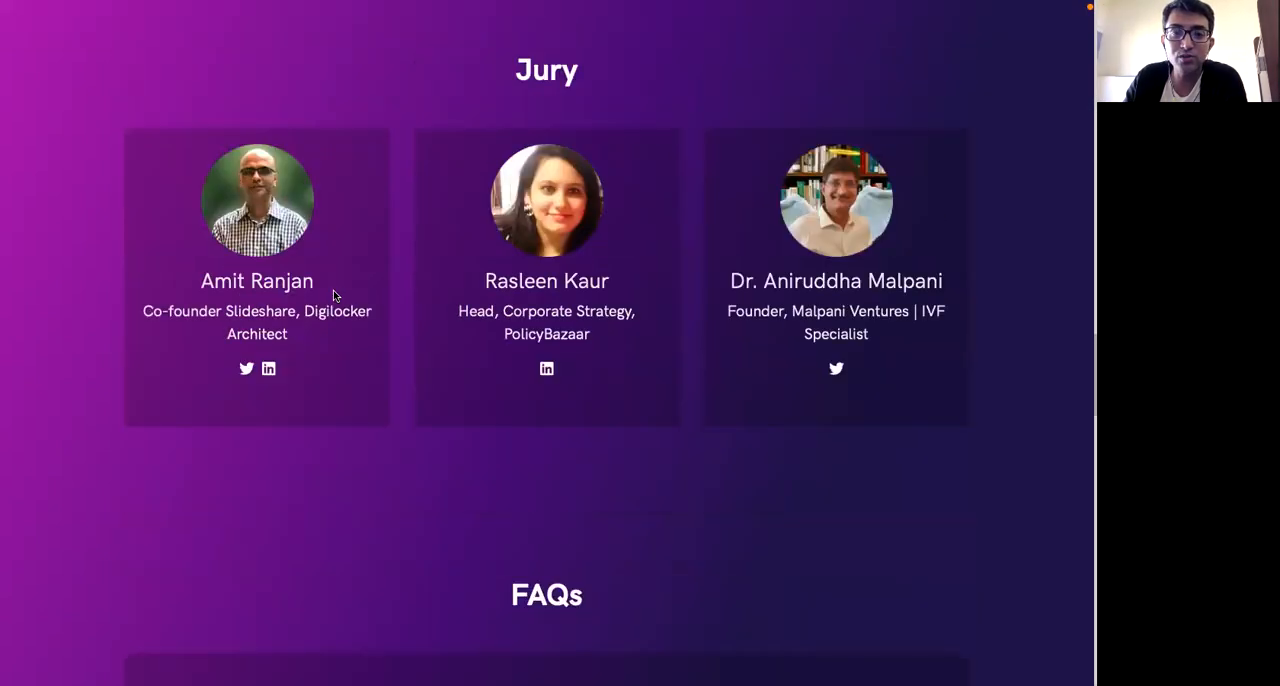
{"action": "scroll", "scroll_direction": "up", "scroll_amount": 3}
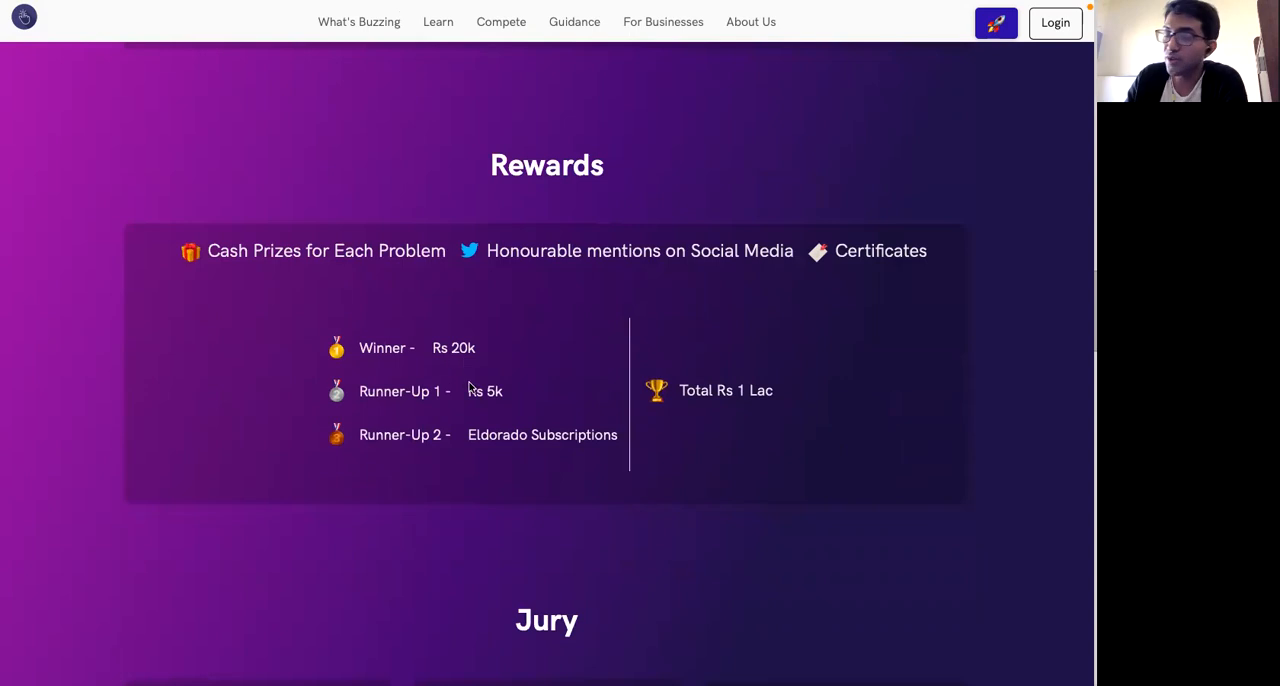
{"action": "mouse_move", "coordinate": [366, 324]}
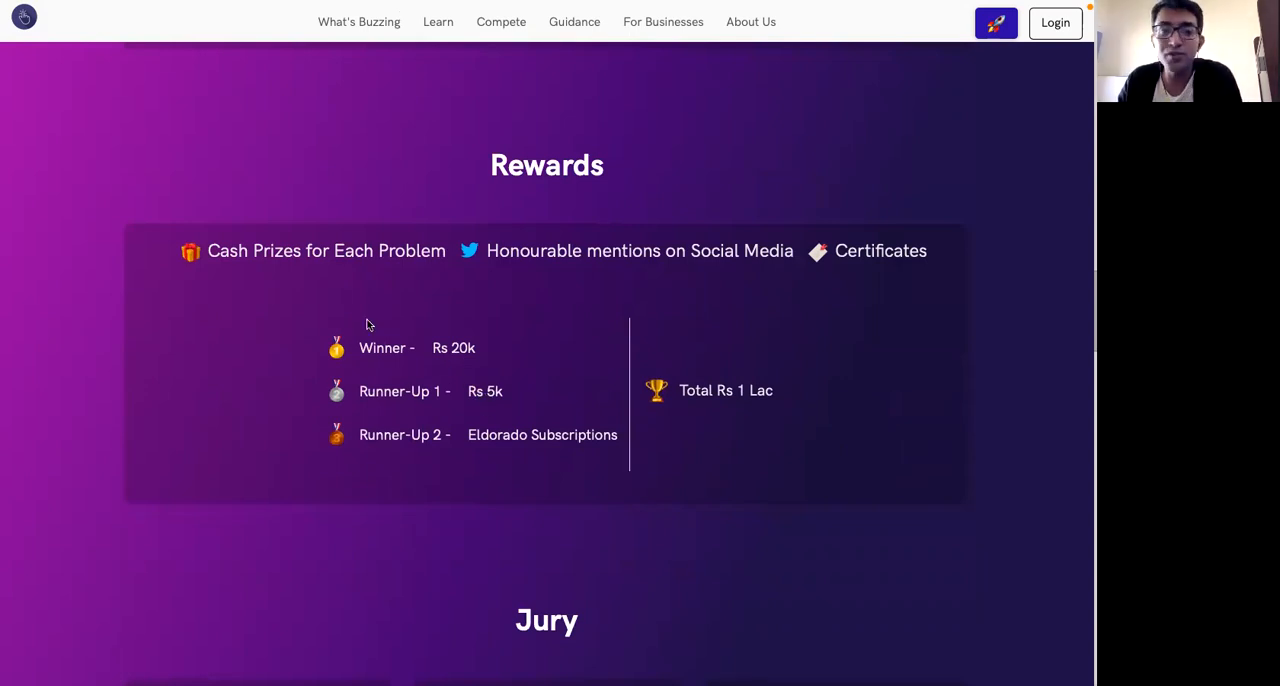
{"action": "mouse_move", "coordinate": [572, 460]}
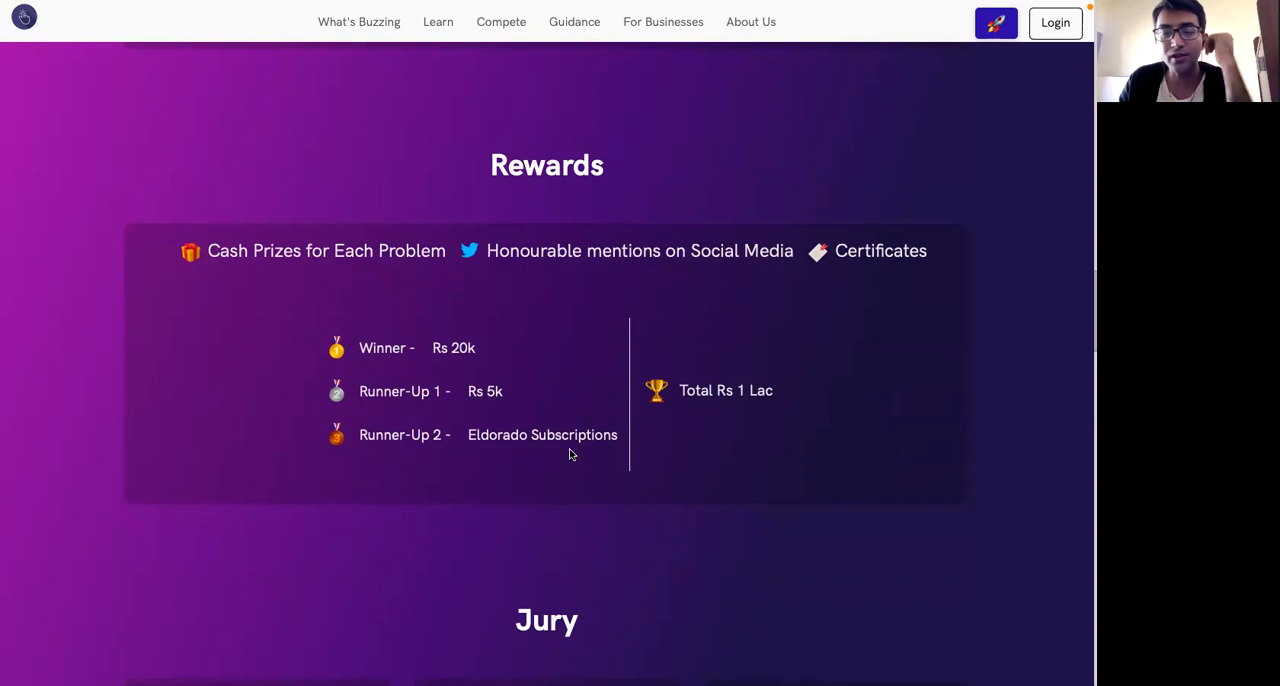
Step: Bring the Rewards section into view: Rs 20k winner, Rs 5k runner-up, Rs 1 Lac total
{"action": "scroll", "scroll_direction": "down", "scroll_amount": 3}
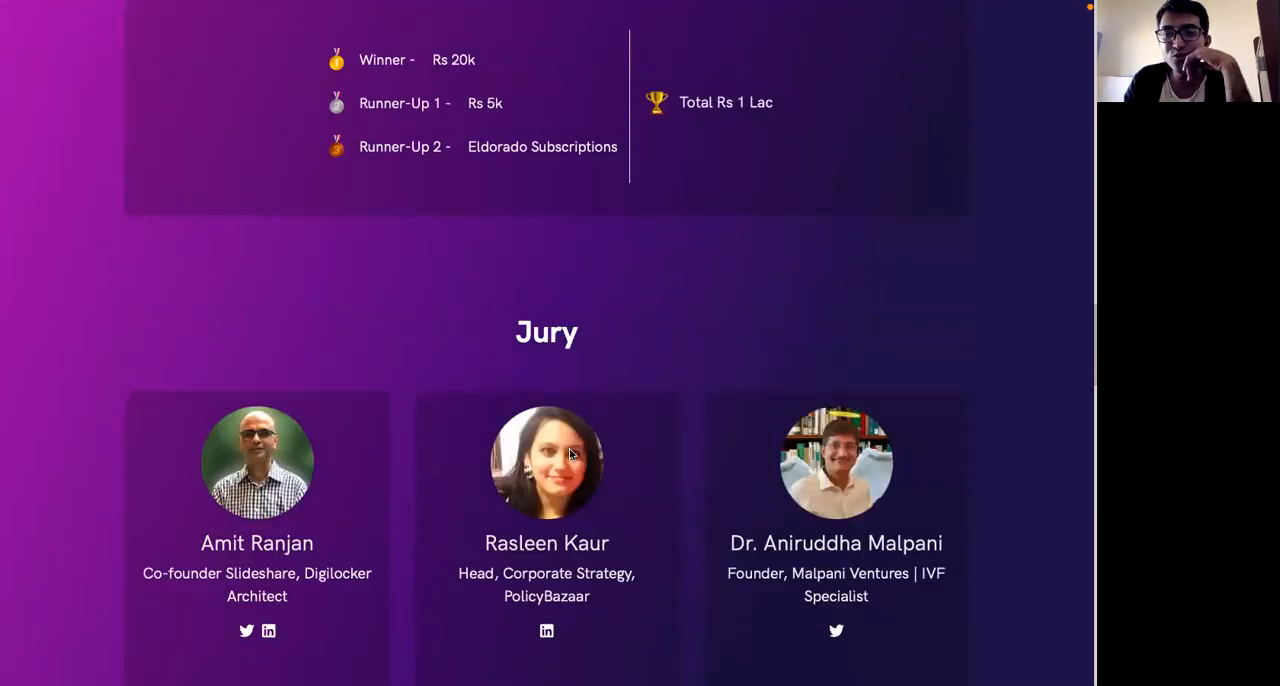
{"action": "scroll", "scroll_direction": "down", "scroll_amount": 3}
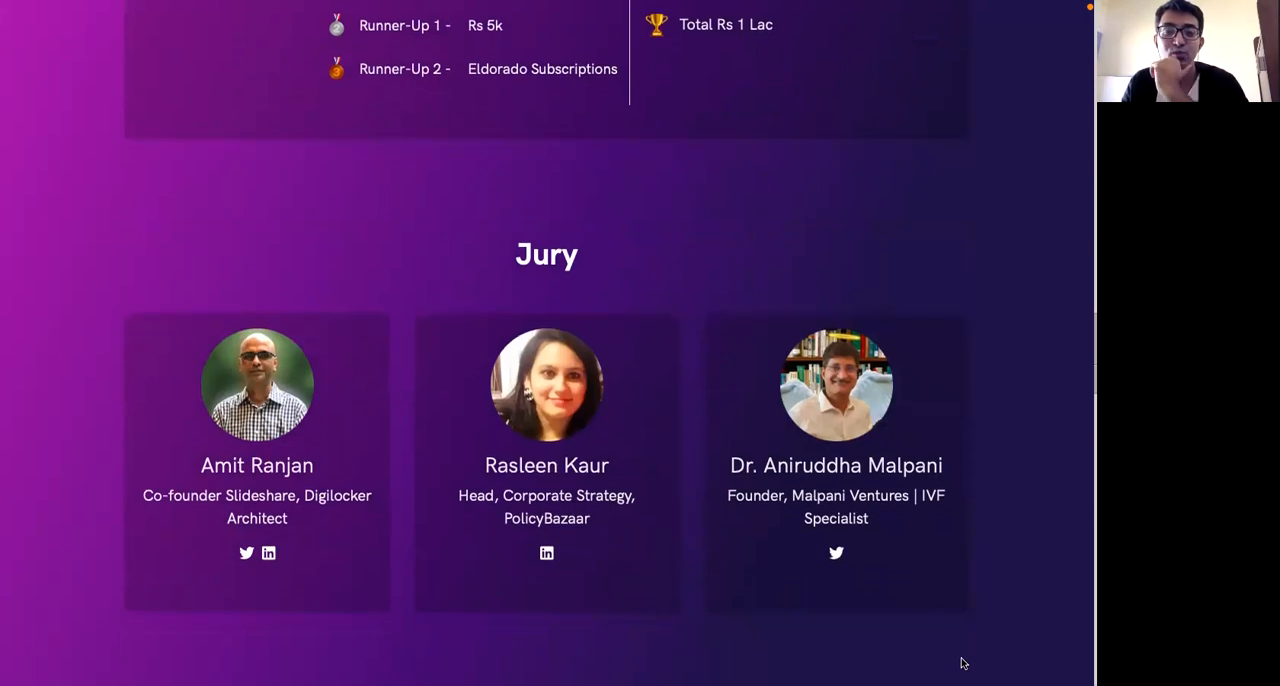
{"action": "scroll", "scroll_direction": "down", "scroll_amount": 3}
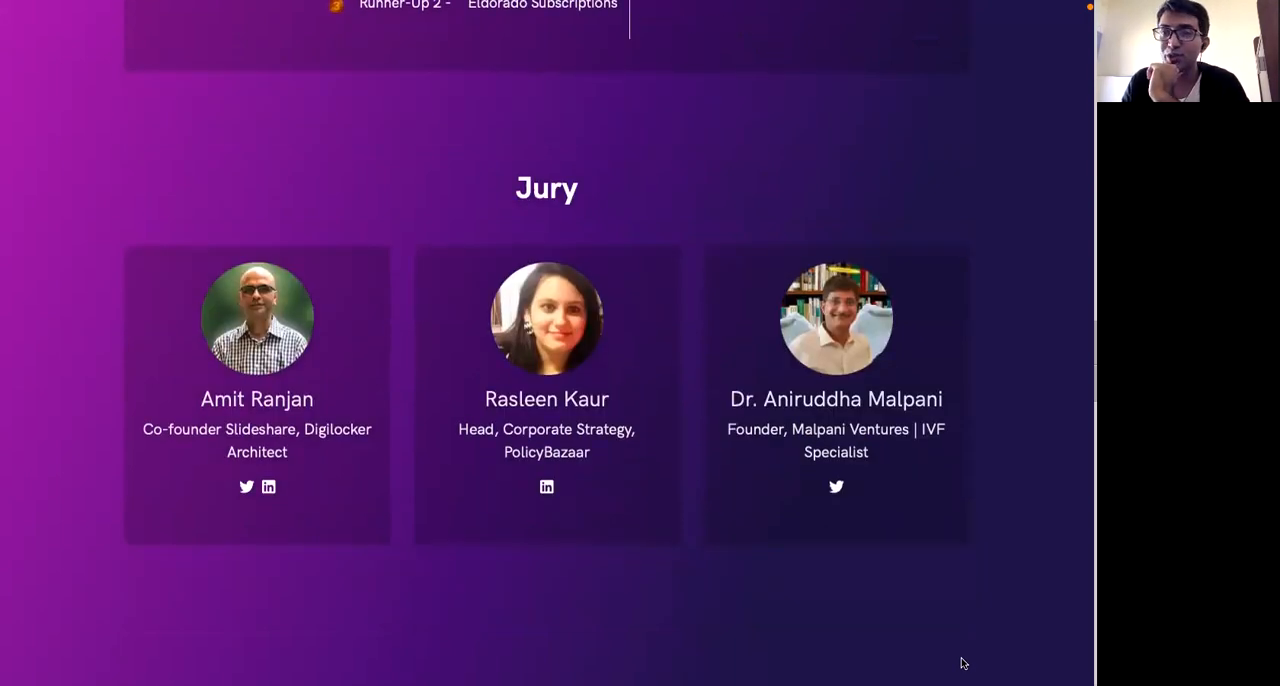
{"action": "mouse_move", "coordinate": [596, 596]}
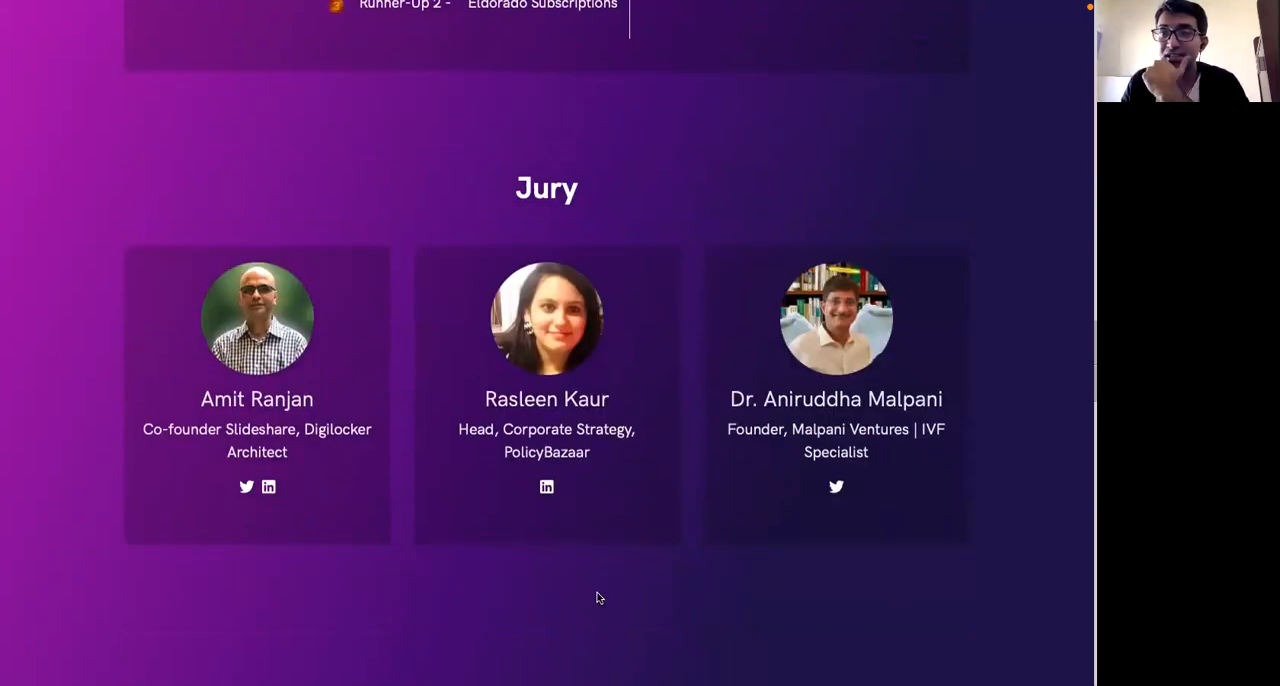
{"action": "mouse_move", "coordinate": [490, 592]}
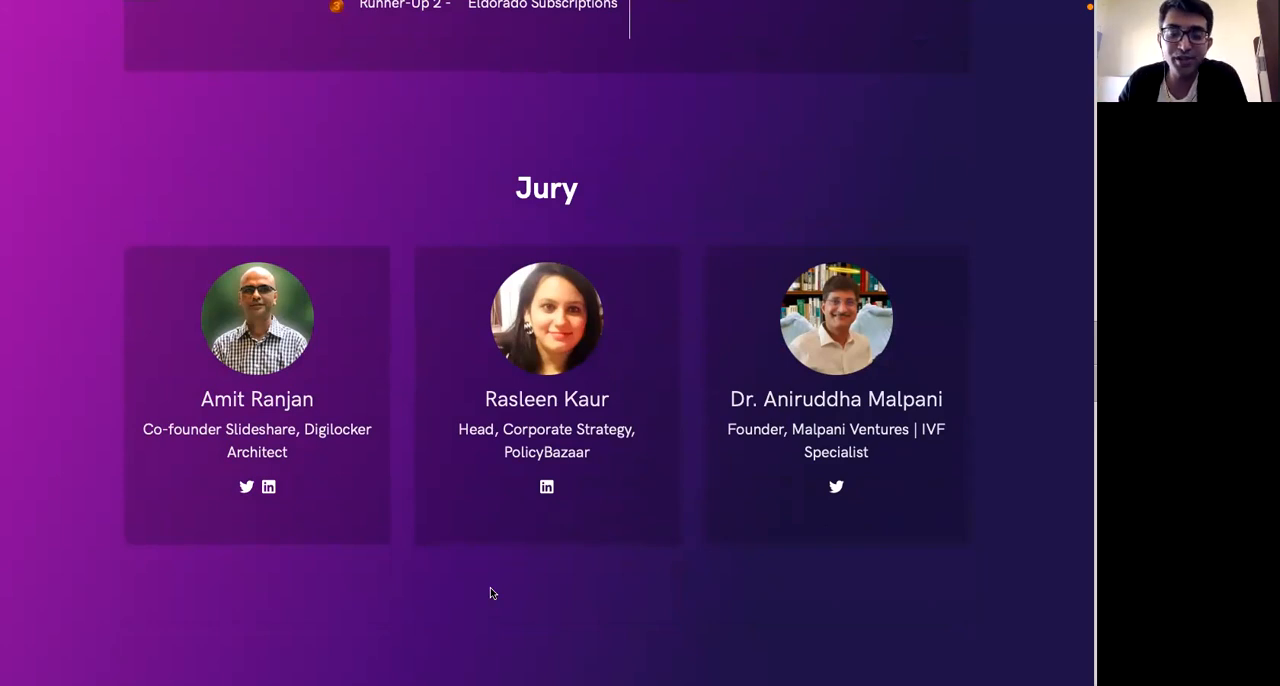
{"action": "scroll", "scroll_direction": "down", "scroll_amount": 3}
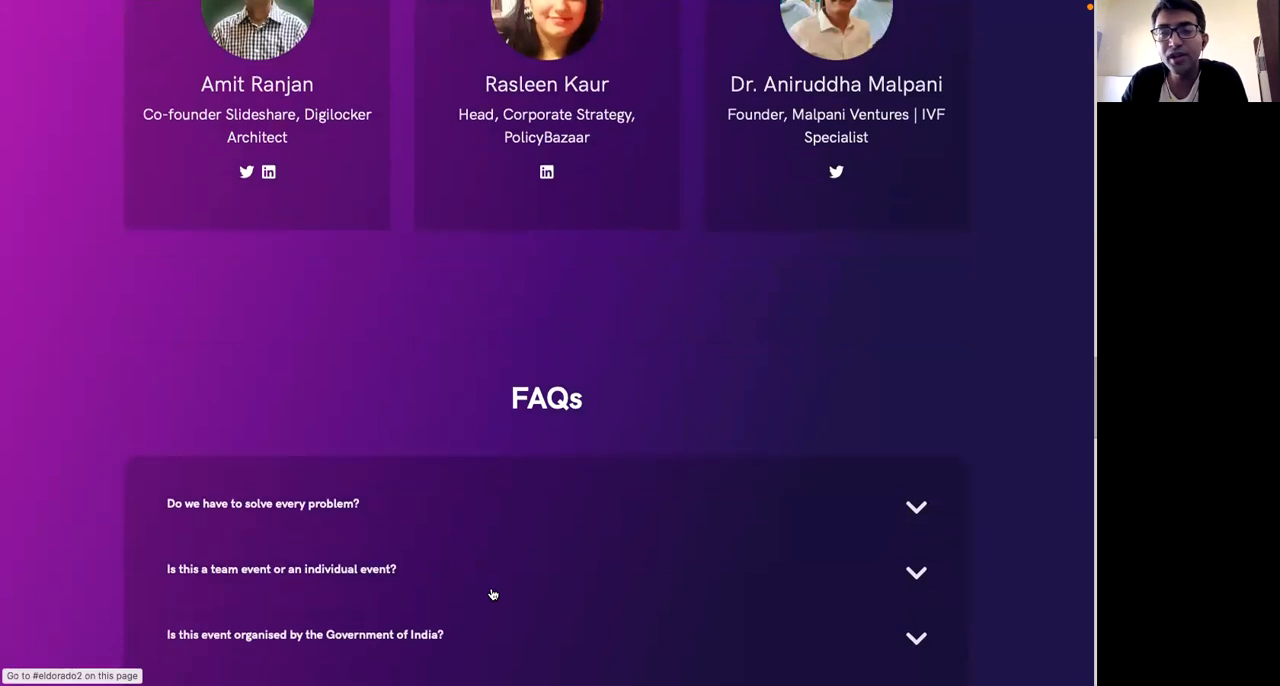
{"action": "scroll", "scroll_direction": "up", "scroll_amount": 3}
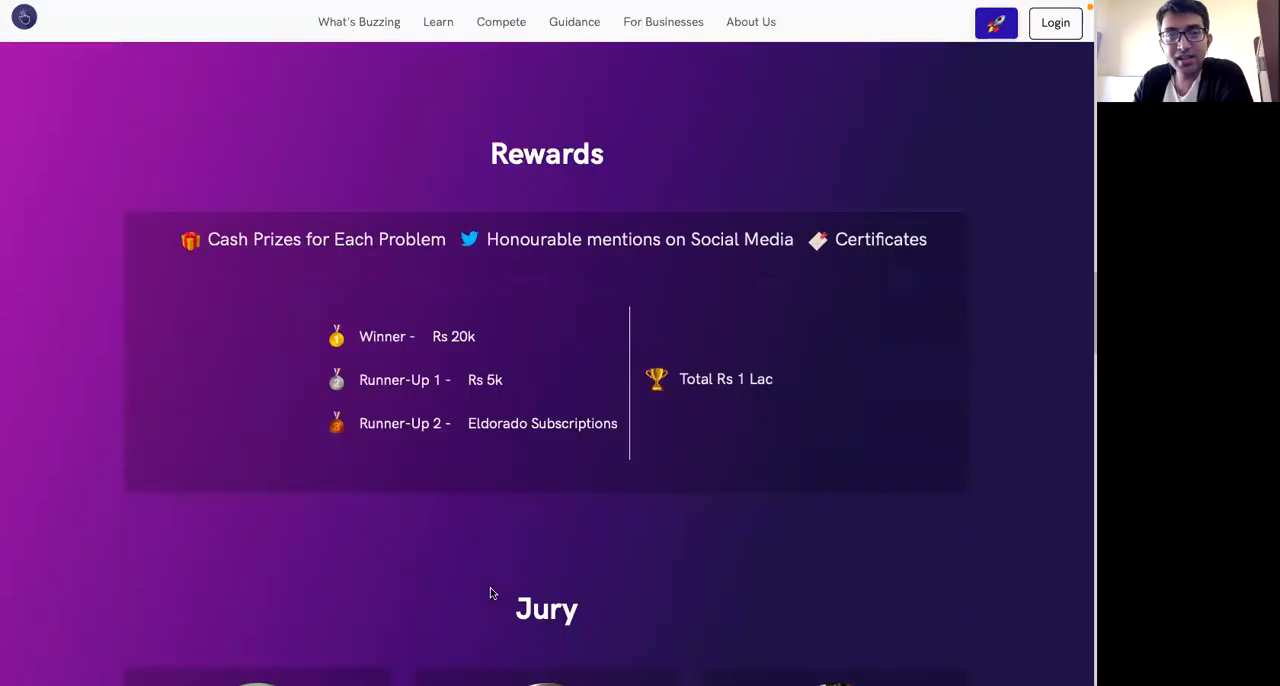
{"action": "scroll", "scroll_direction": "up", "scroll_amount": 3}
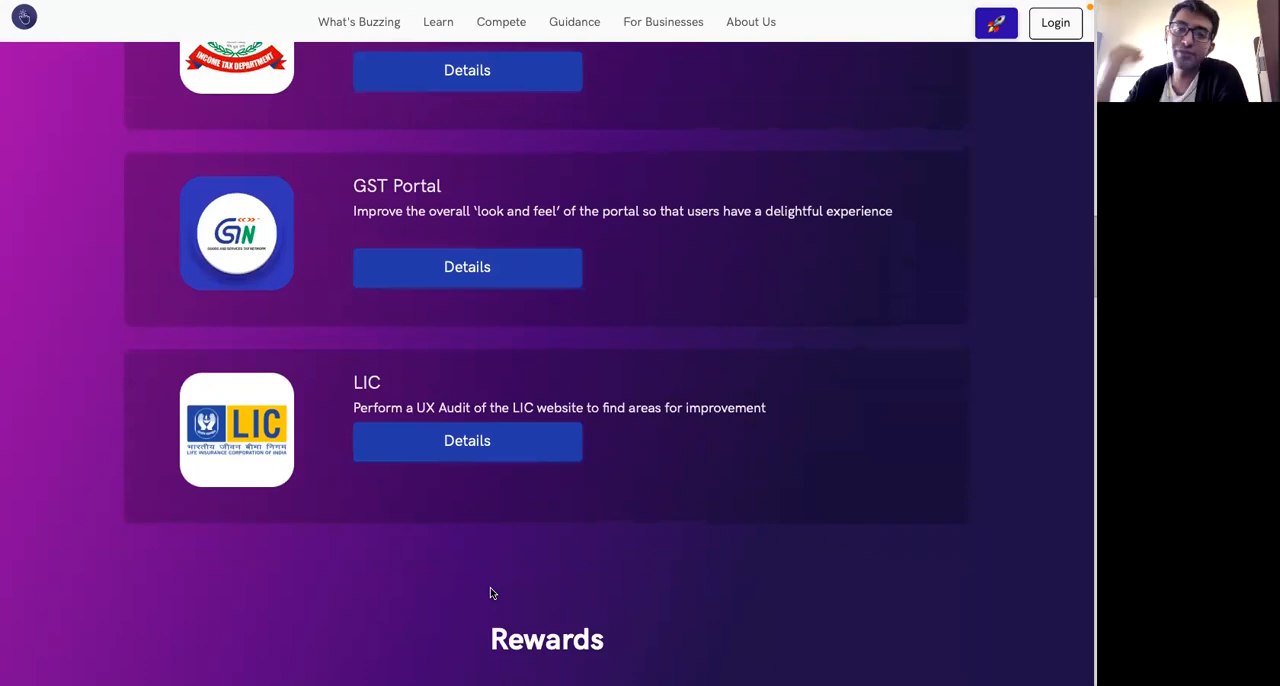
{"action": "scroll", "scroll_direction": "down", "scroll_amount": 3}
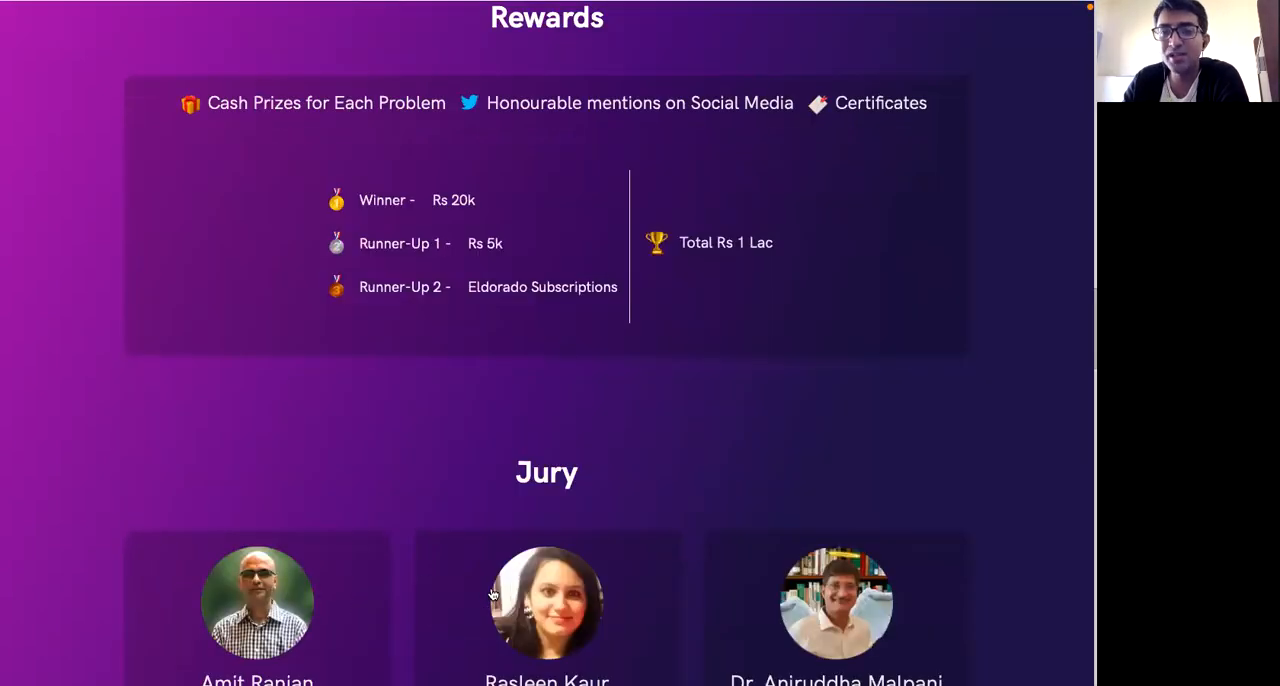
{"action": "scroll", "scroll_direction": "down", "scroll_amount": 3}
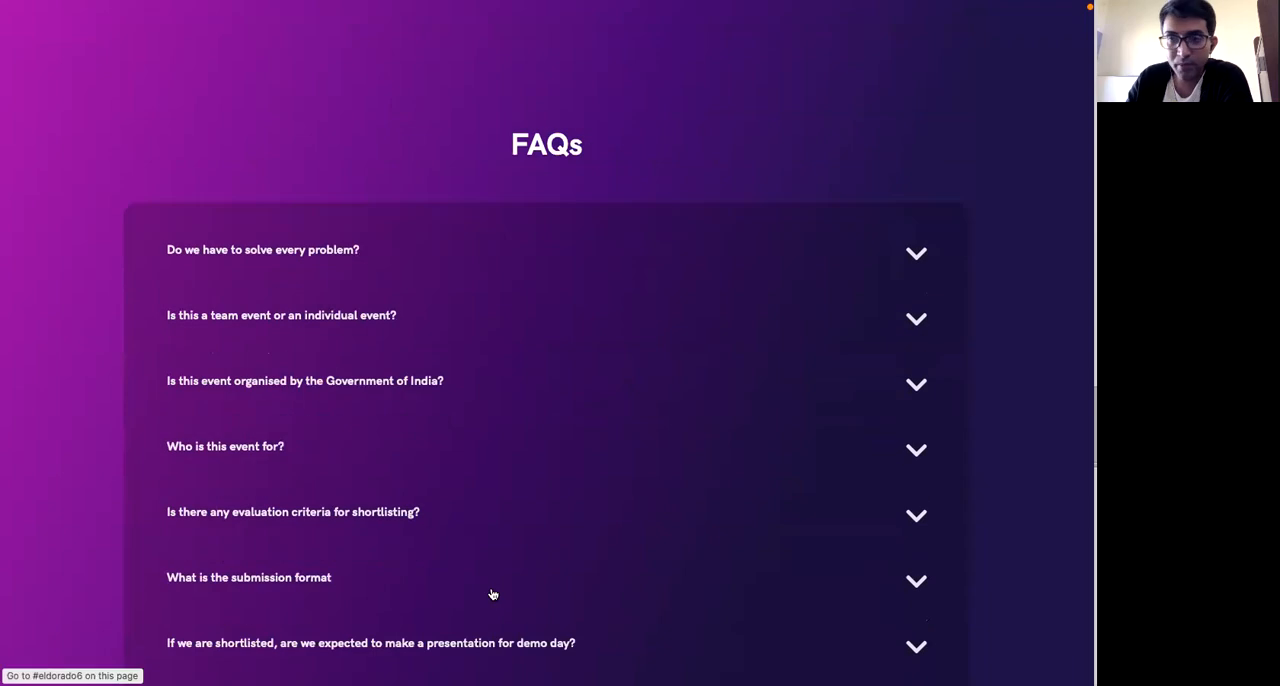
{"action": "scroll", "scroll_direction": "up", "scroll_amount": 3}
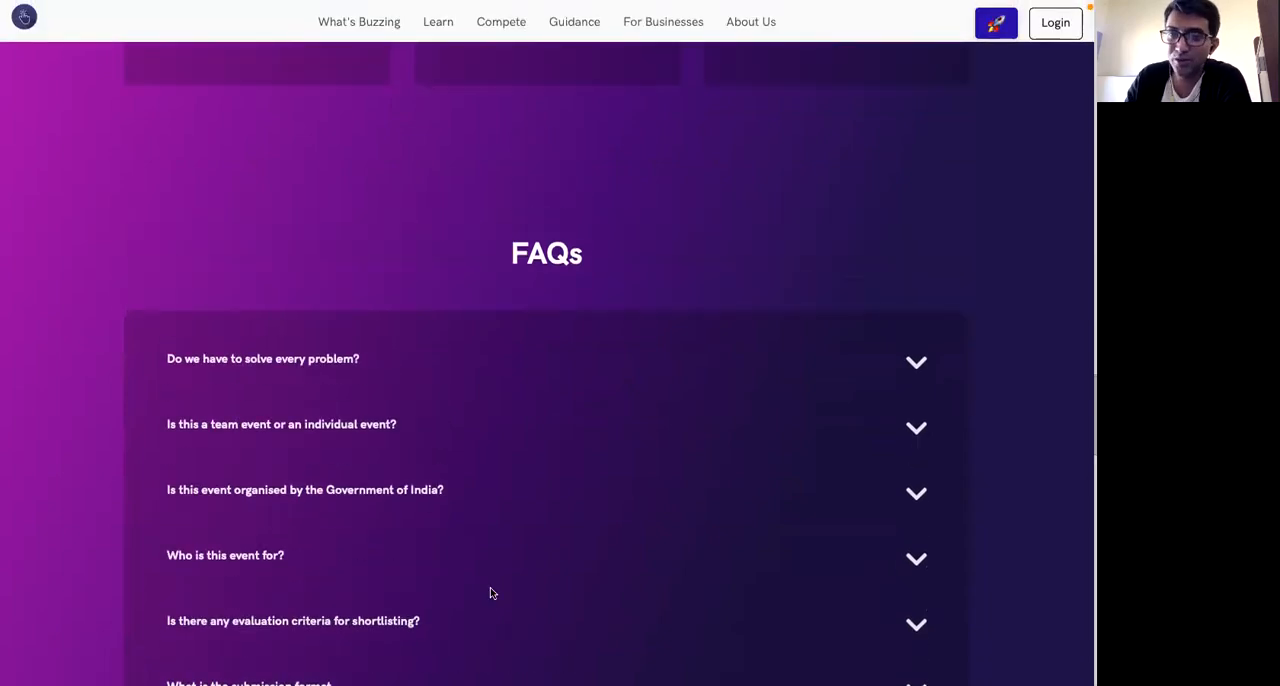
{"action": "scroll", "scroll_direction": "up", "scroll_amount": 3}
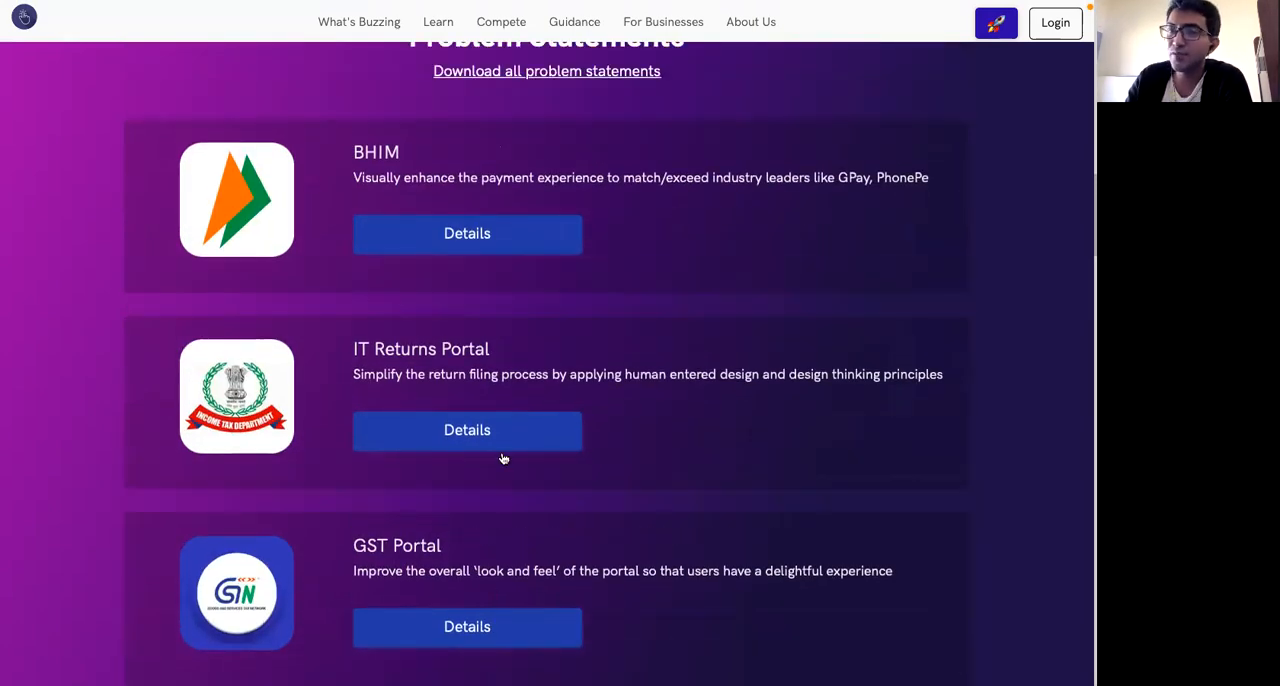
{"action": "left_click", "coordinate": [468, 232]}
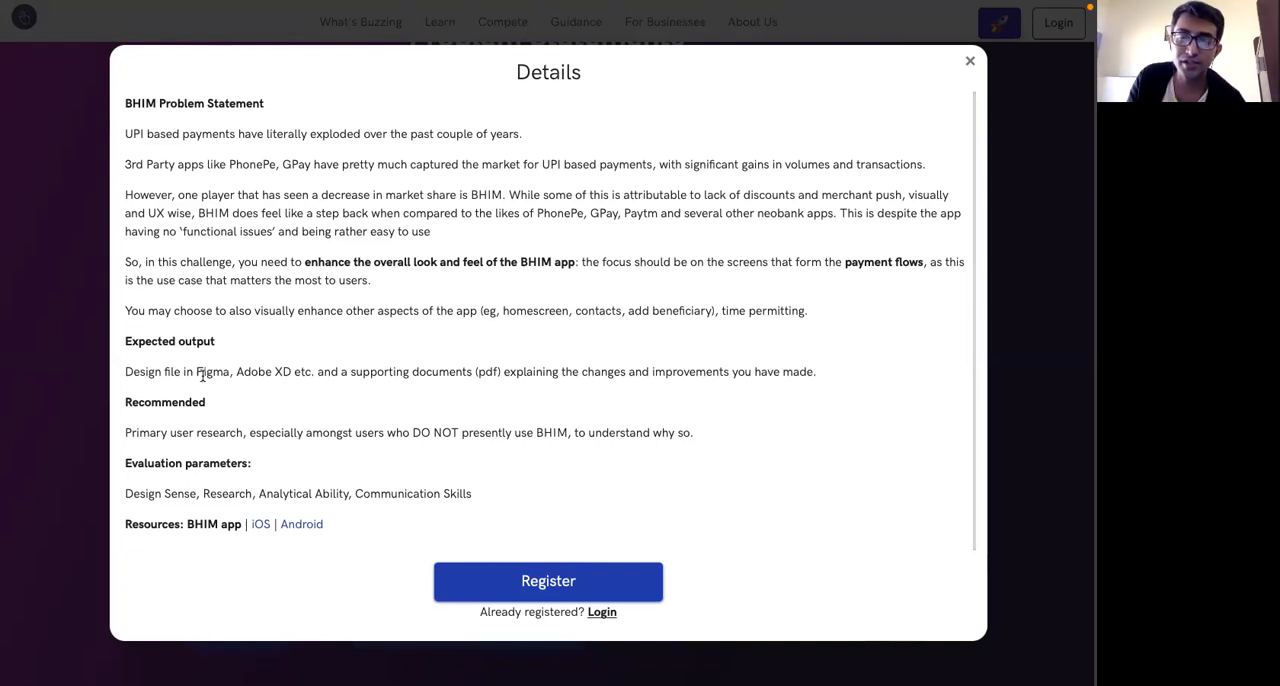
Step: Switch to the logged-in window showing registration confirmed with a 21st Feb deadline
{"action": "left_click", "coordinate": [968, 60]}
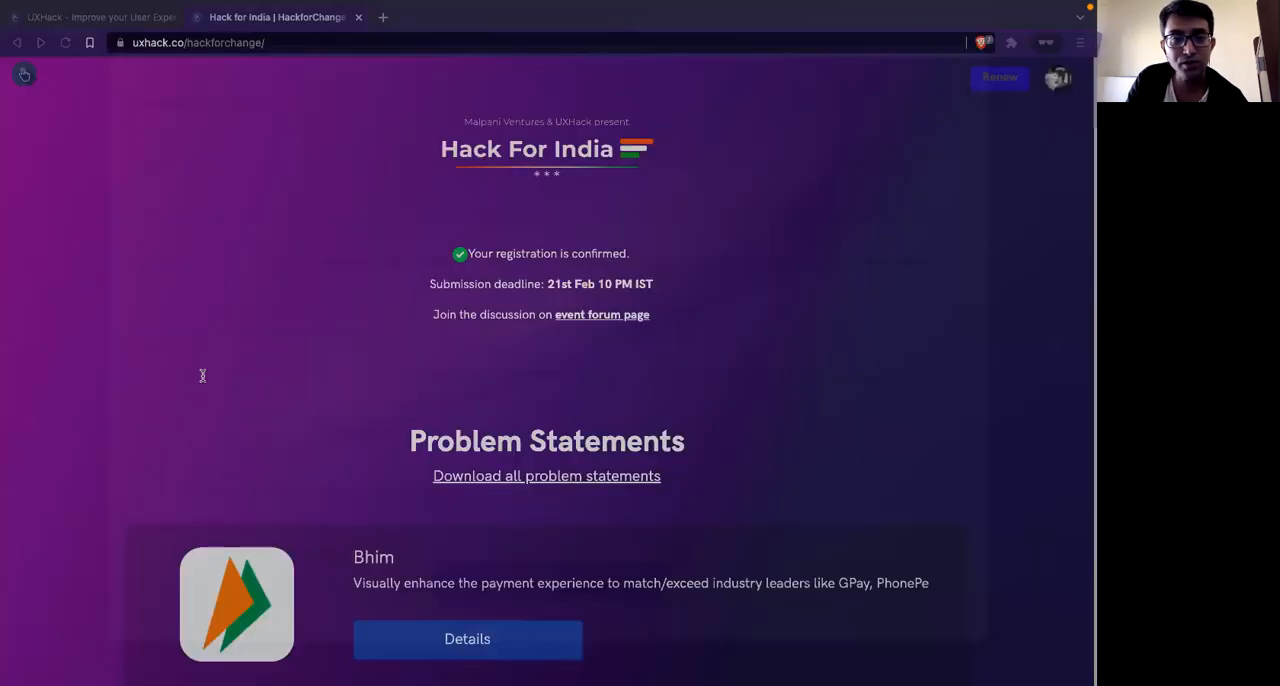
Step: Start a submission for the BHIM challenge from its Details popup as a registered user
{"action": "scroll", "scroll_direction": "down", "scroll_amount": 3}
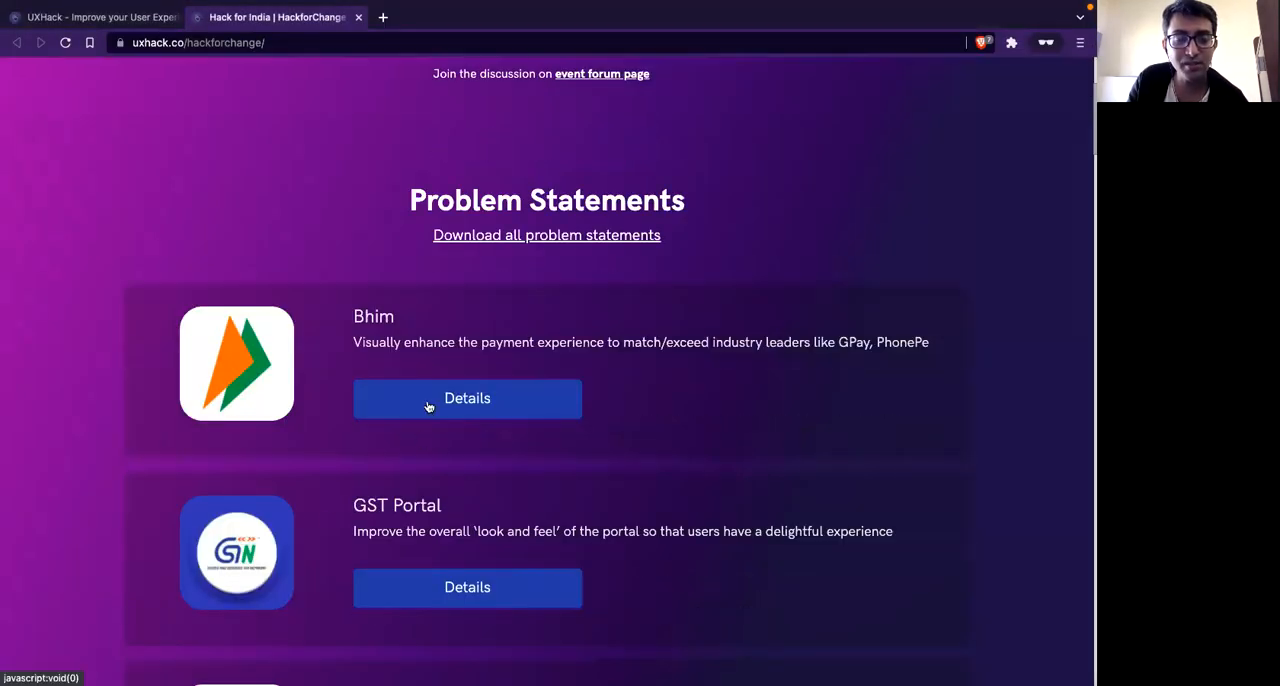
{"action": "left_click", "coordinate": [468, 398]}
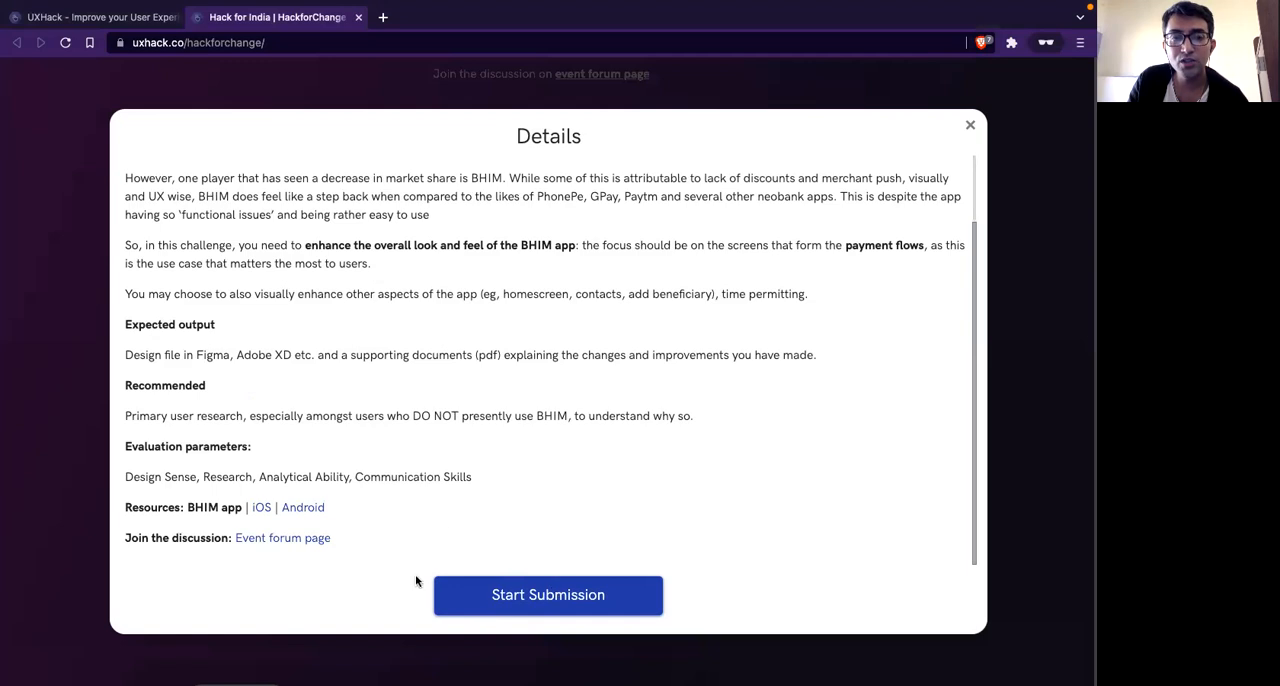
{"action": "left_click", "coordinate": [968, 124]}
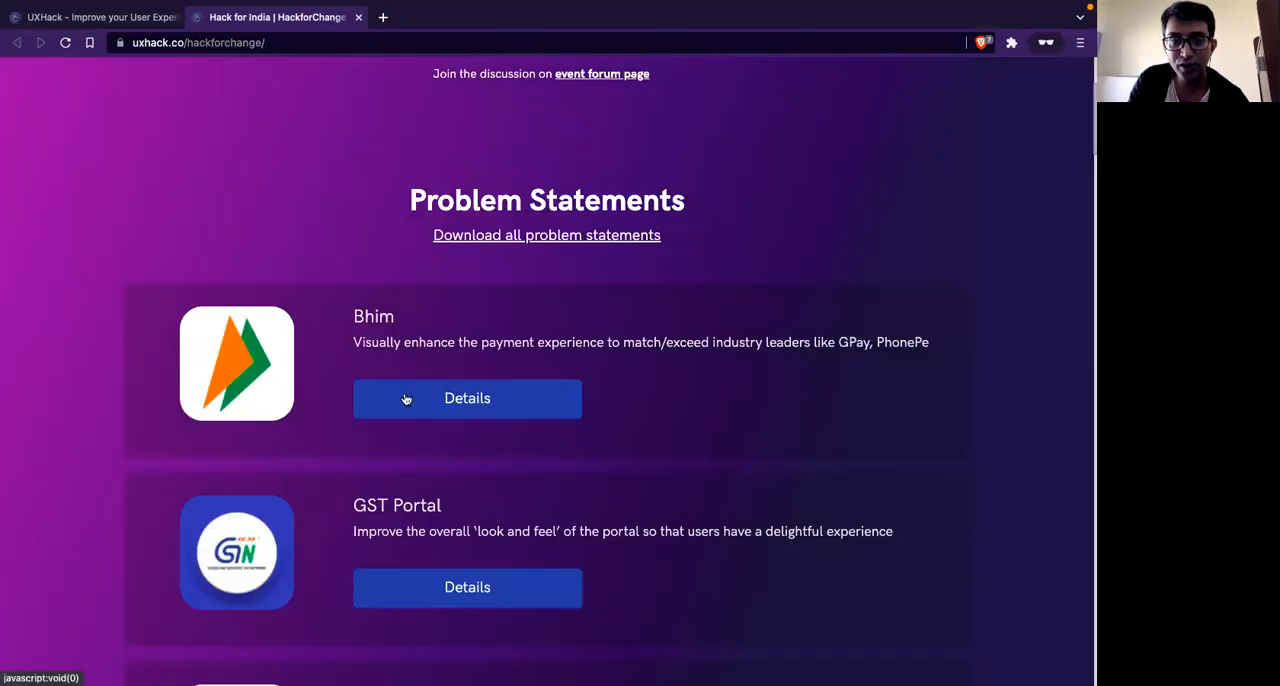
{"action": "left_click", "coordinate": [468, 398]}
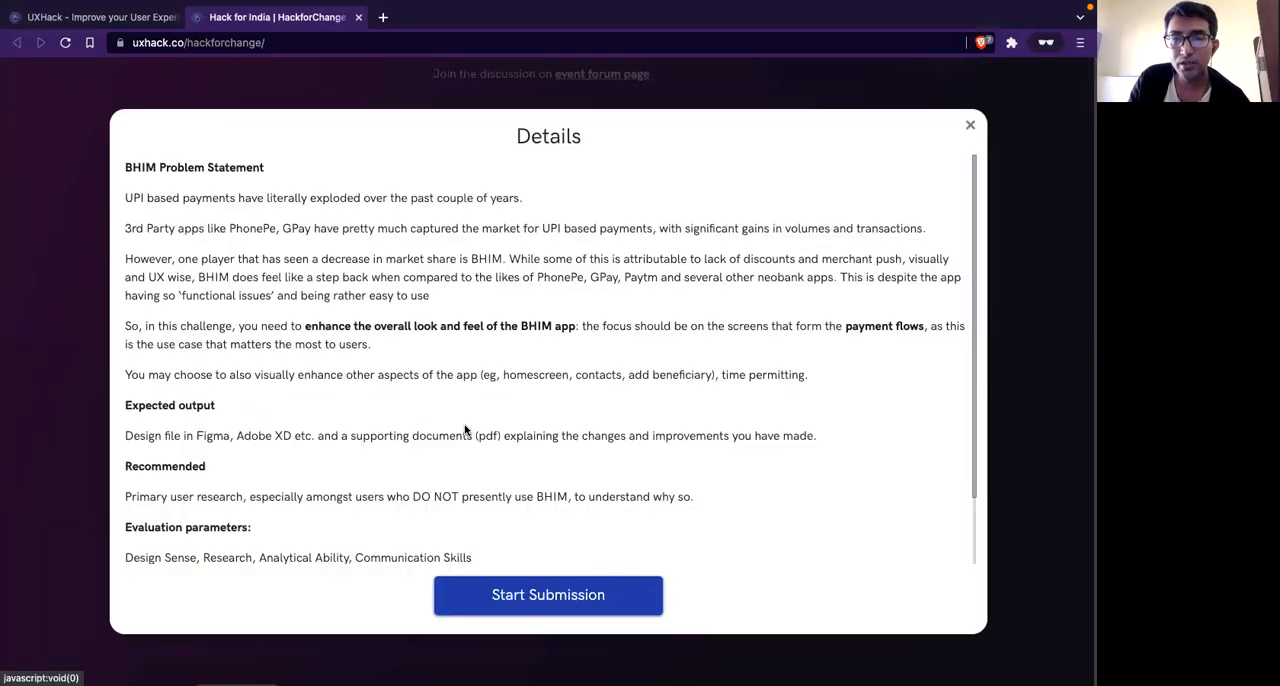
{"action": "left_click", "coordinate": [548, 594]}
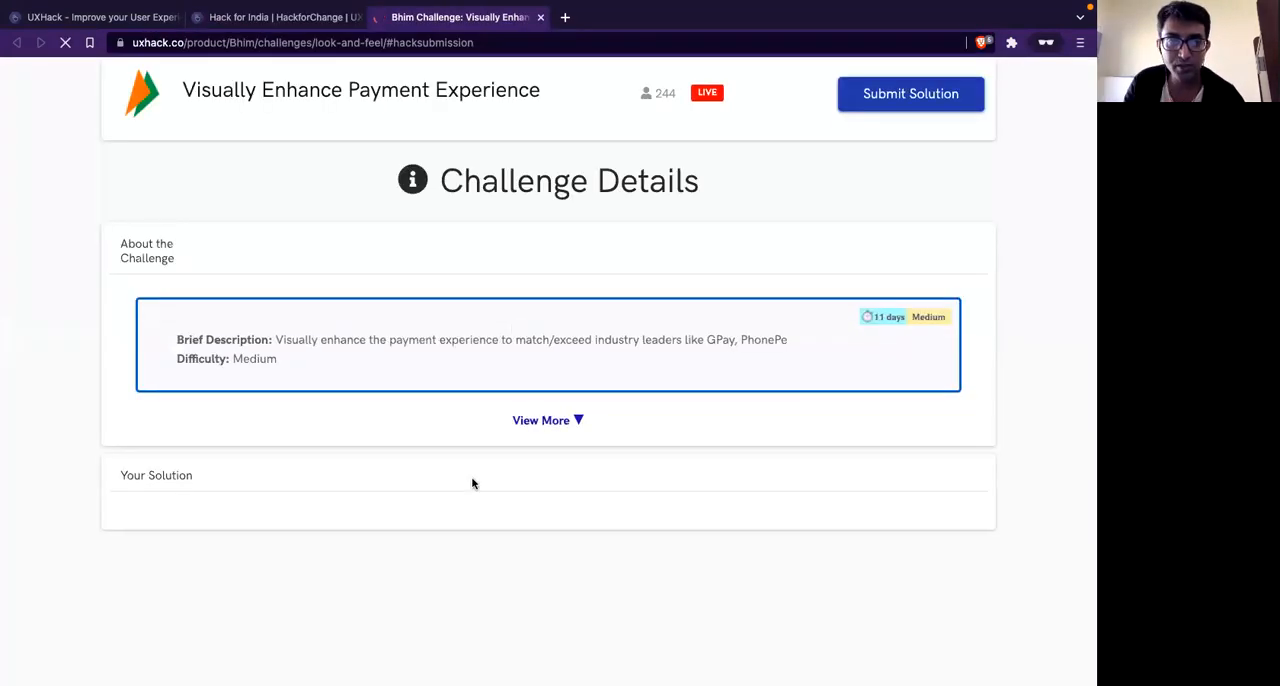
Step: Reach the Your Solution box on the BHIM submission form and focus it
{"action": "scroll", "scroll_direction": "down", "scroll_amount": 3}
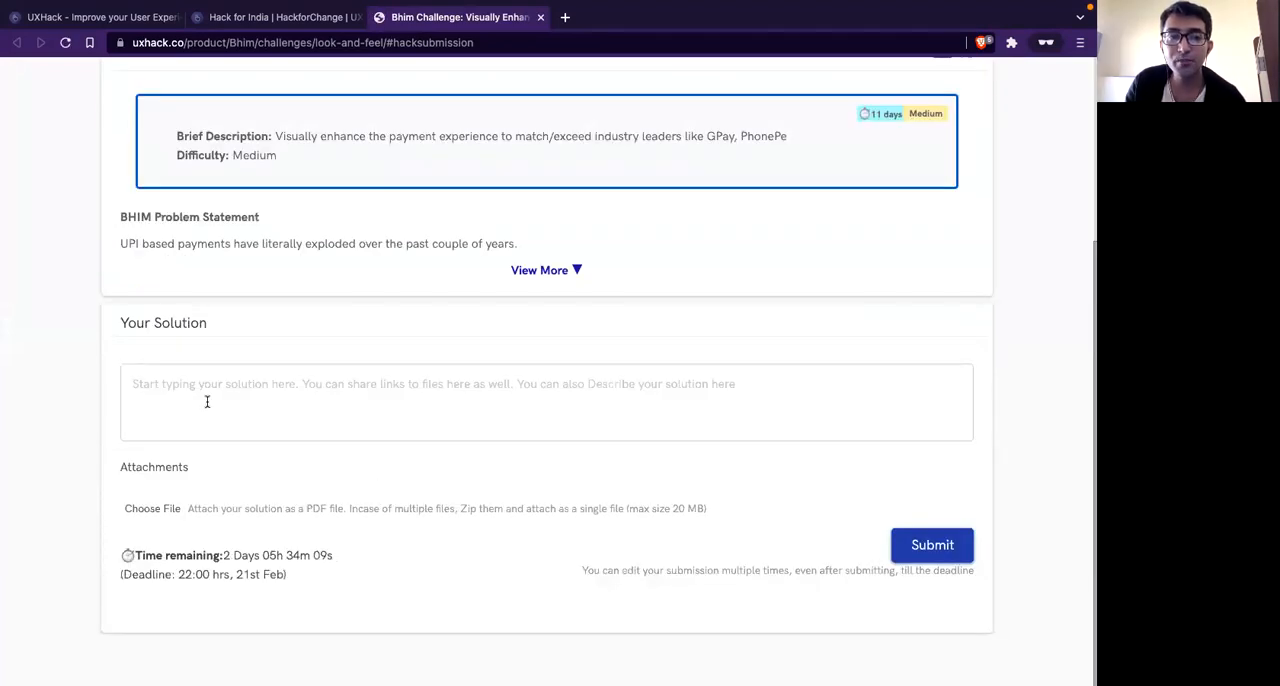
{"action": "left_click", "coordinate": [234, 400]}
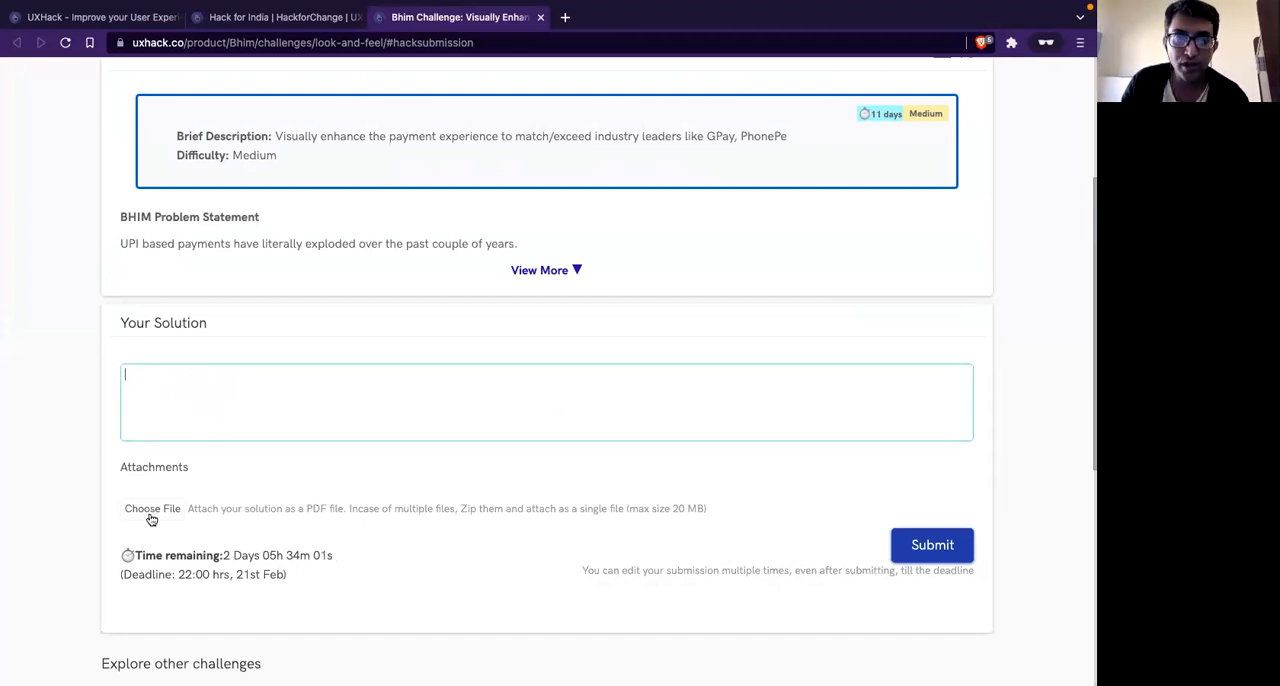
{"action": "mouse_move", "coordinate": [258, 536]}
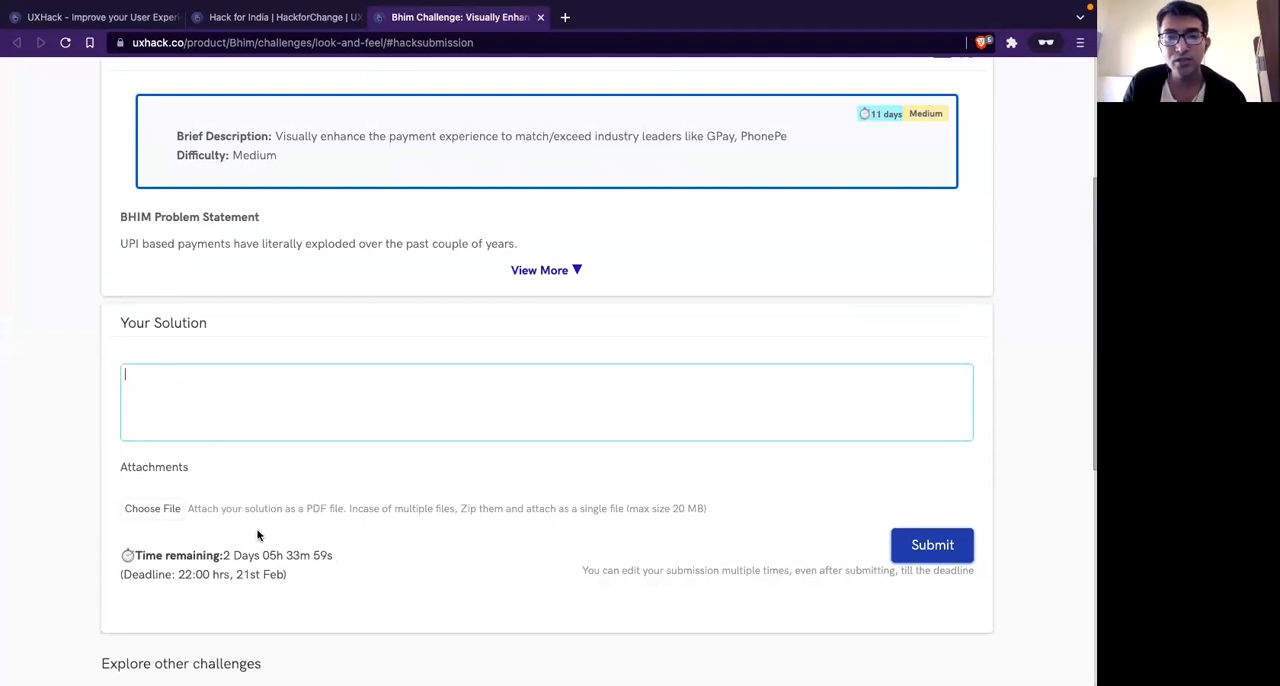
{"action": "mouse_move", "coordinate": [676, 508]}
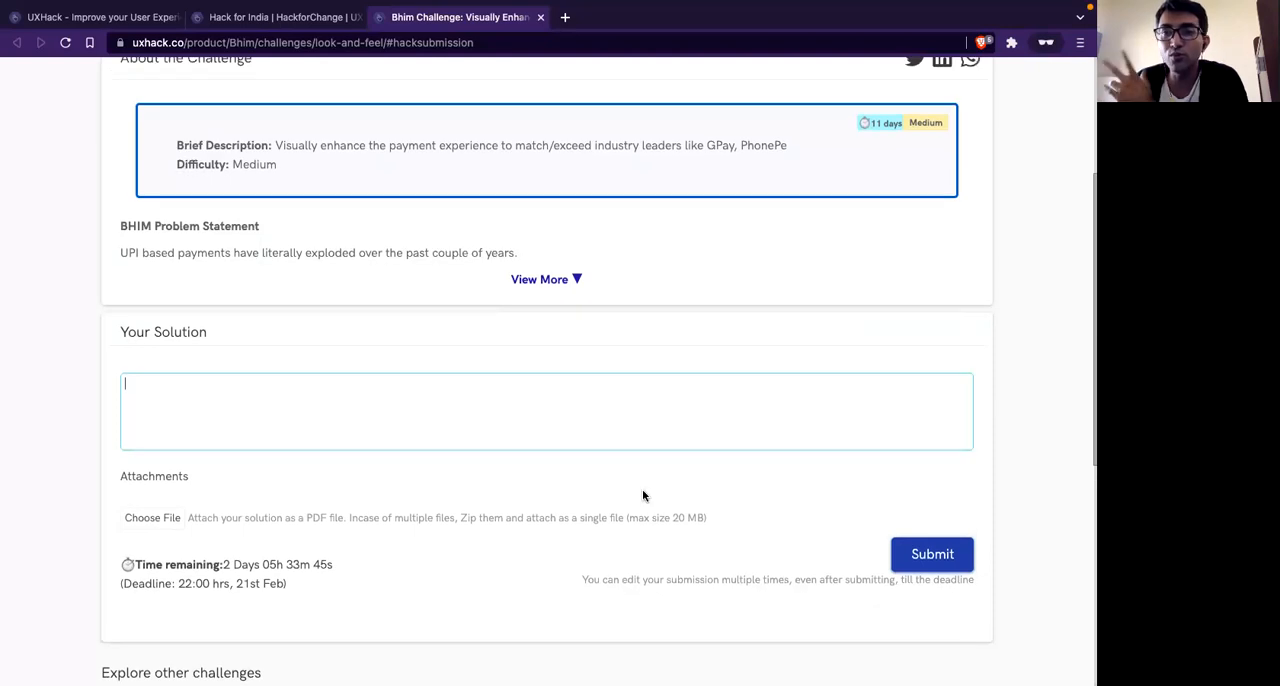
{"action": "scroll", "scroll_direction": "up", "scroll_amount": 3}
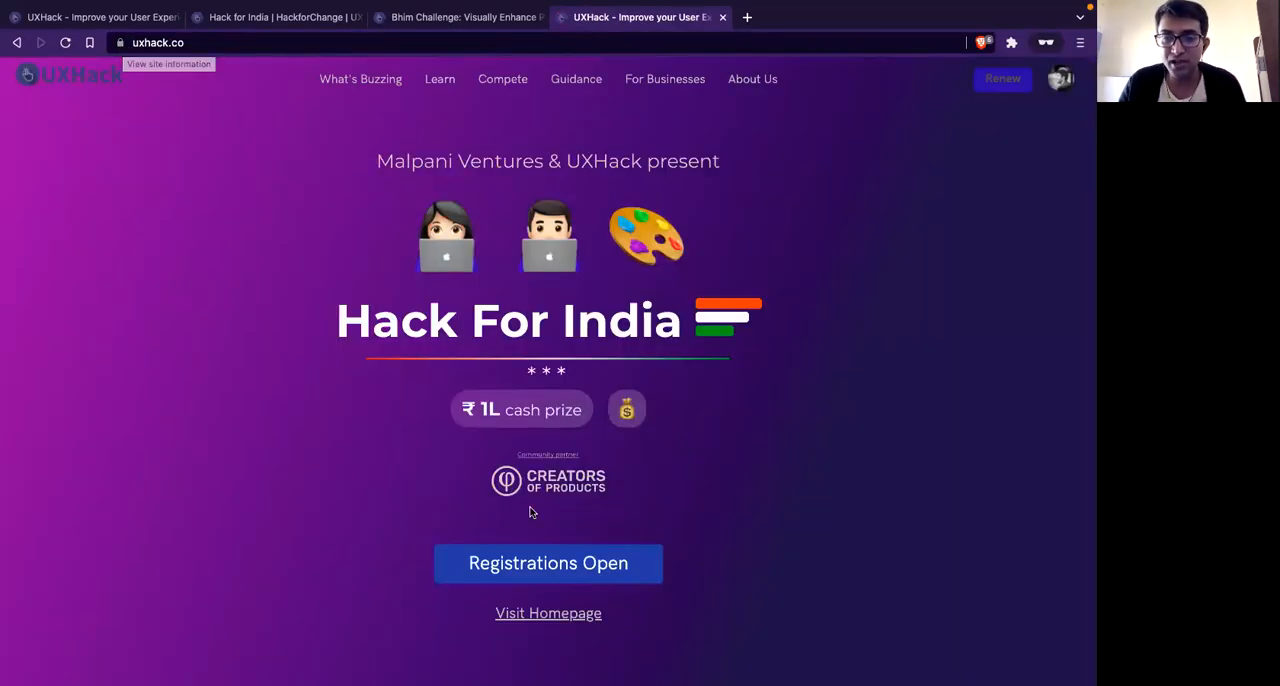
Step: Open the Feature X to Improve Engagement challenge and view its leaderboard of top solutions
{"action": "scroll", "scroll_direction": "down", "scroll_amount": 3}
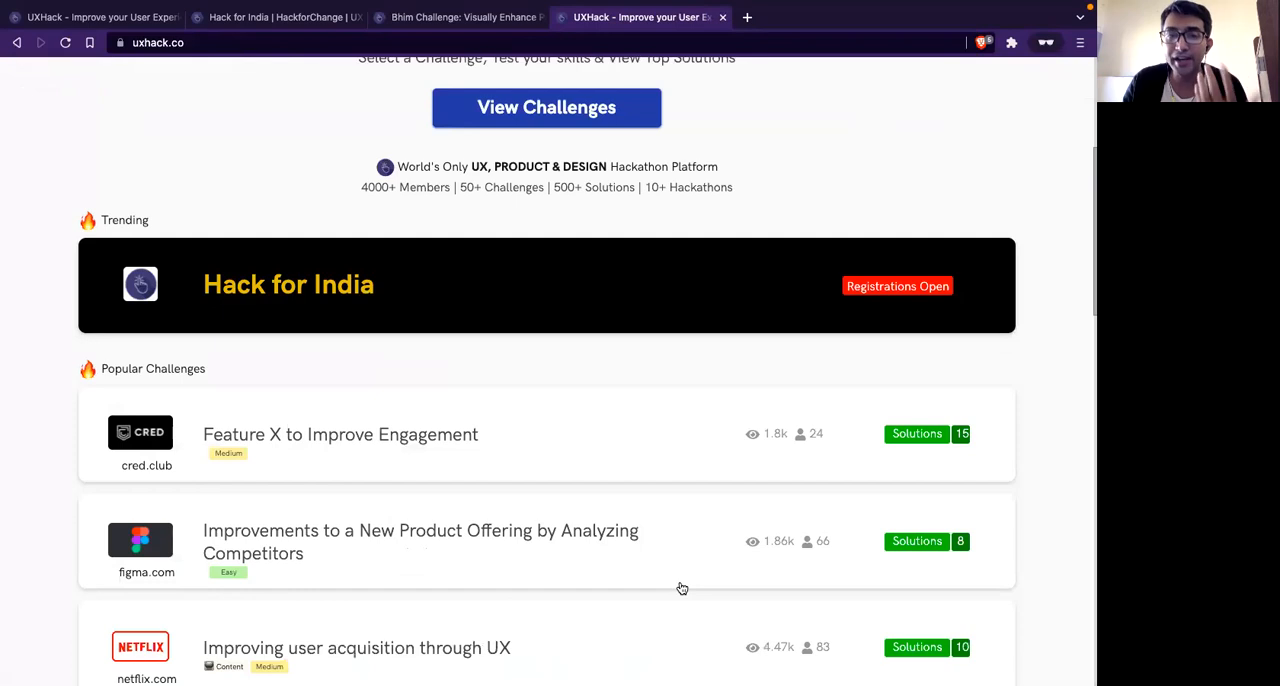
{"action": "scroll", "scroll_direction": "down", "scroll_amount": 3}
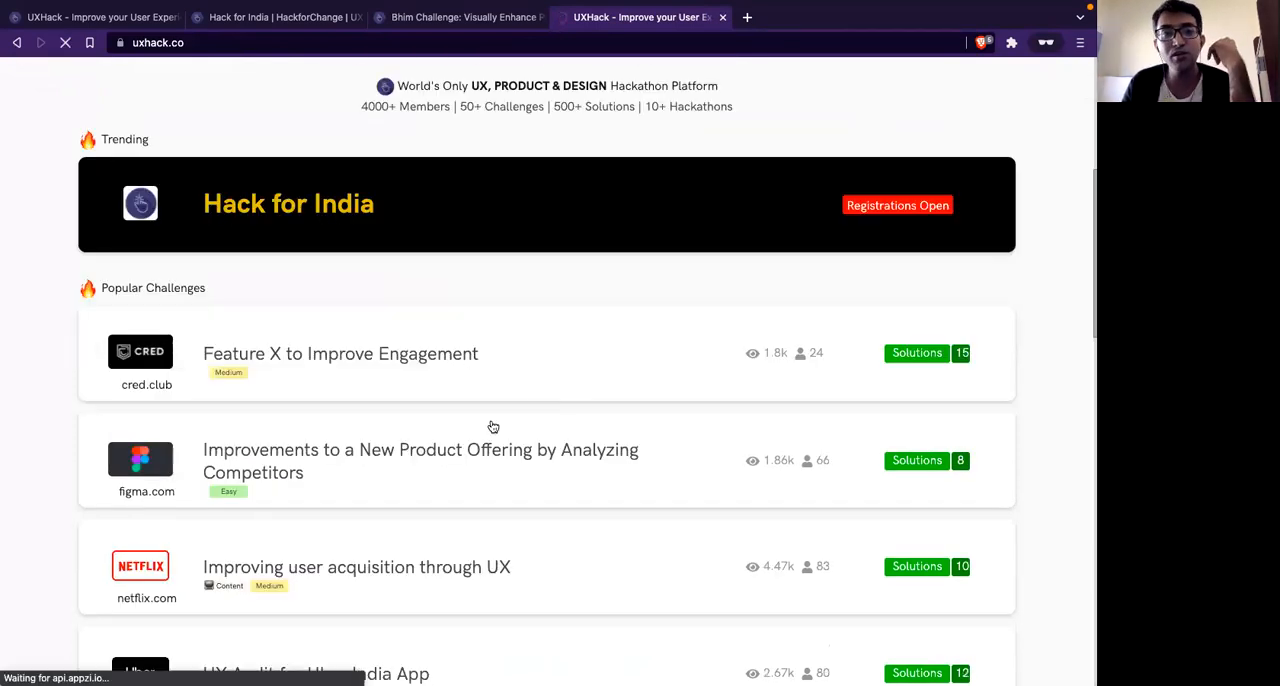
{"action": "left_click", "coordinate": [340, 354]}
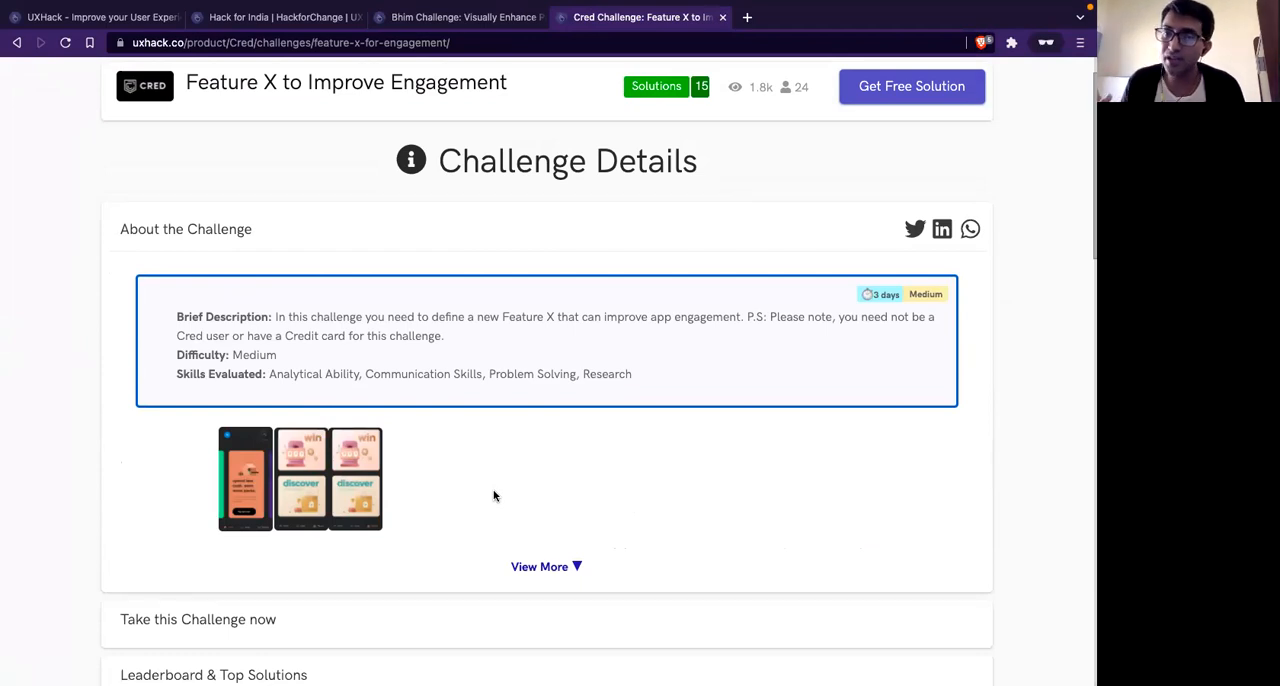
{"action": "scroll", "scroll_direction": "down", "scroll_amount": 3}
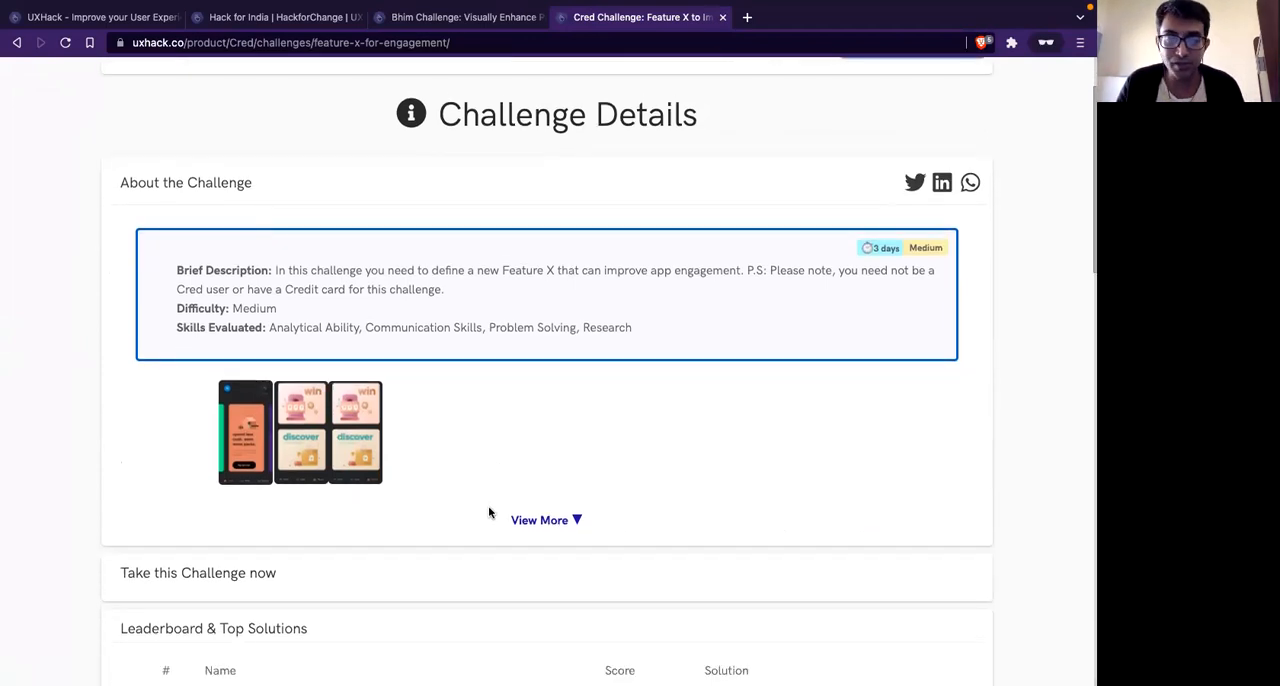
{"action": "scroll", "scroll_direction": "down", "scroll_amount": 3}
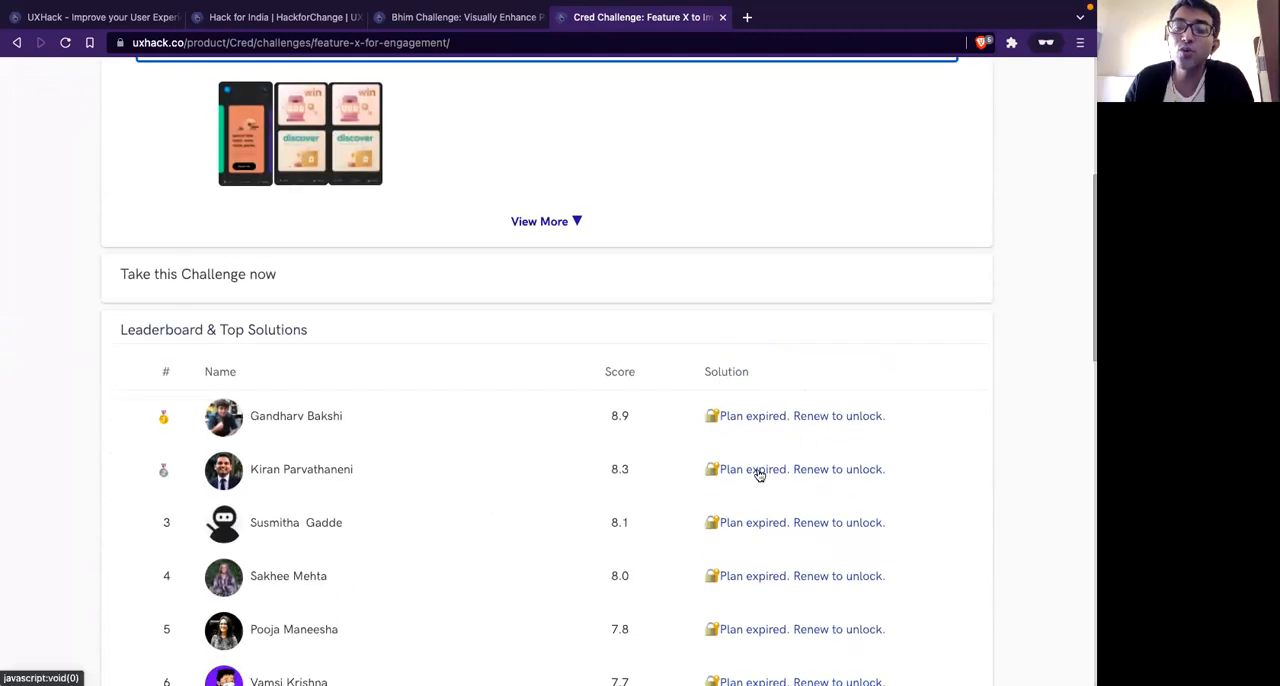
{"action": "mouse_move", "coordinate": [420, 508]}
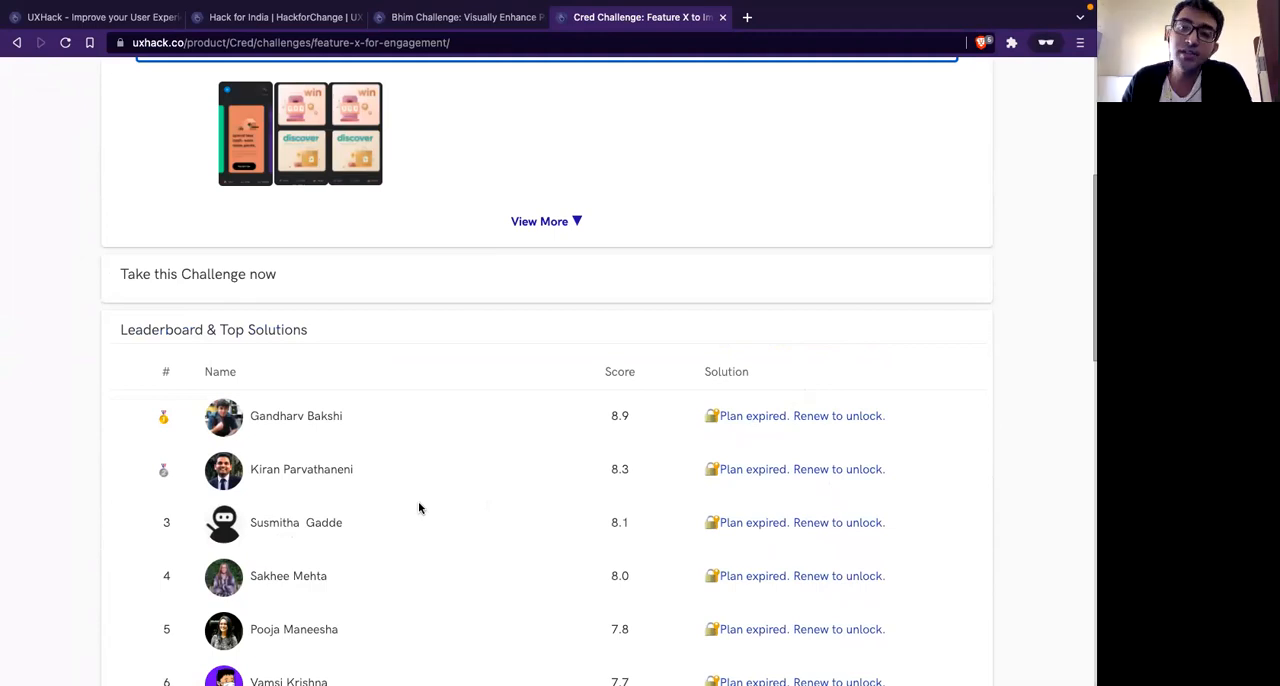
{"action": "mouse_move", "coordinate": [432, 524]}
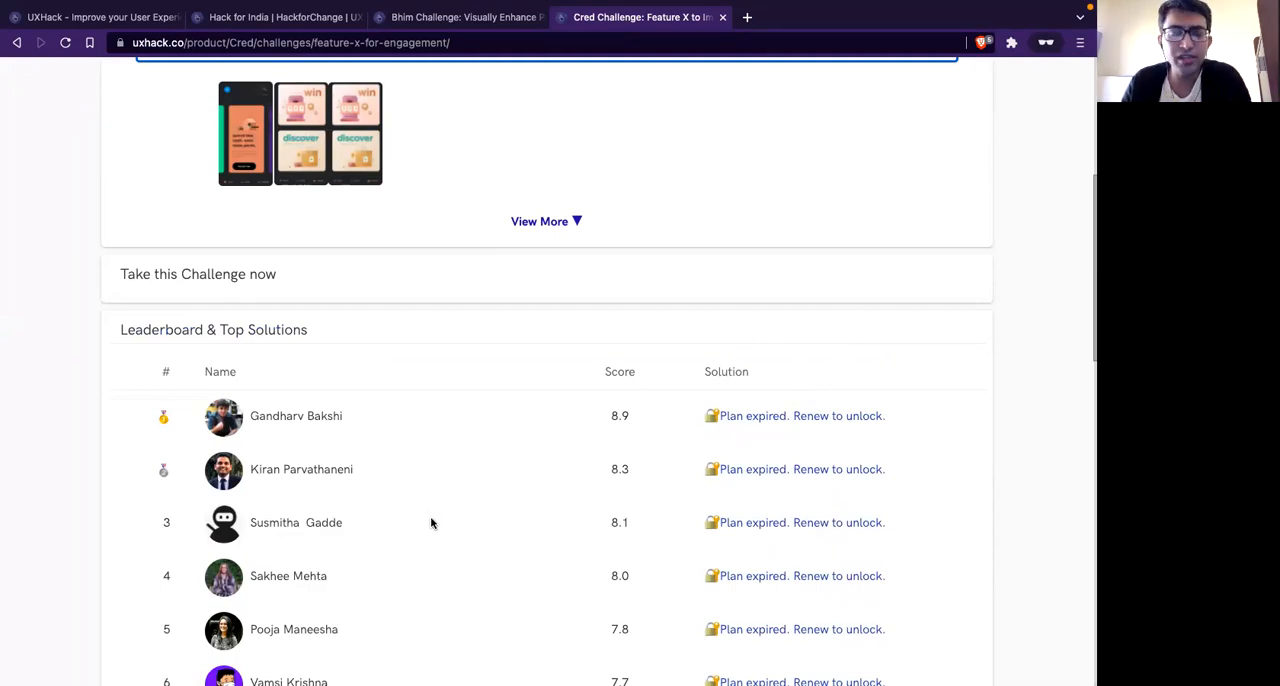
{"action": "scroll", "scroll_direction": "up", "scroll_amount": 3}
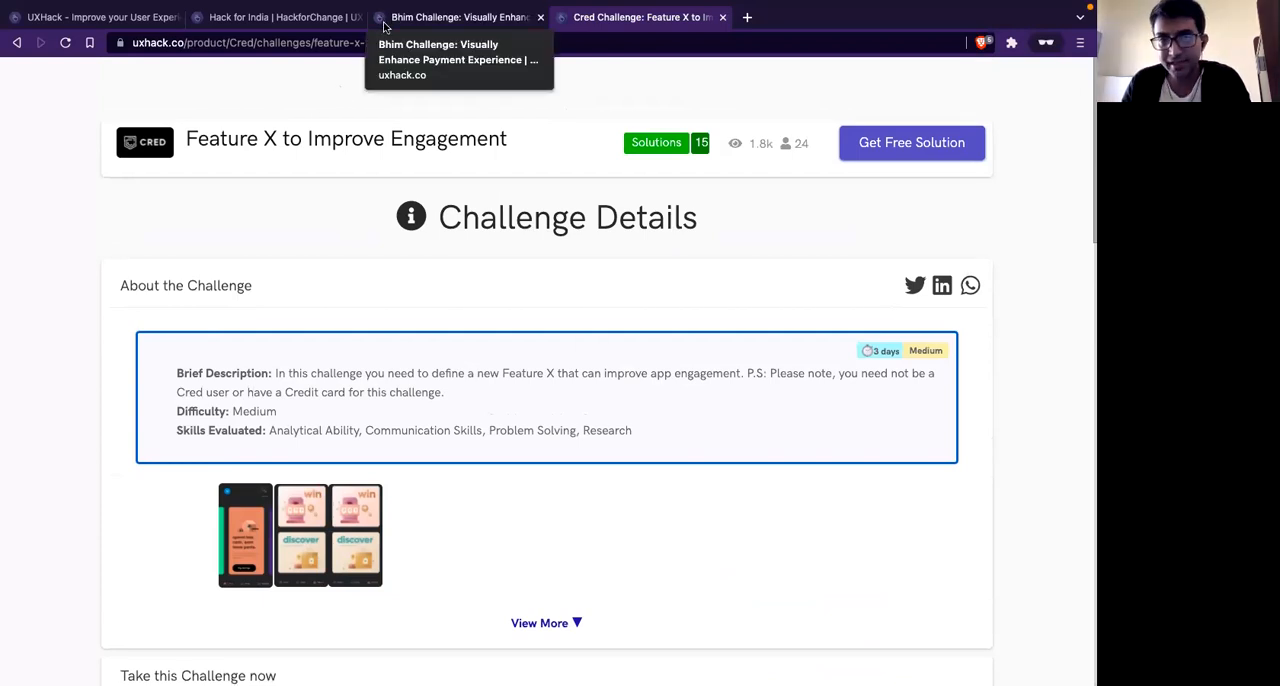
Step: Return to the BHIM challenge submission page
{"action": "left_click", "coordinate": [458, 16]}
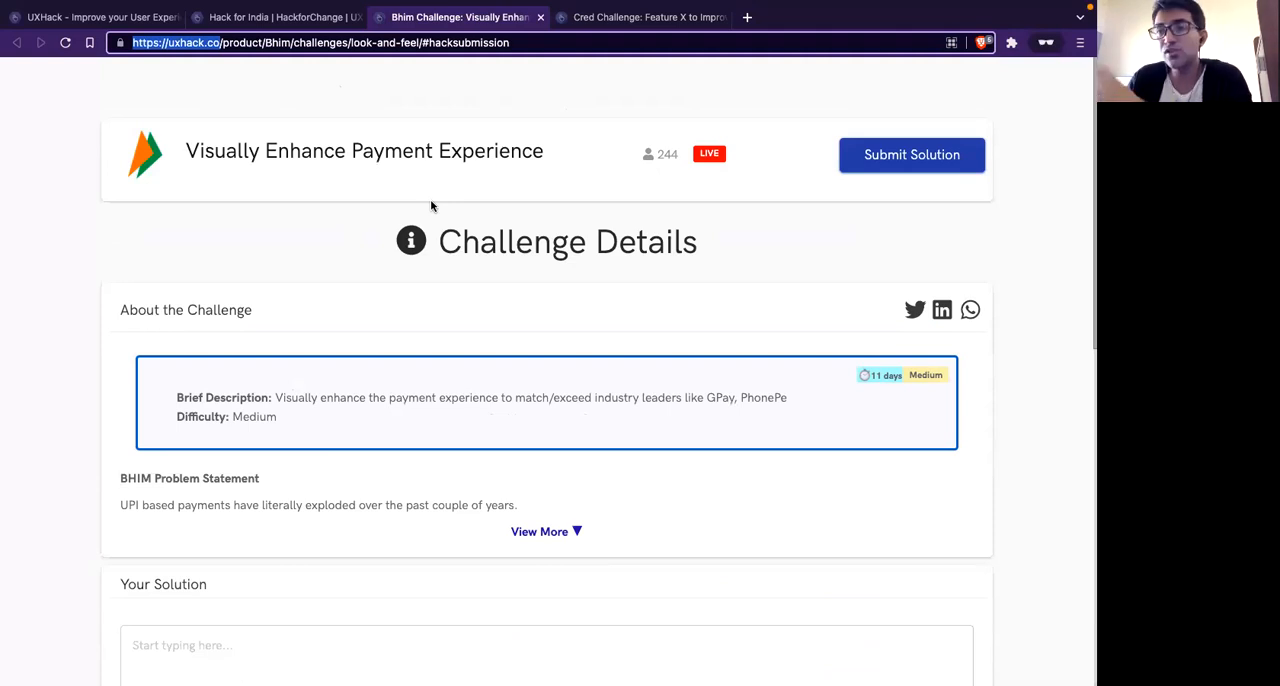
Step: Close the BHIM Details popup and return to the Hack For India problem statements
{"action": "left_click", "coordinate": [546, 532]}
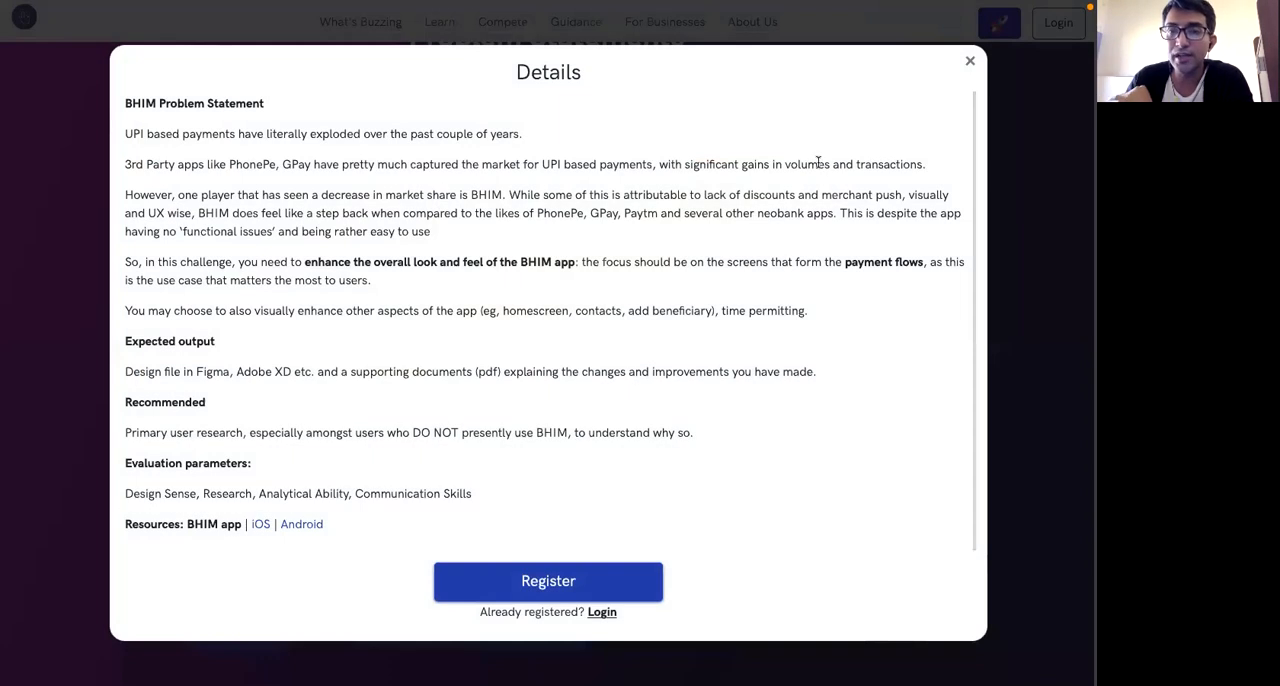
{"action": "mouse_move", "coordinate": [1016, 156]}
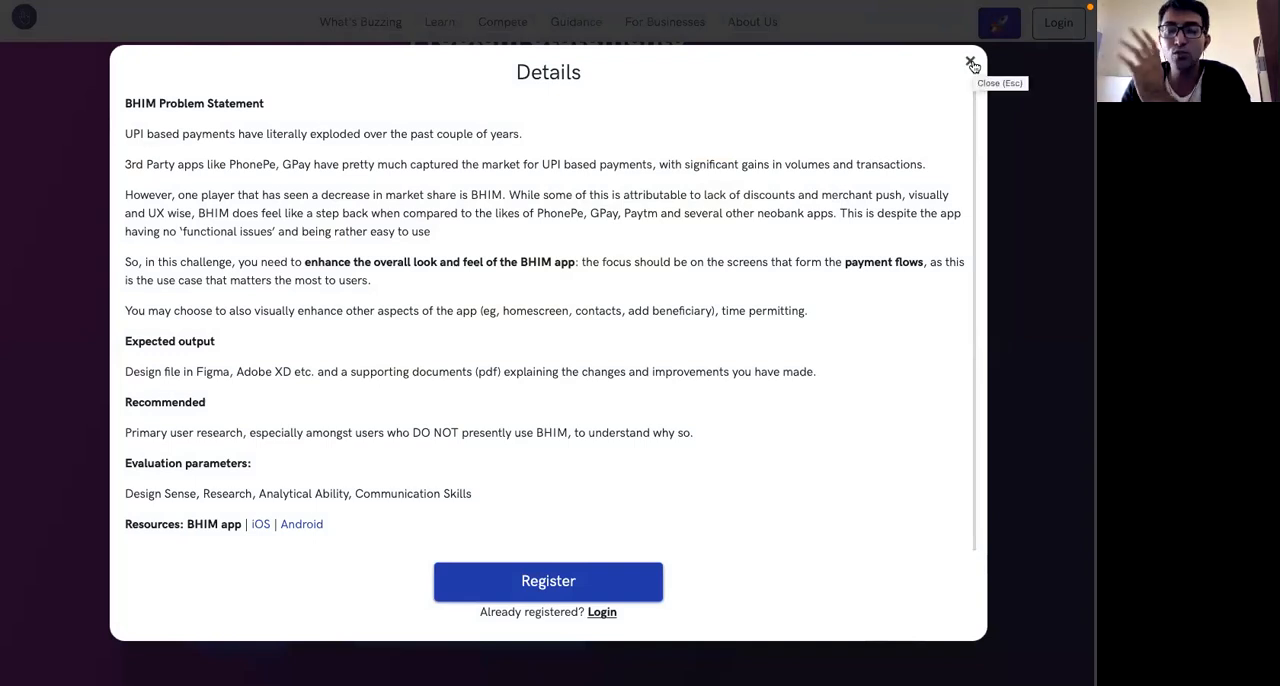
{"action": "left_click", "coordinate": [968, 64]}
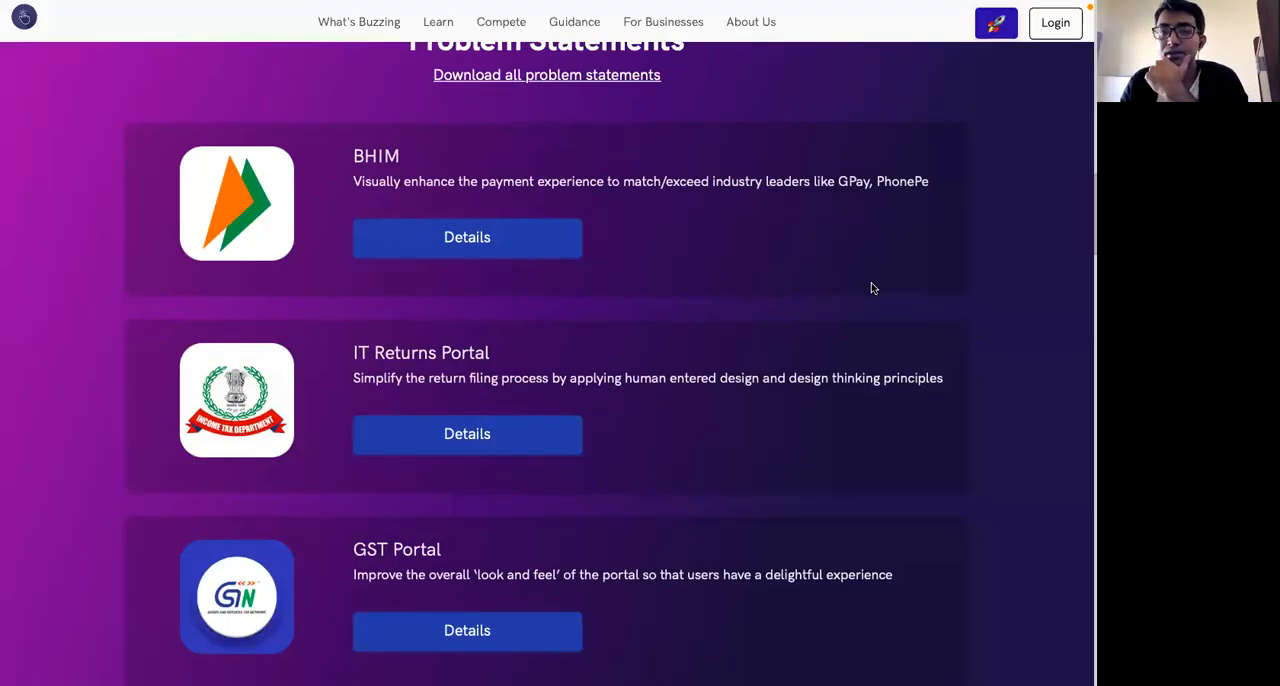
{"action": "scroll", "scroll_direction": "up", "scroll_amount": 3}
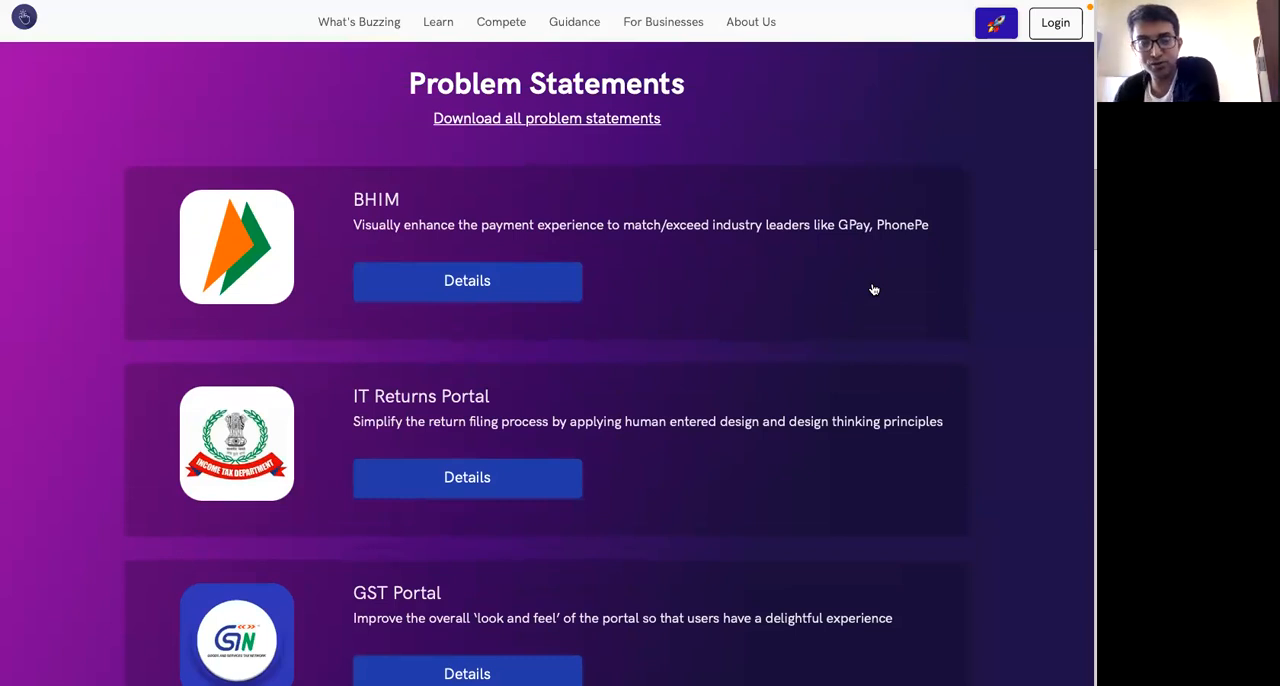
{"action": "left_click", "coordinate": [468, 280]}
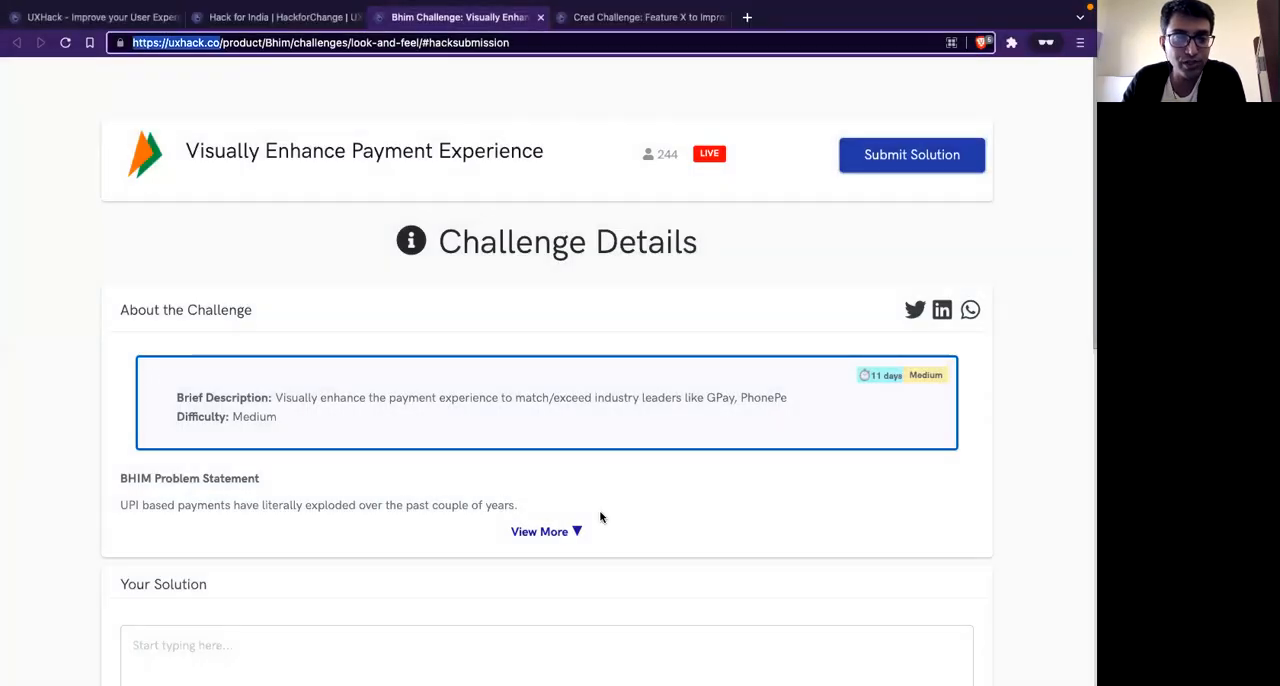
{"action": "scroll", "scroll_direction": "down", "scroll_amount": 3}
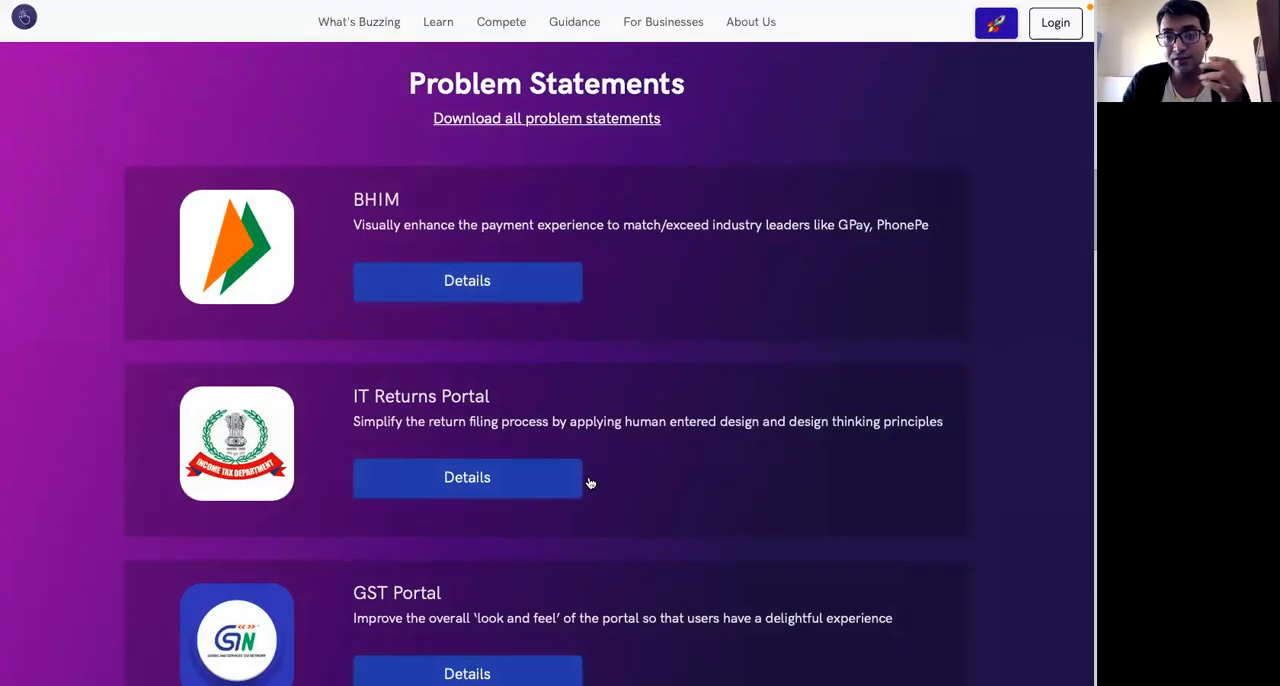
Step: Scroll through the Schedule and down to the FAQs list as a logged-out visitor
{"action": "scroll", "scroll_direction": "up", "scroll_amount": 3}
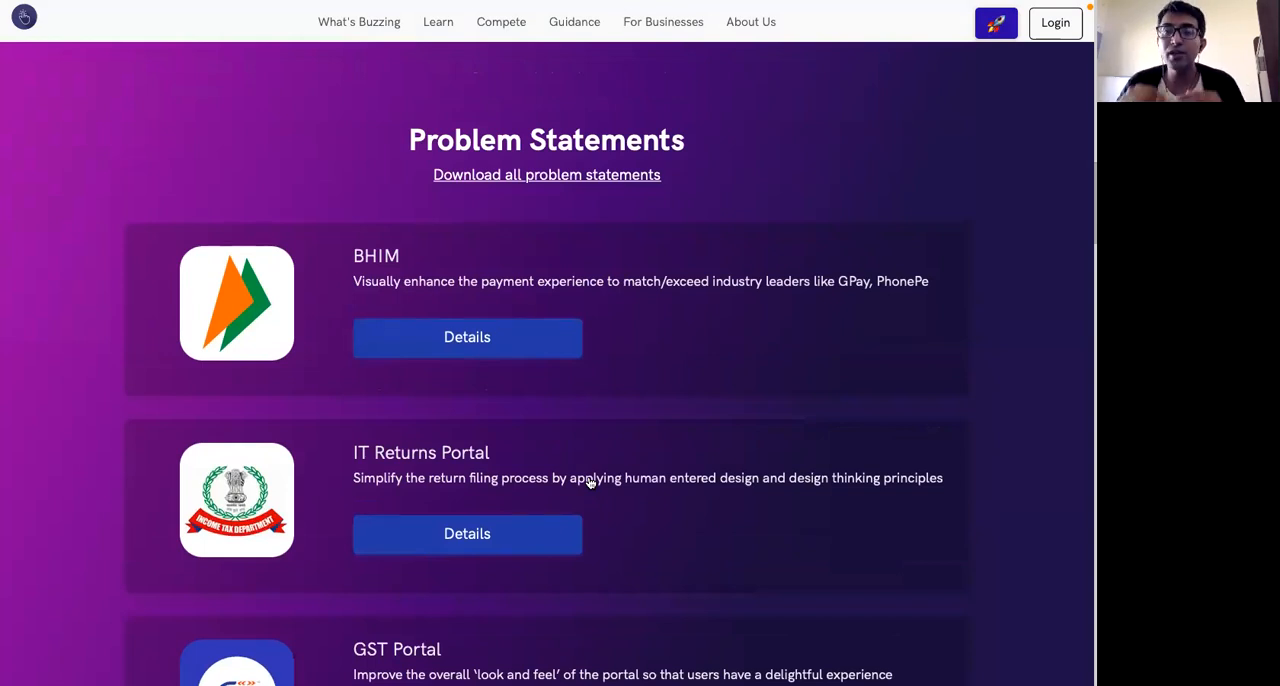
{"action": "scroll", "scroll_direction": "up", "scroll_amount": 3}
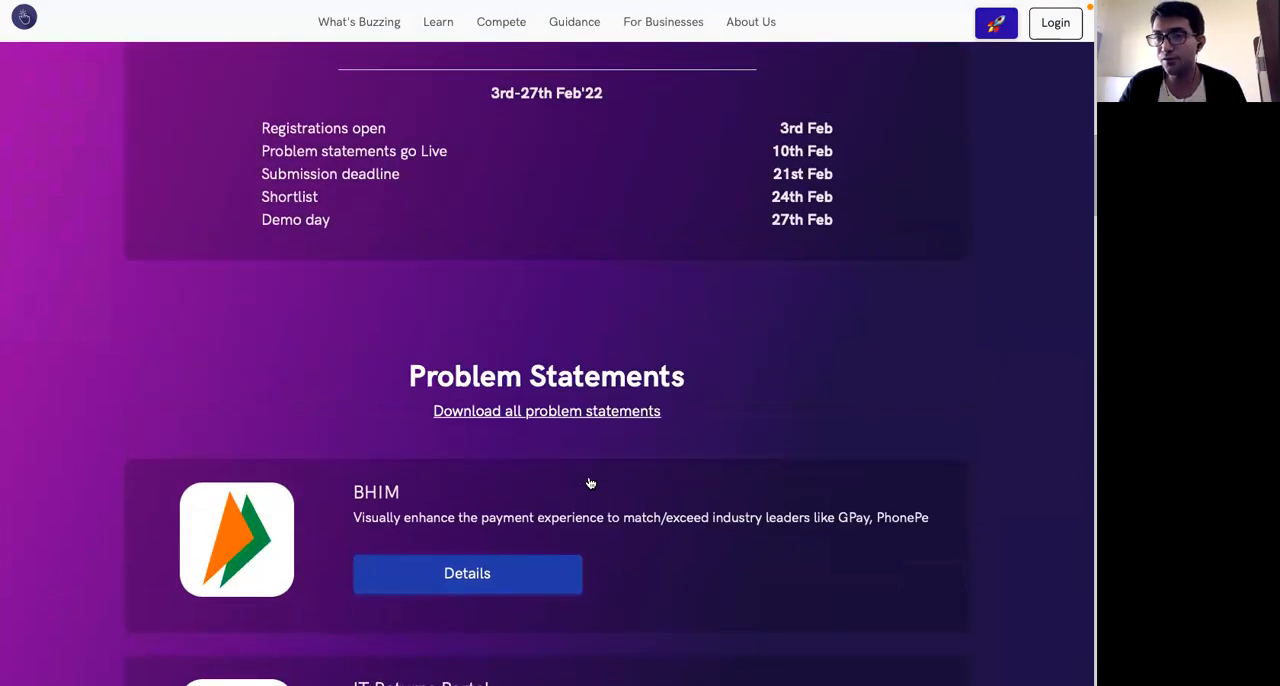
{"action": "scroll", "scroll_direction": "up", "scroll_amount": 3}
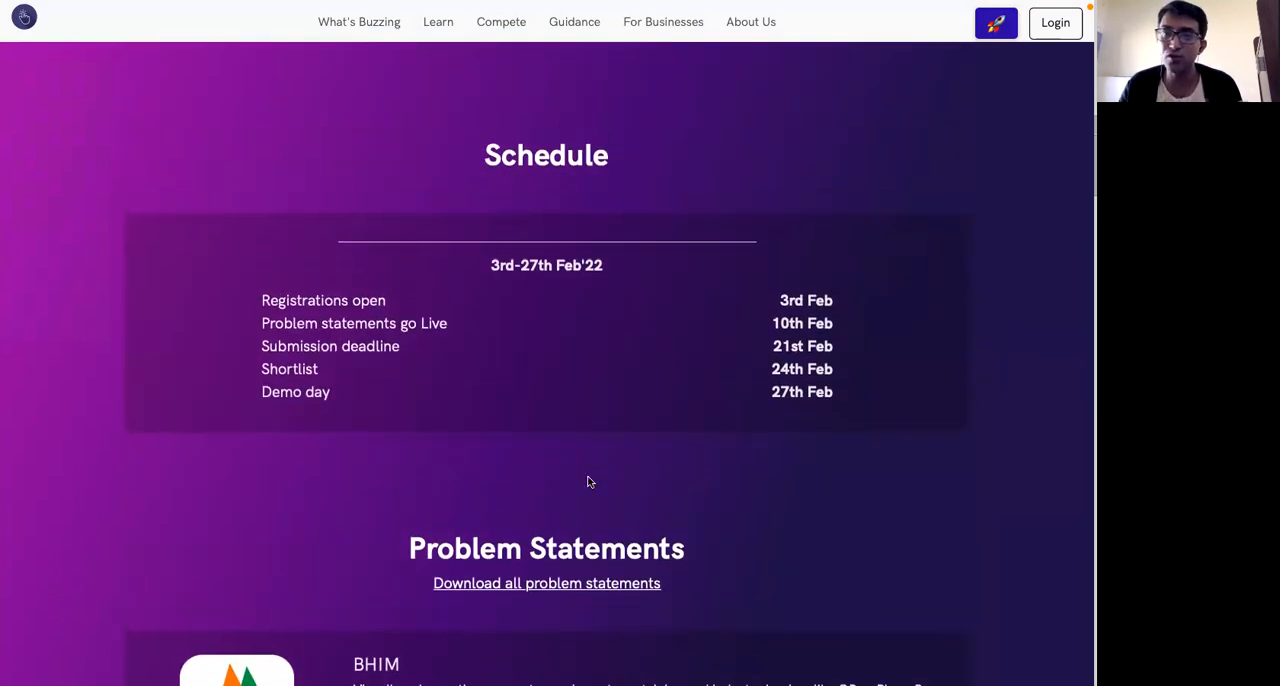
{"action": "scroll", "scroll_direction": "down", "scroll_amount": 3}
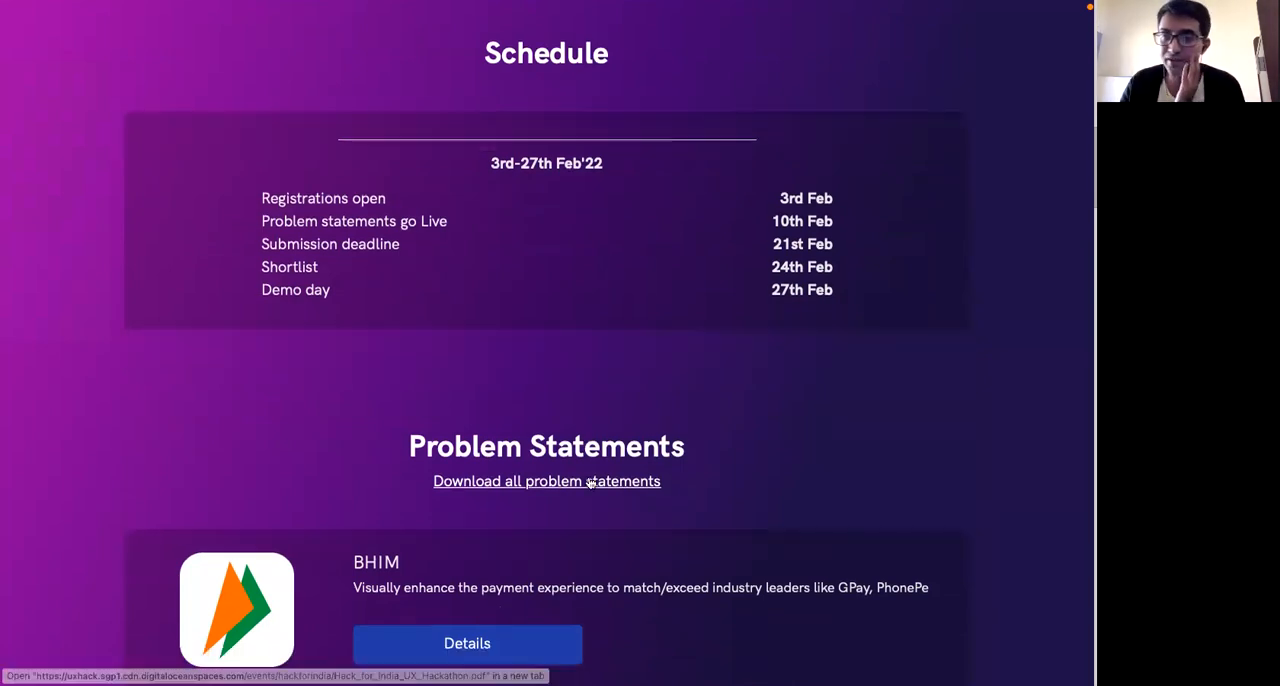
{"action": "scroll", "scroll_direction": "down", "scroll_amount": 3}
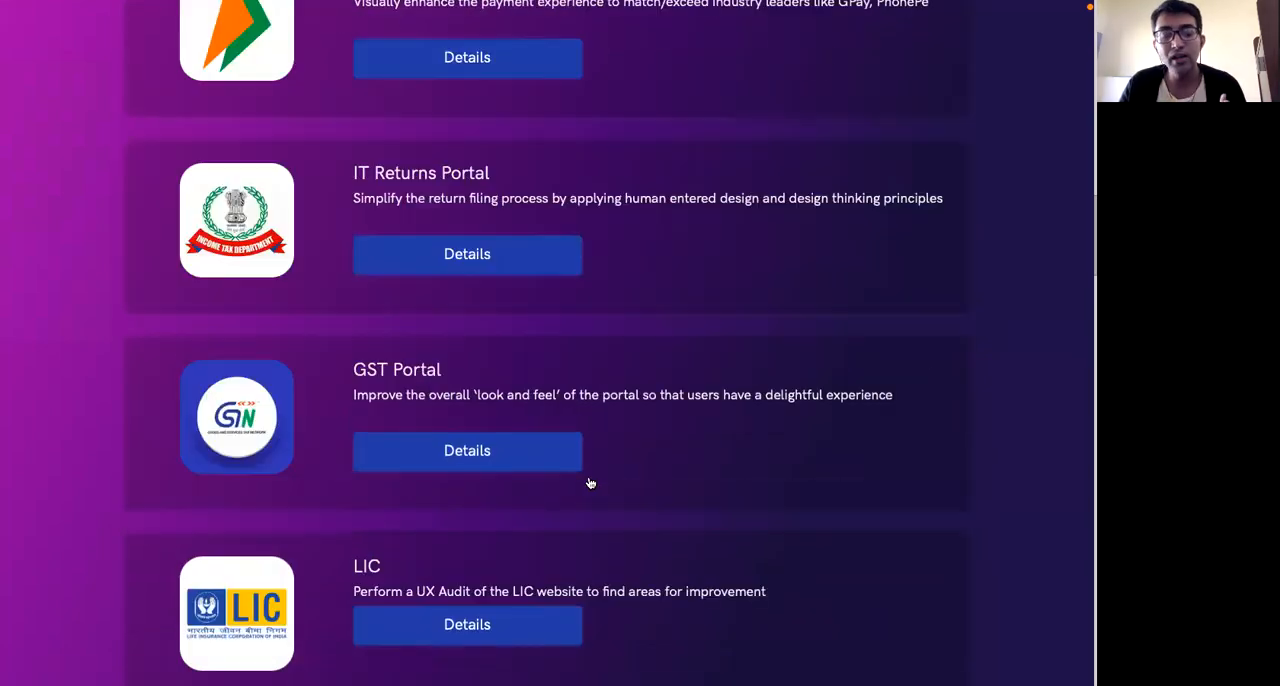
{"action": "scroll", "scroll_direction": "down", "scroll_amount": 3}
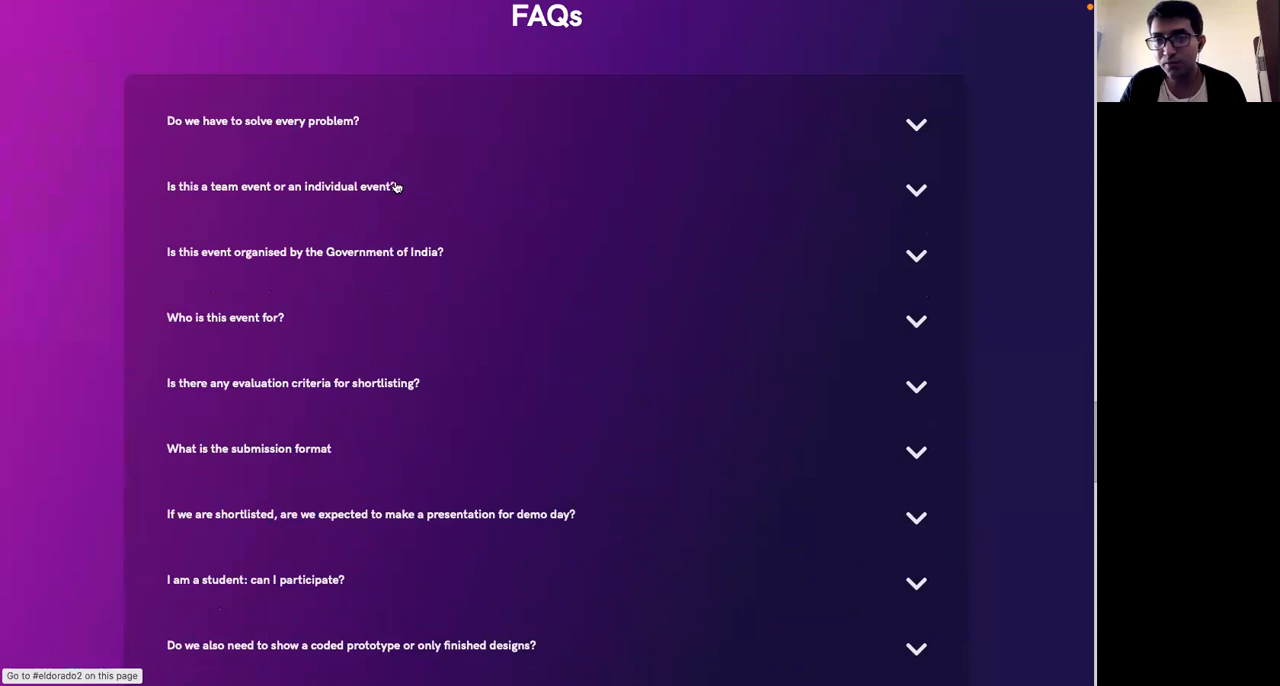
{"action": "mouse_move", "coordinate": [280, 452]}
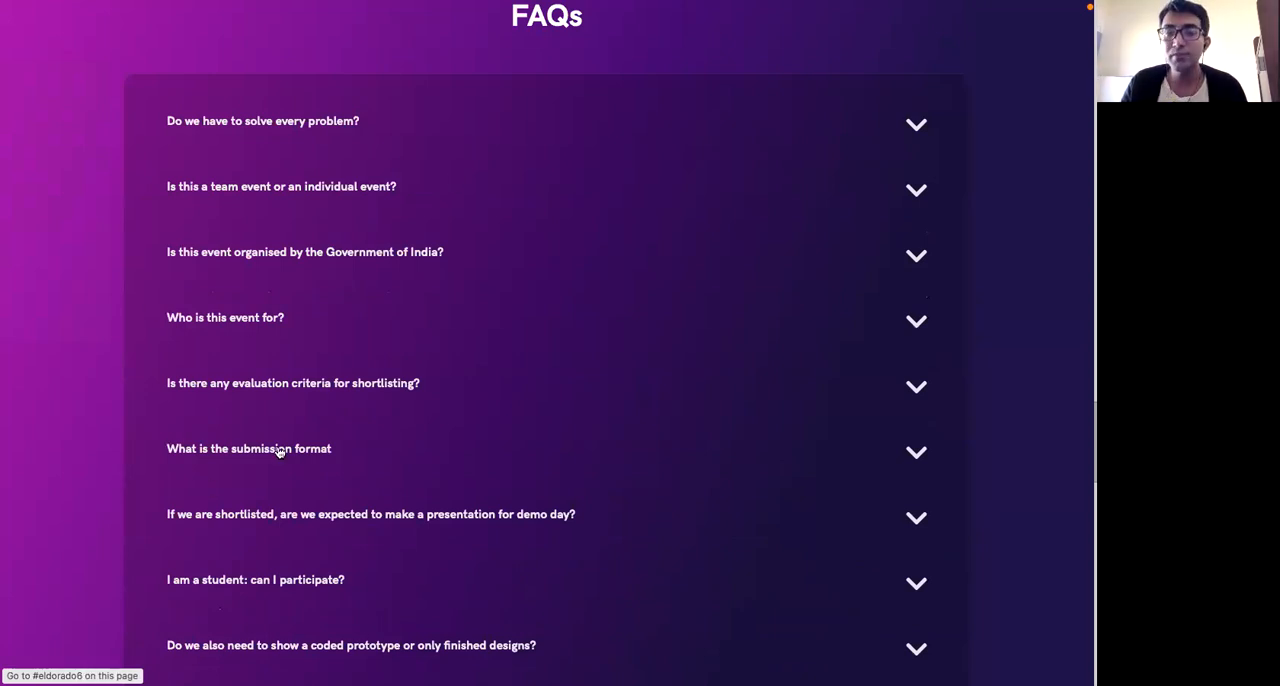
{"action": "scroll", "scroll_direction": "up", "scroll_amount": 3}
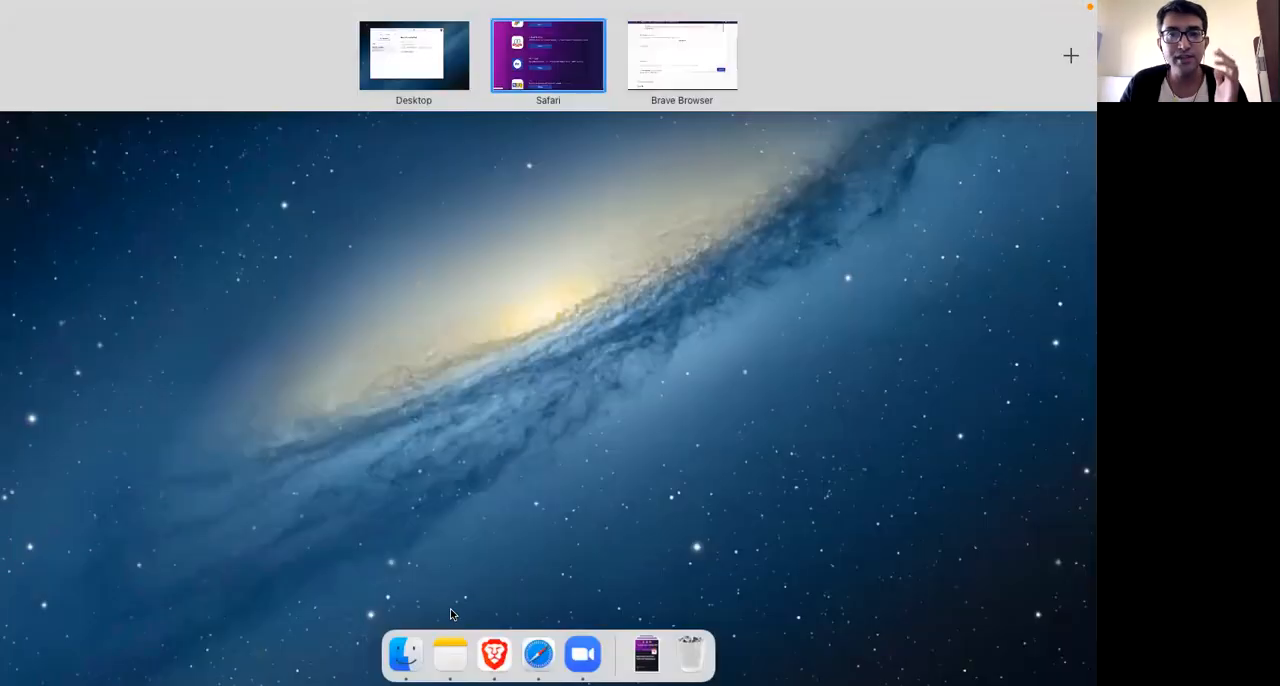
{"action": "left_click", "coordinate": [548, 56]}
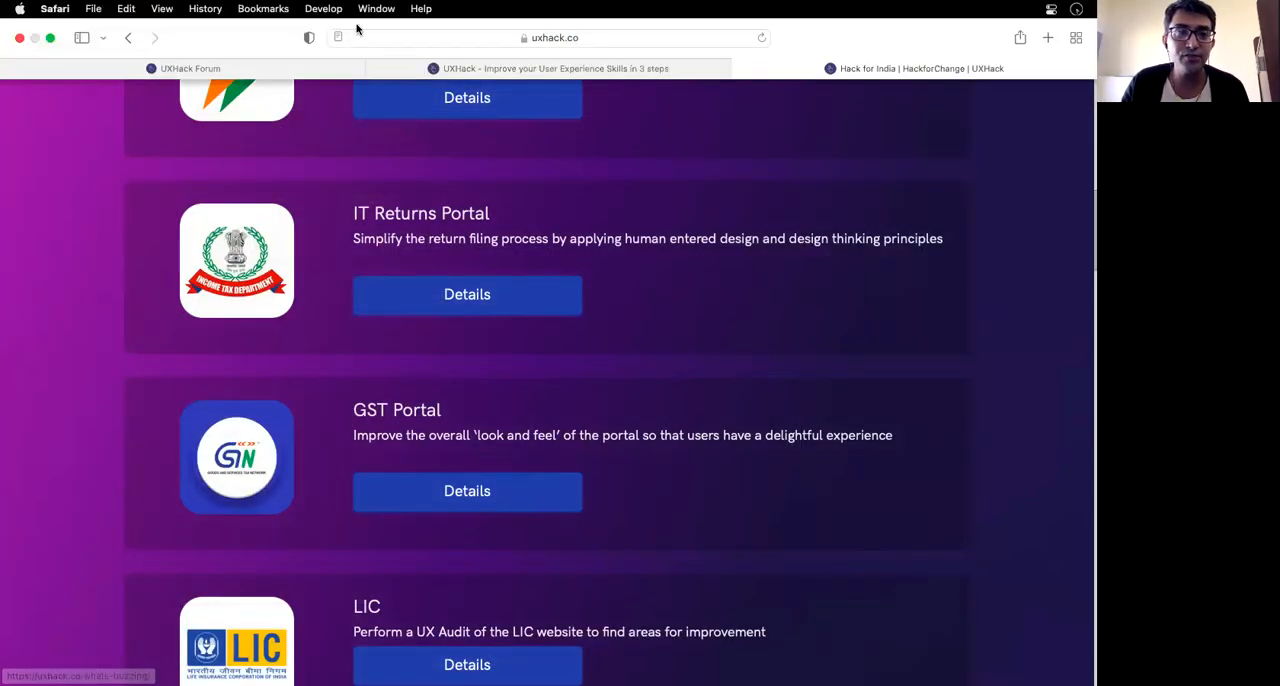
{"action": "left_click", "coordinate": [190, 68]}
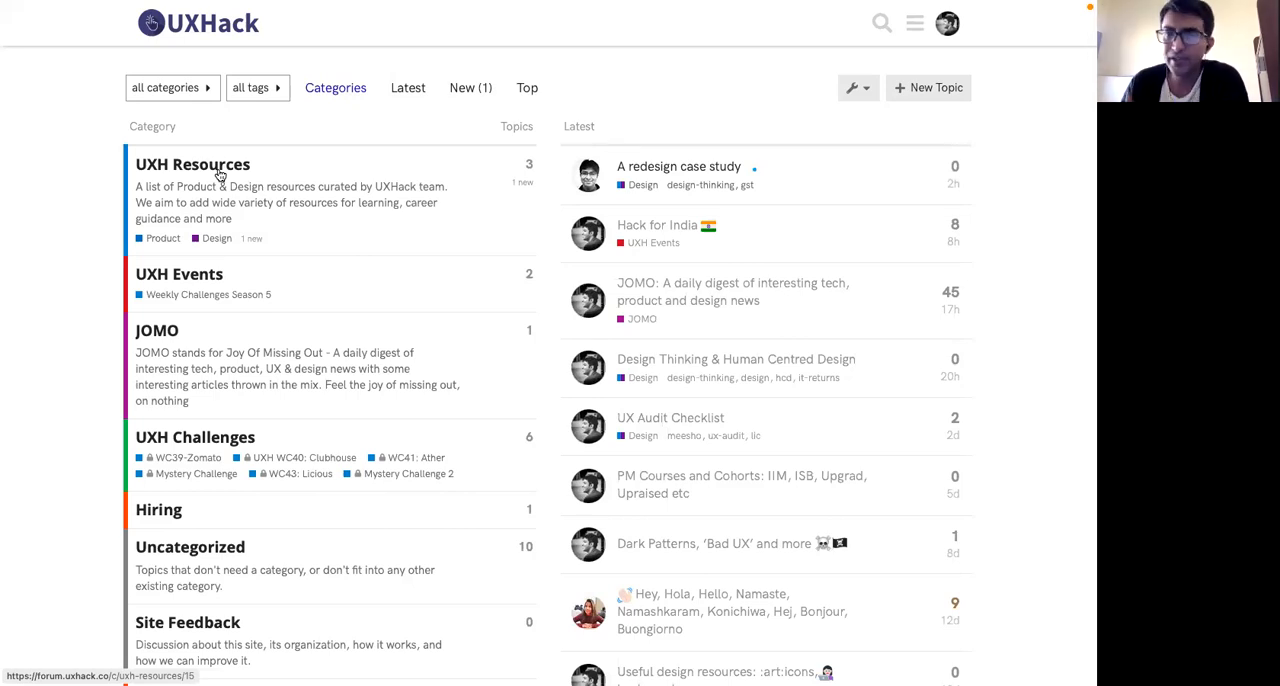
{"action": "left_click", "coordinate": [192, 164]}
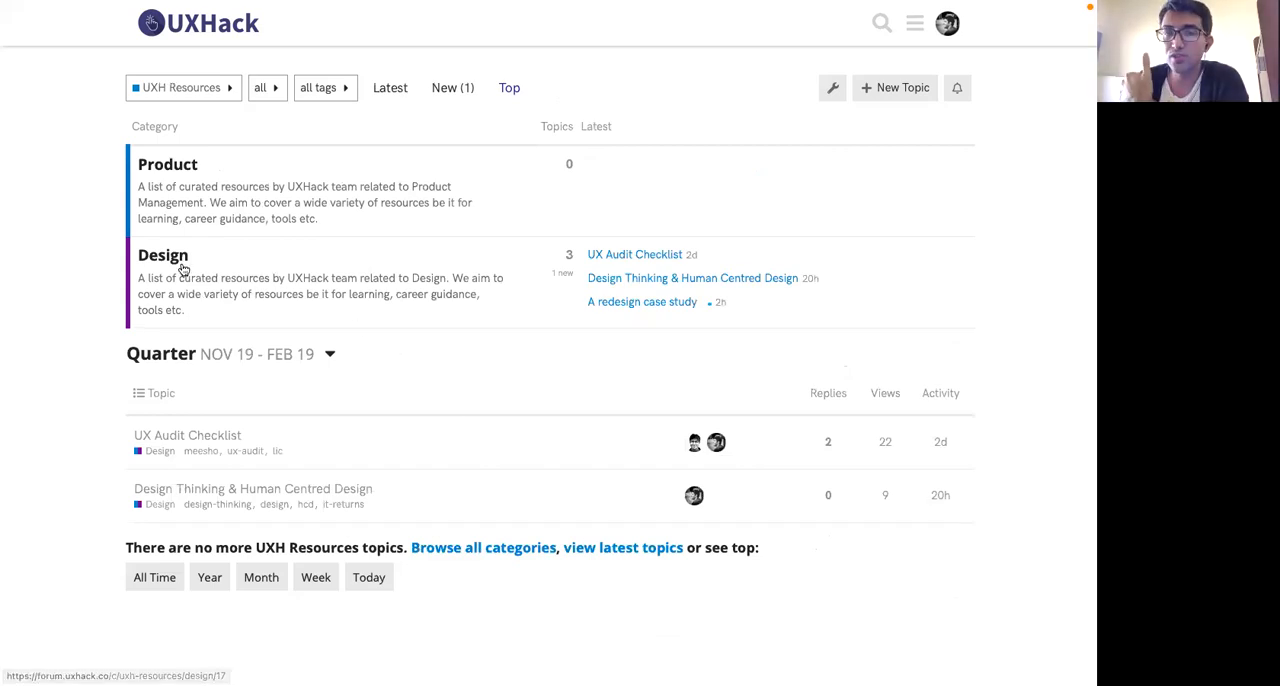
{"action": "mouse_move", "coordinate": [616, 268]}
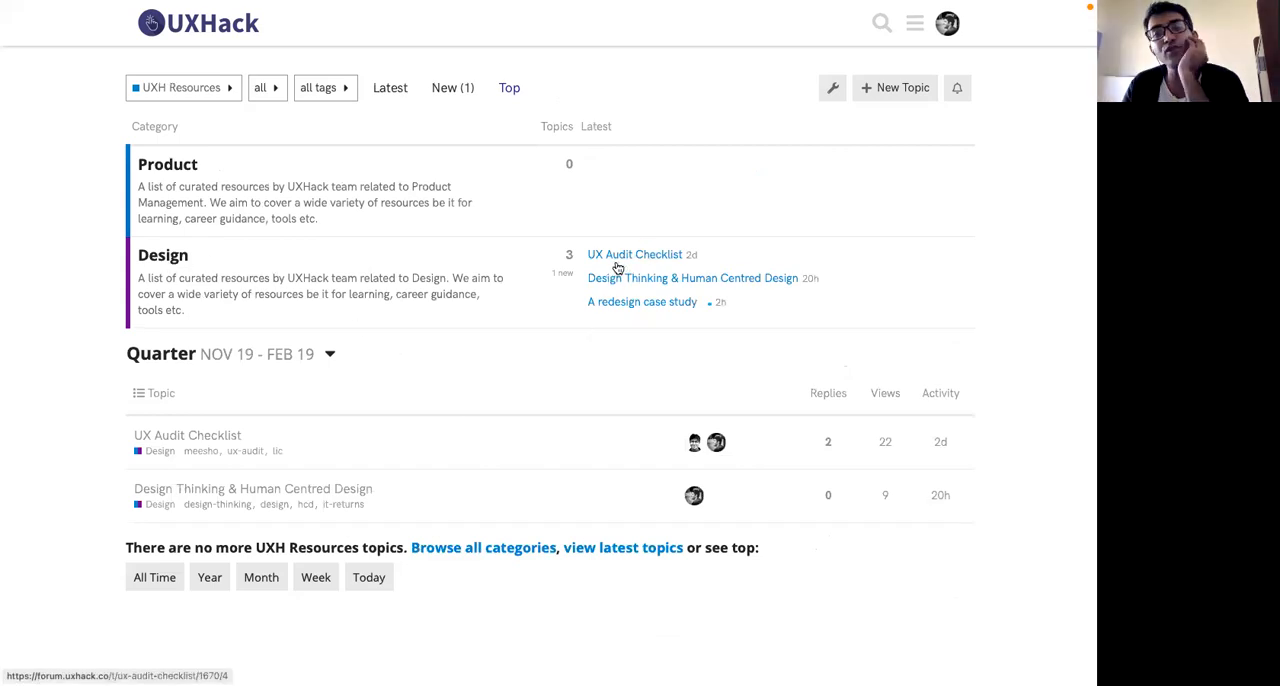
{"action": "mouse_move", "coordinate": [630, 288]}
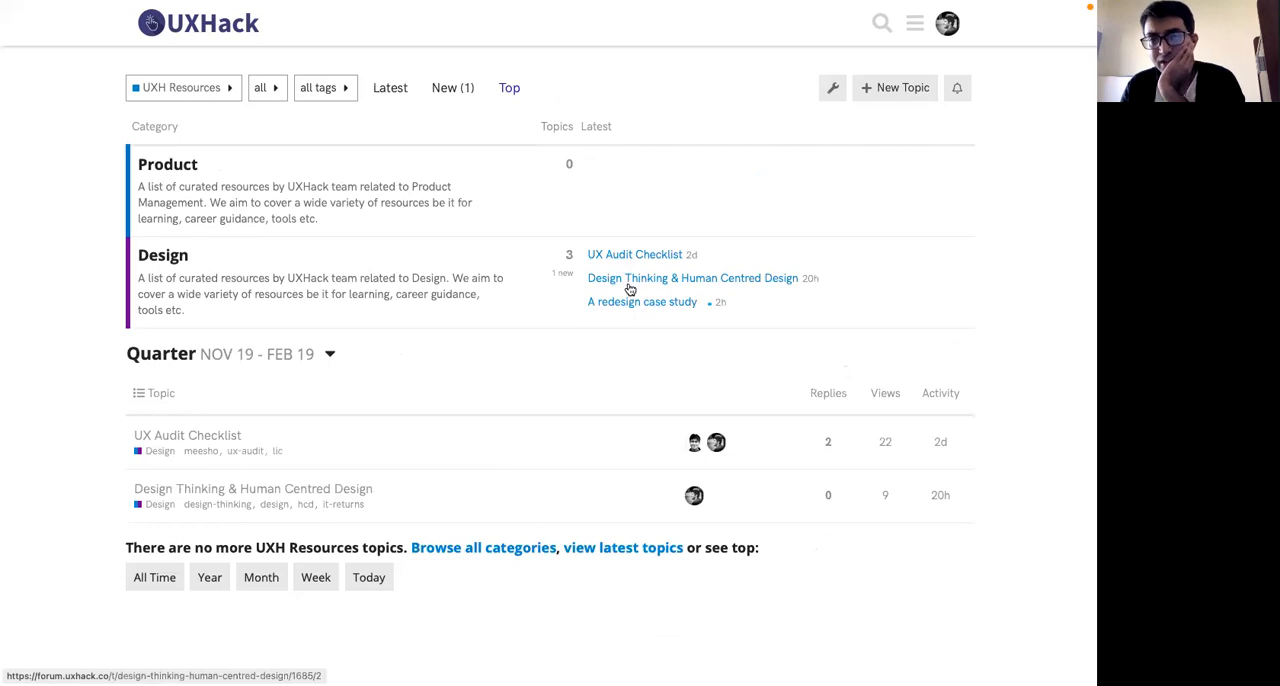
{"action": "mouse_move", "coordinate": [630, 292]}
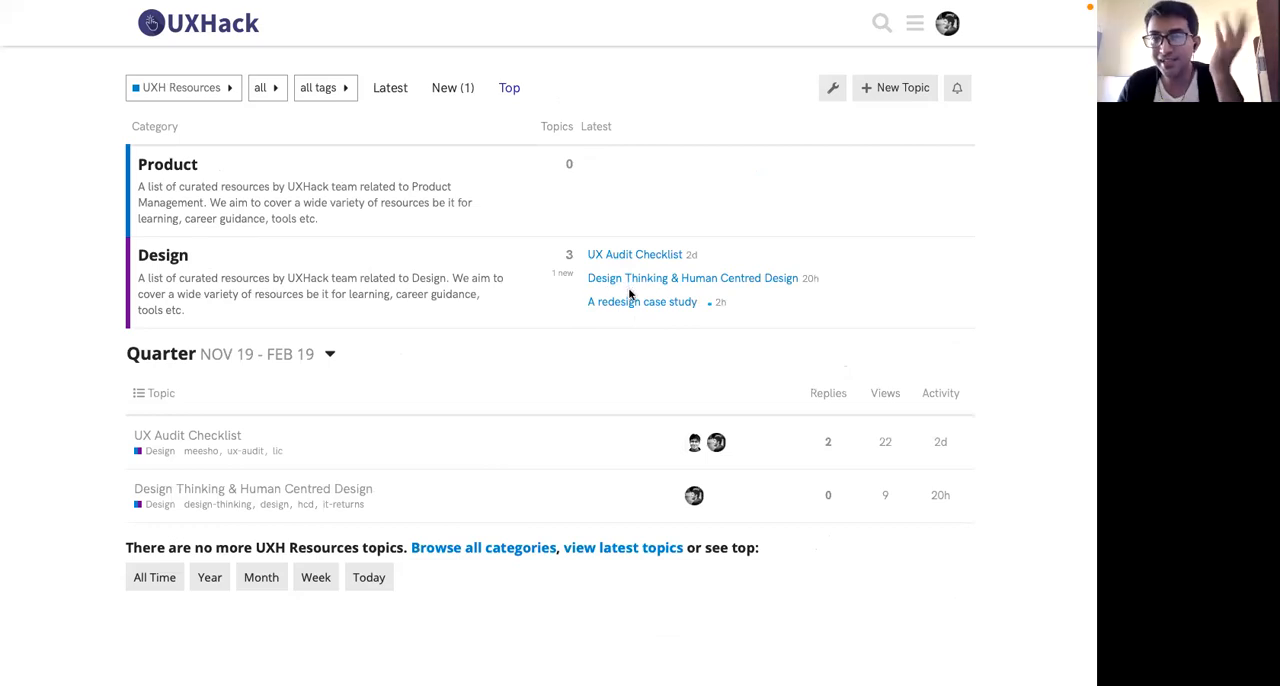
{"action": "mouse_move", "coordinate": [642, 304]}
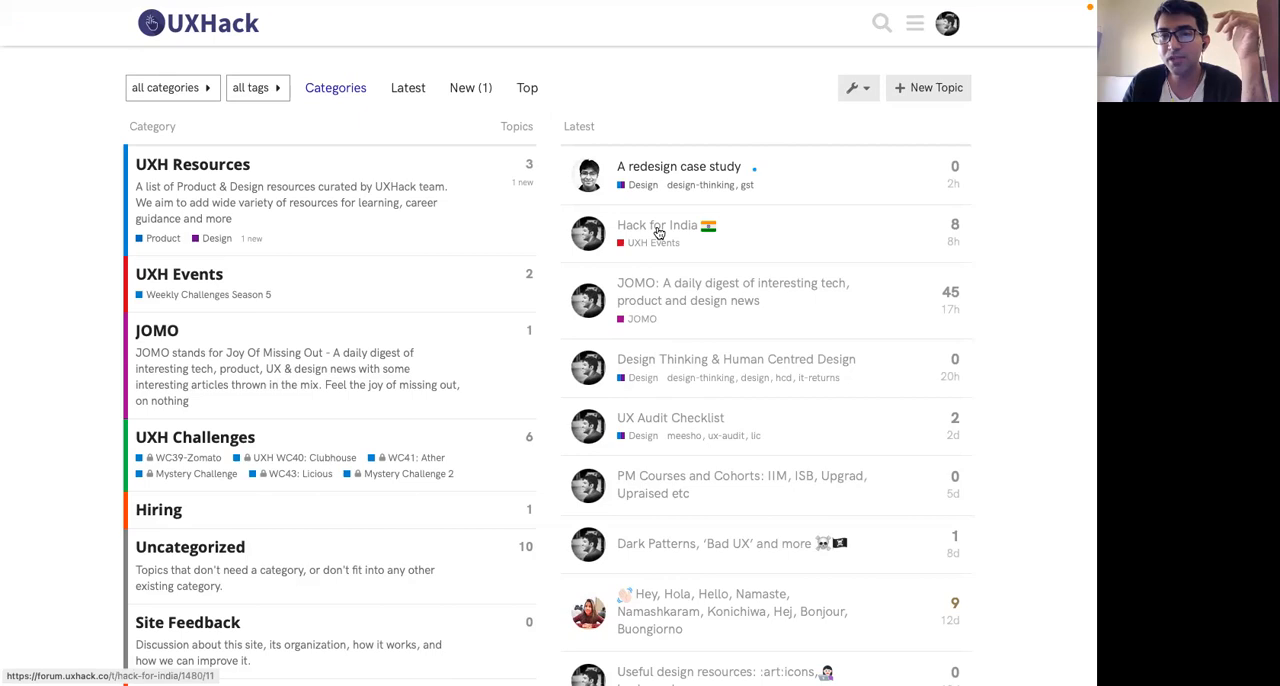
Step: Open the Hack for India forum thread and read its opening Q&A call posts
{"action": "left_click", "coordinate": [656, 226]}
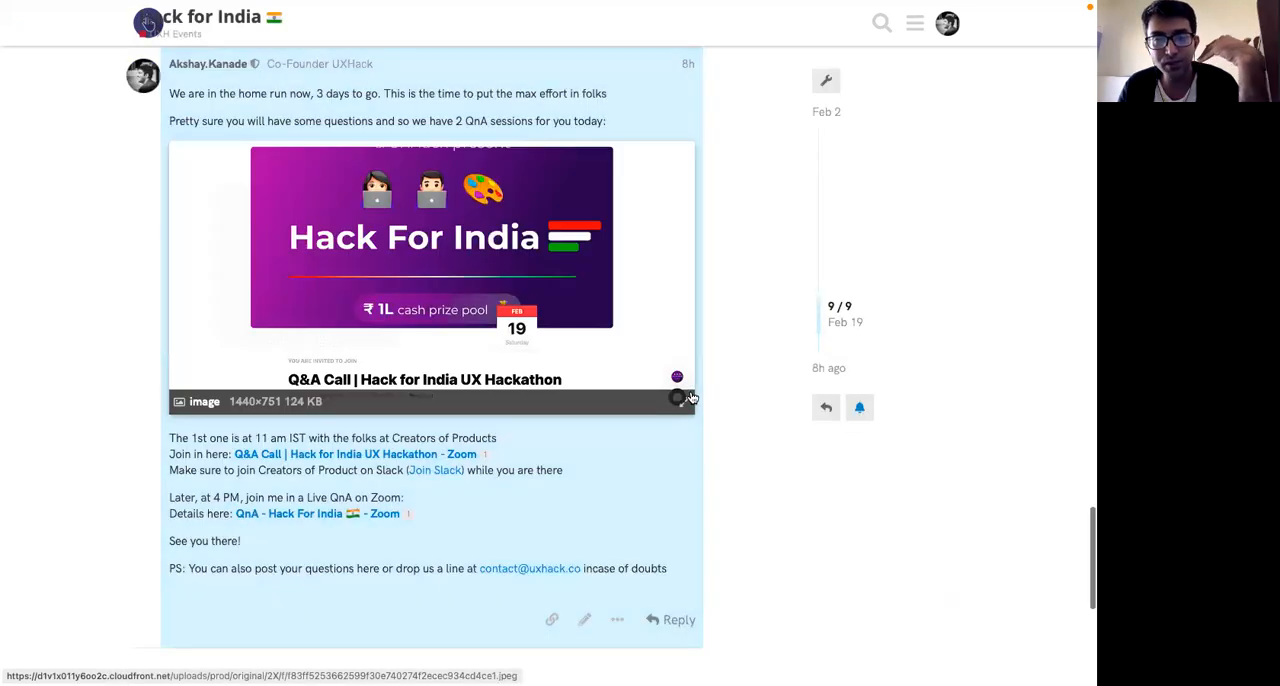
{"action": "scroll", "scroll_direction": "up", "scroll_amount": 3}
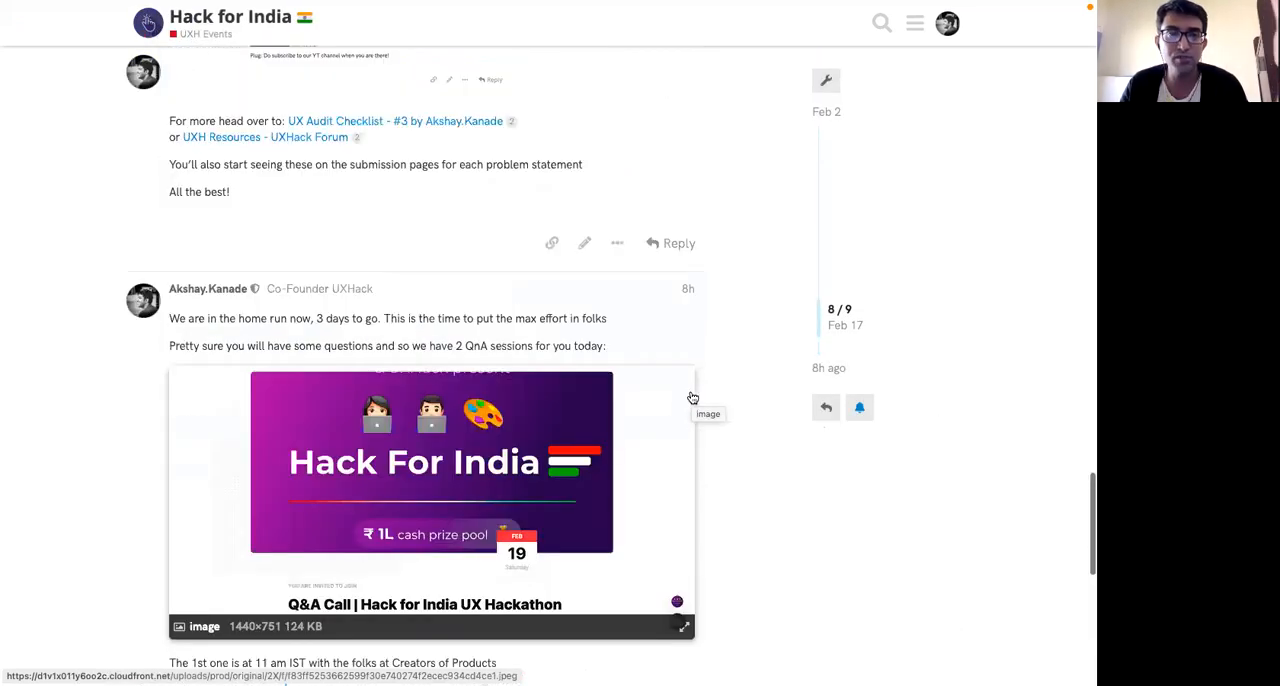
{"action": "scroll", "scroll_direction": "up", "scroll_amount": 3}
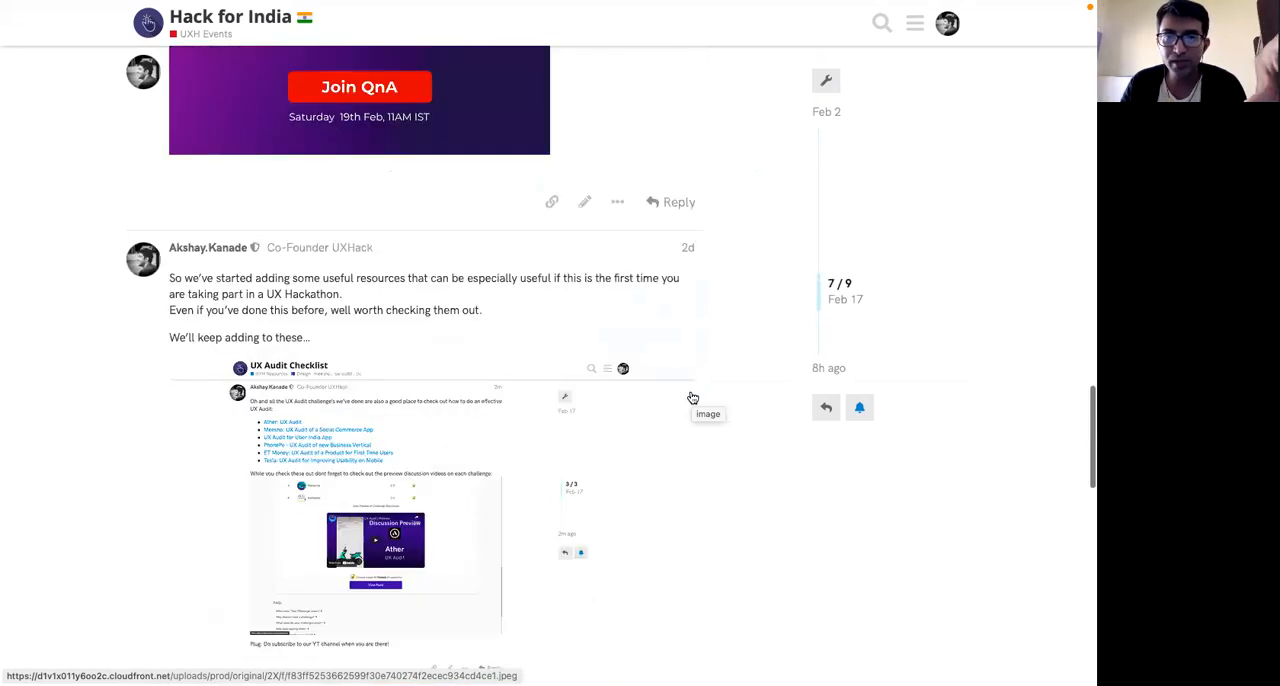
{"action": "scroll", "scroll_direction": "down", "scroll_amount": 3}
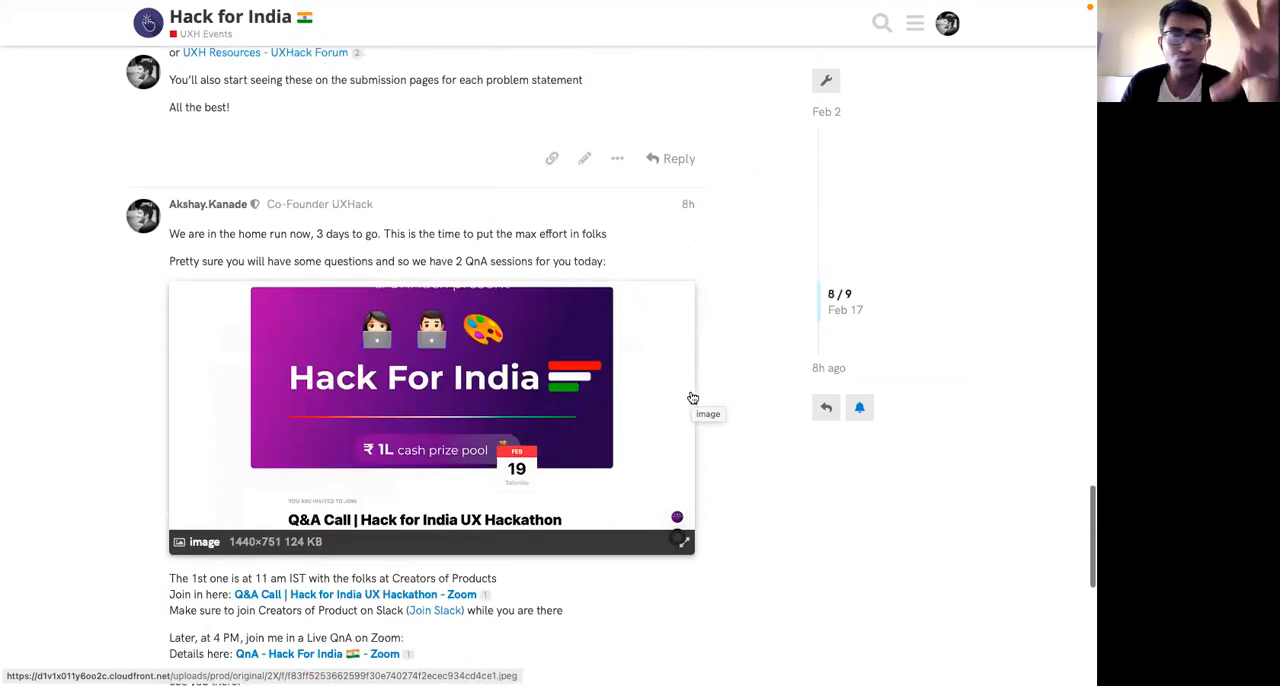
{"action": "scroll", "scroll_direction": "down", "scroll_amount": 3}
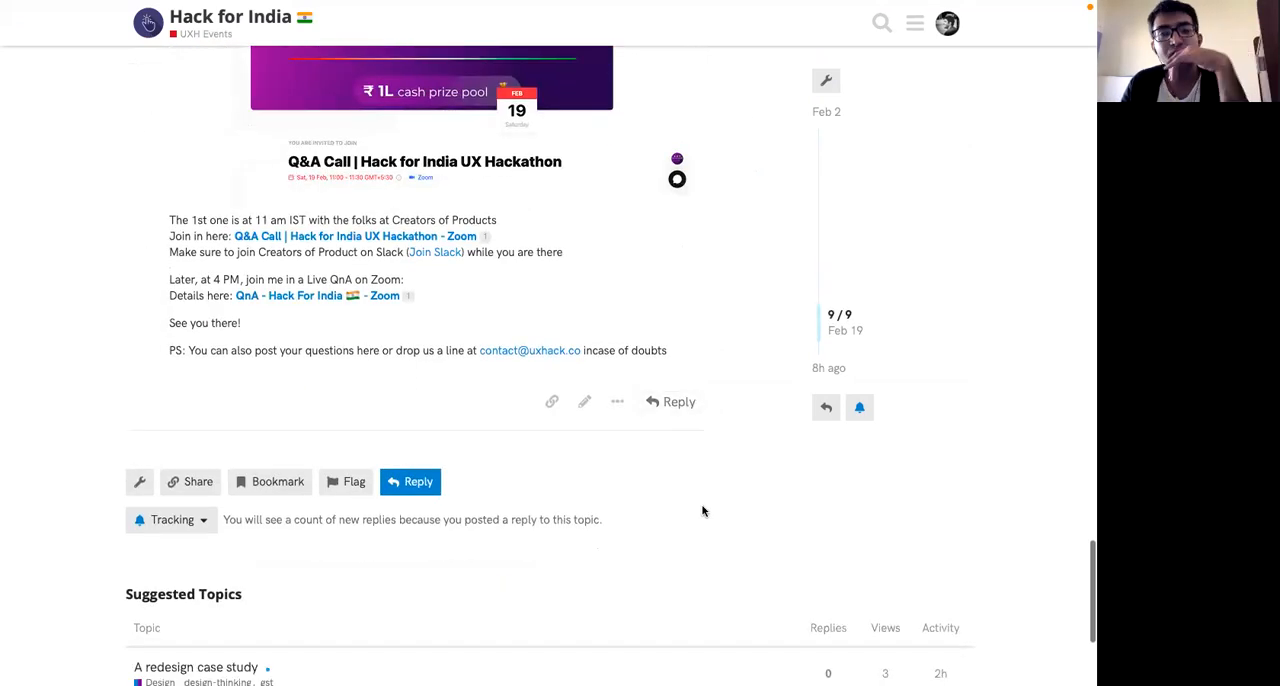
{"action": "scroll", "scroll_direction": "up", "scroll_amount": 3}
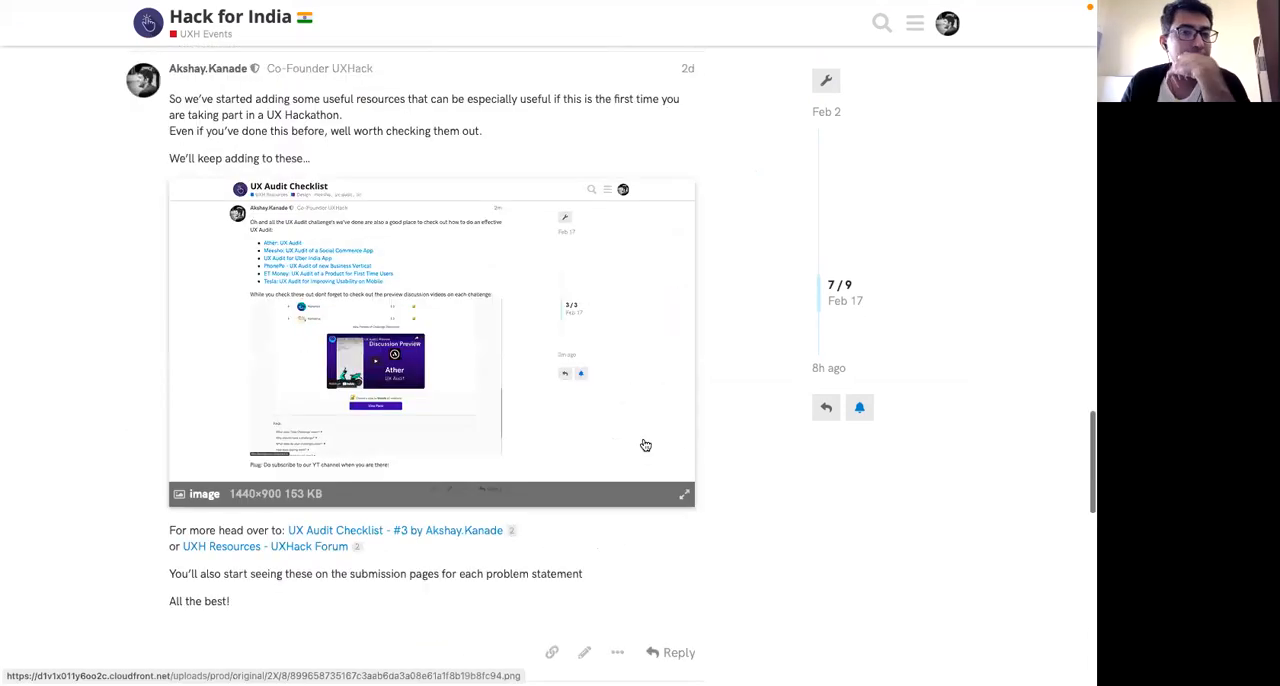
{"action": "scroll", "scroll_direction": "up", "scroll_amount": 3}
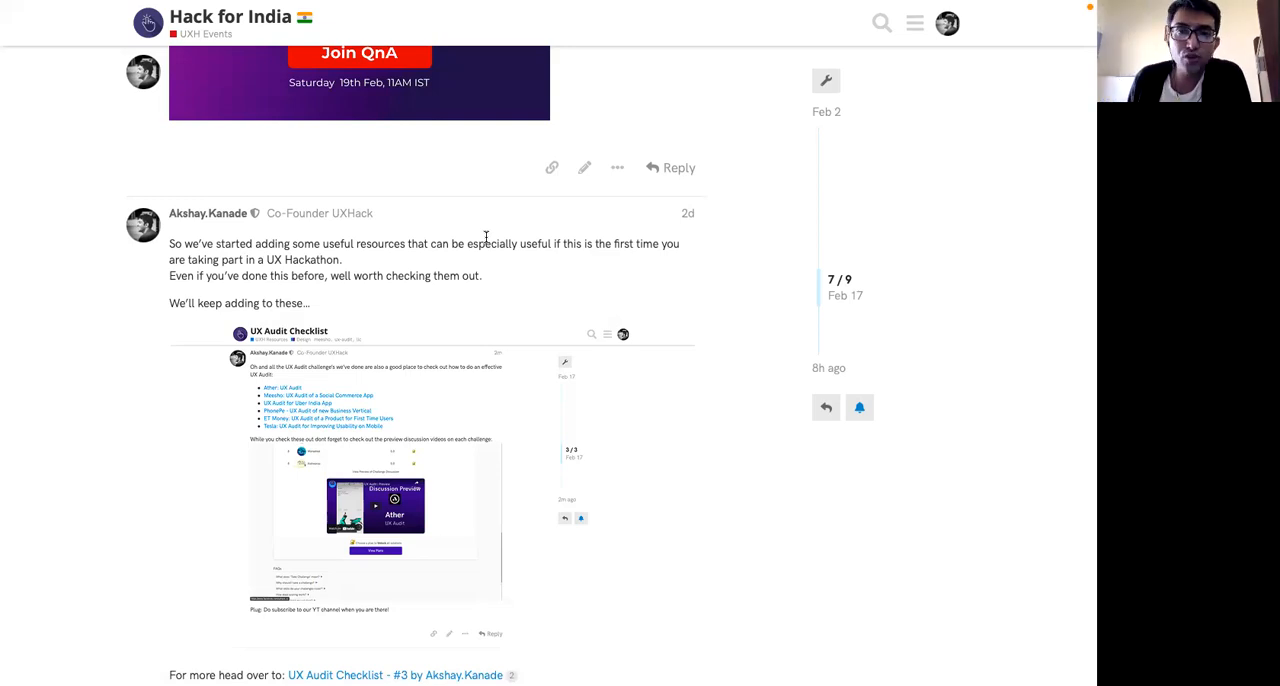
Step: Read through the thread's resources, organiser updates and submission guidance posts
{"action": "scroll", "scroll_direction": "down", "scroll_amount": 3}
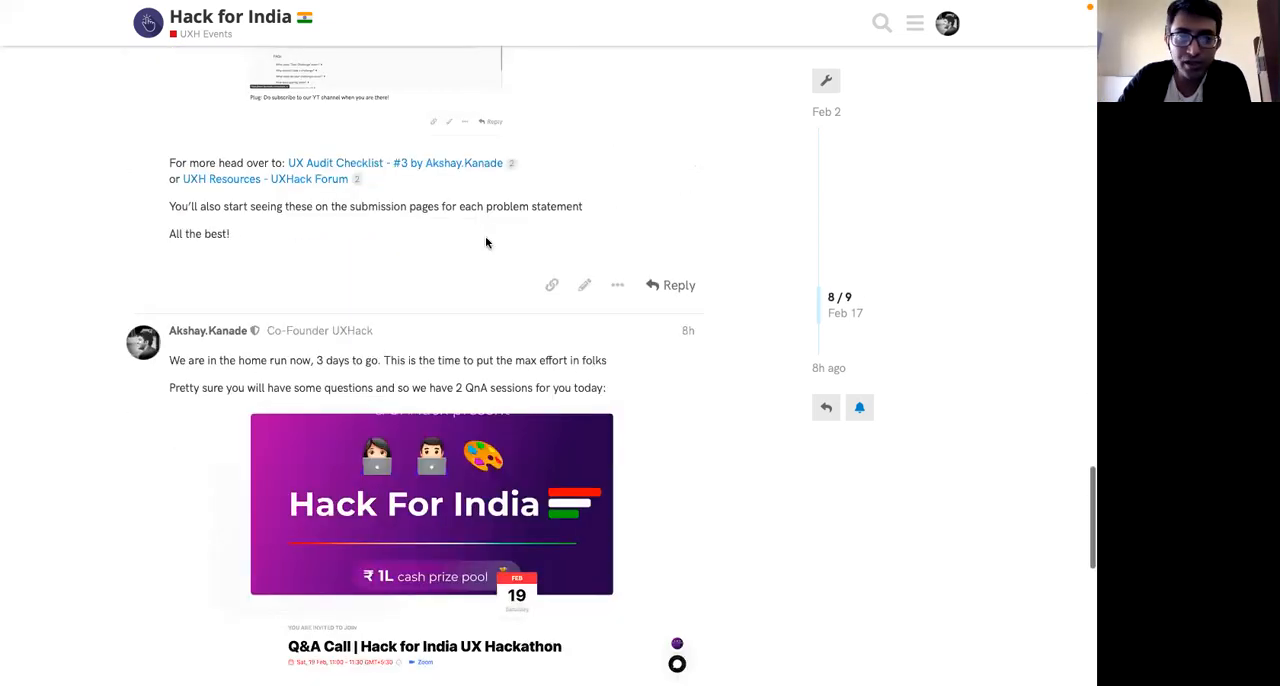
{"action": "scroll", "scroll_direction": "up", "scroll_amount": 3}
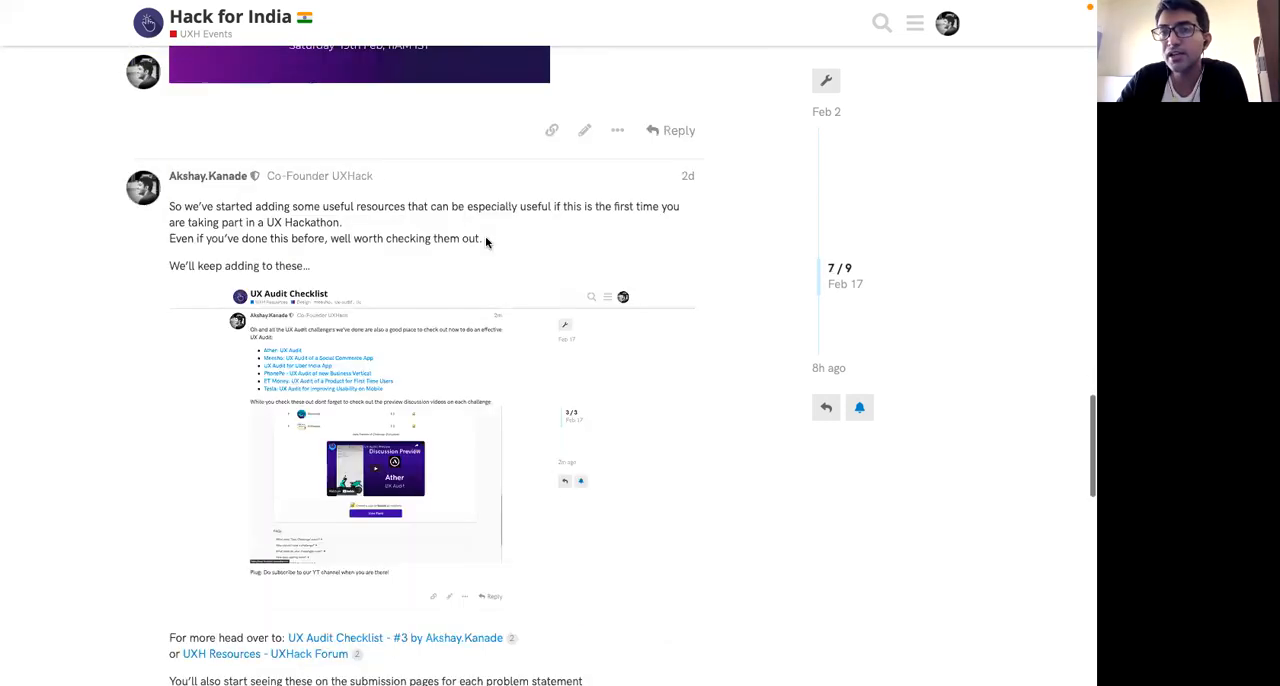
{"action": "scroll", "scroll_direction": "down", "scroll_amount": 3}
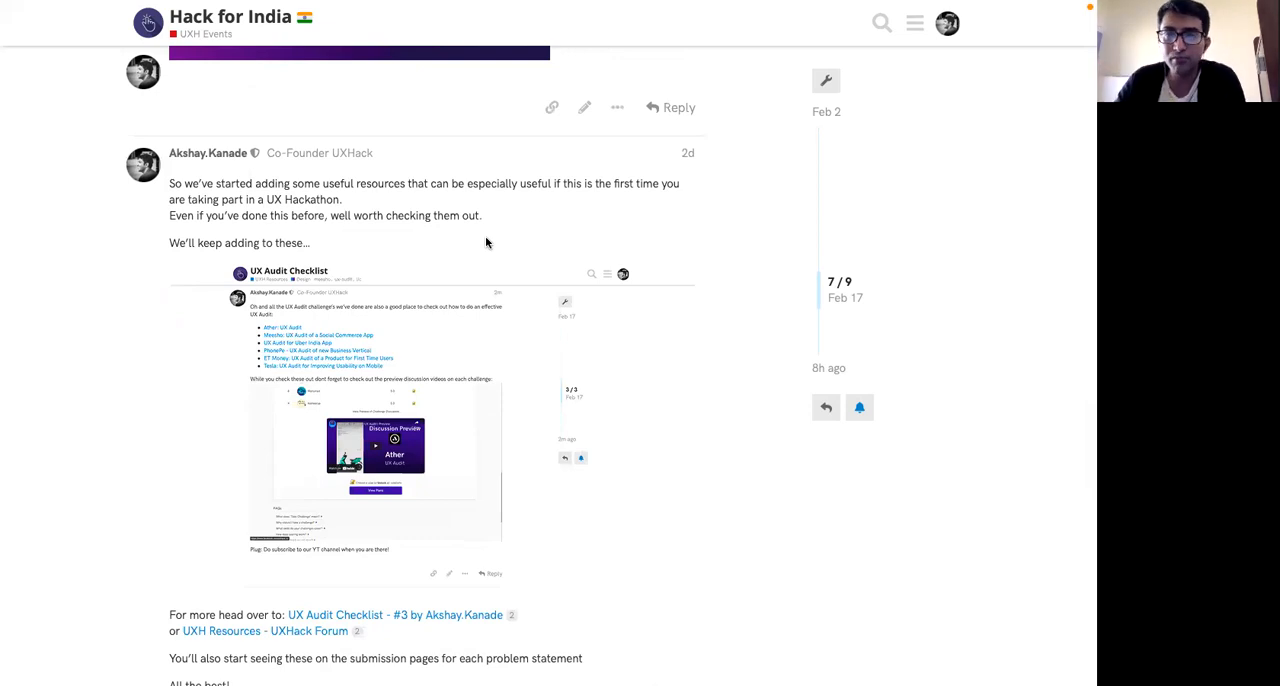
{"action": "scroll", "scroll_direction": "down", "scroll_amount": 3}
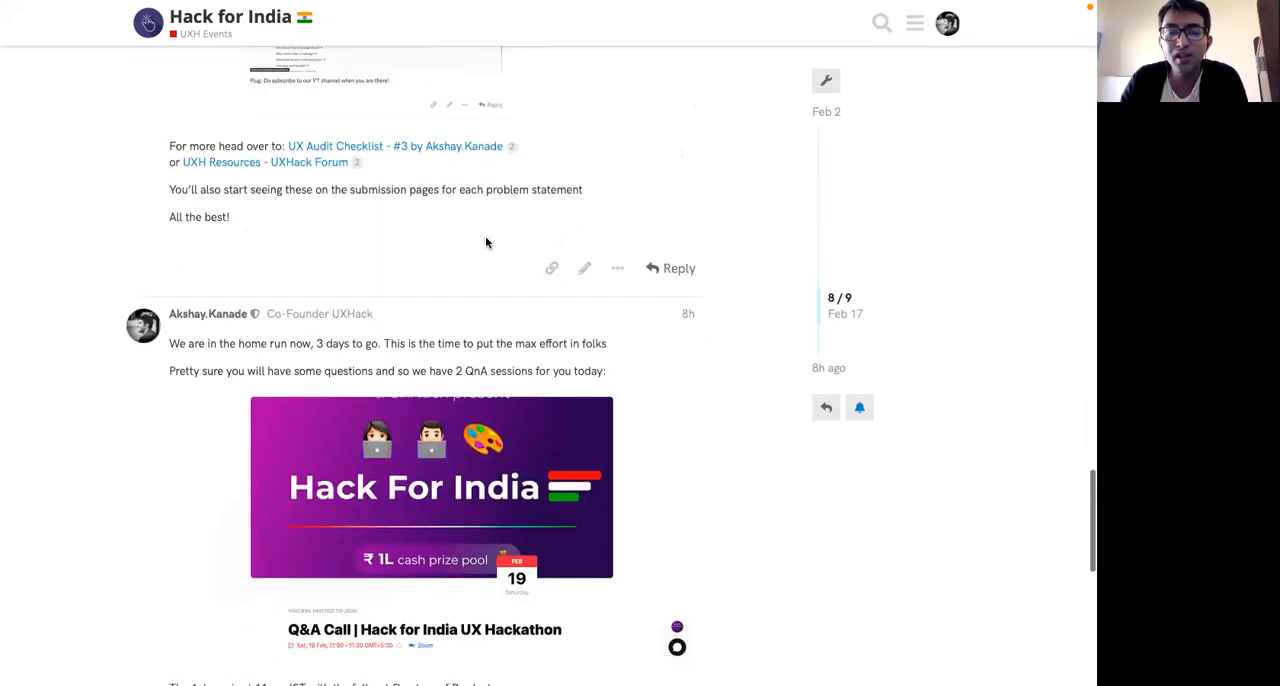
{"action": "scroll", "scroll_direction": "up", "scroll_amount": 3}
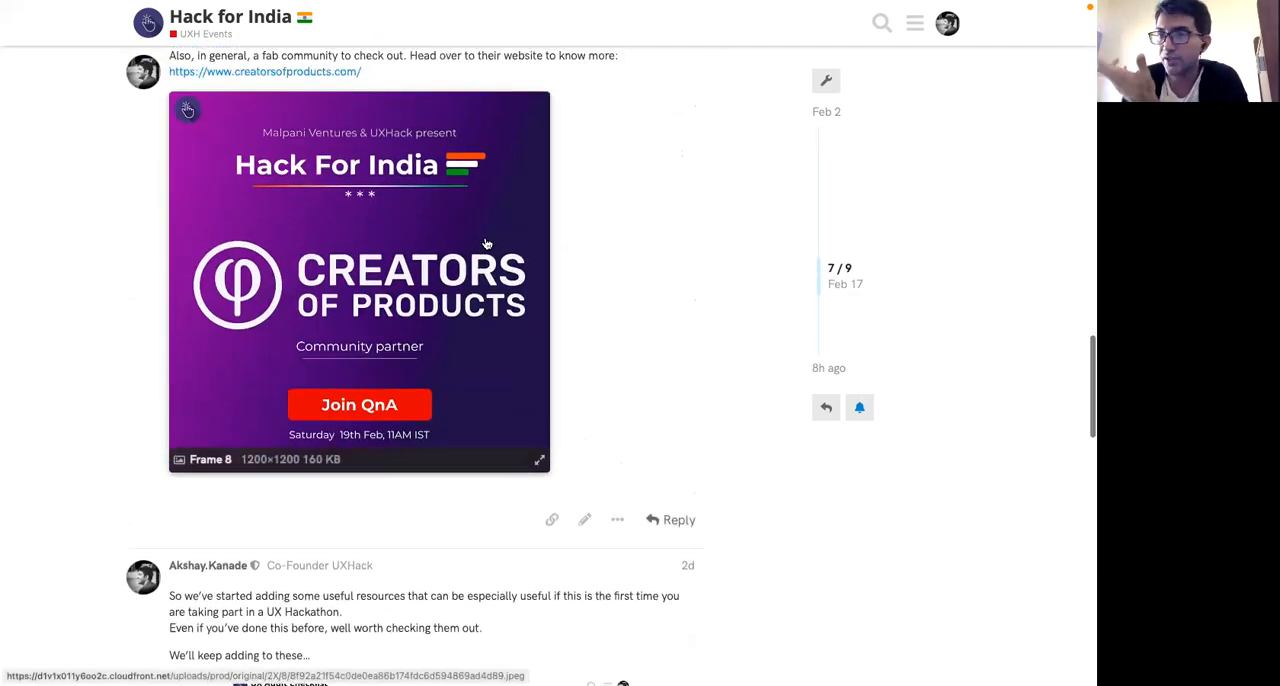
{"action": "scroll", "scroll_direction": "up", "scroll_amount": 3}
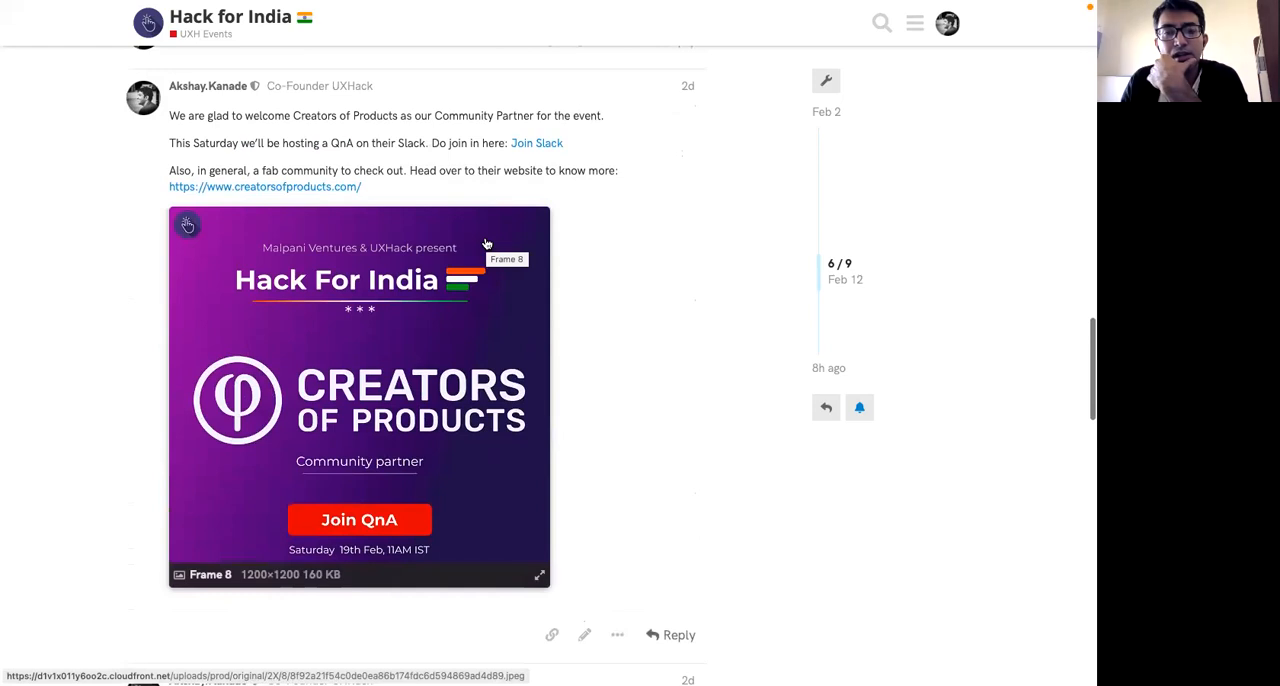
{"action": "scroll", "scroll_direction": "up", "scroll_amount": 3}
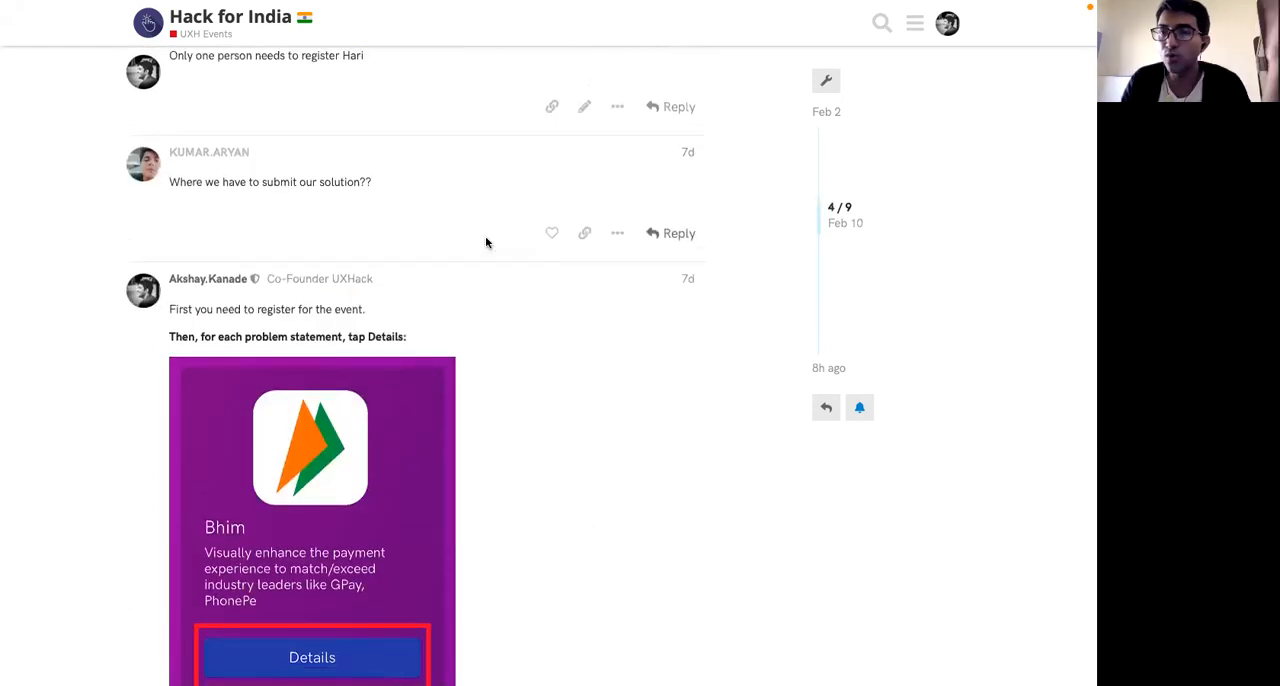
{"action": "scroll", "scroll_direction": "down", "scroll_amount": 3}
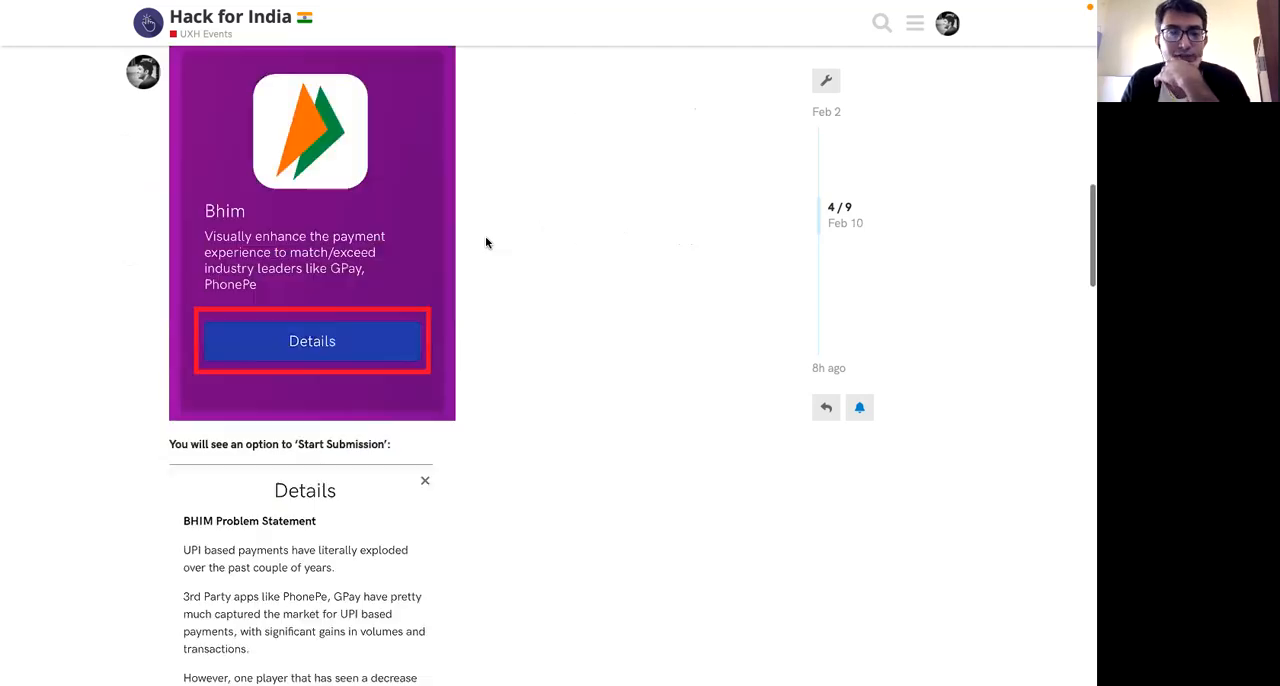
{"action": "scroll", "scroll_direction": "down", "scroll_amount": 3}
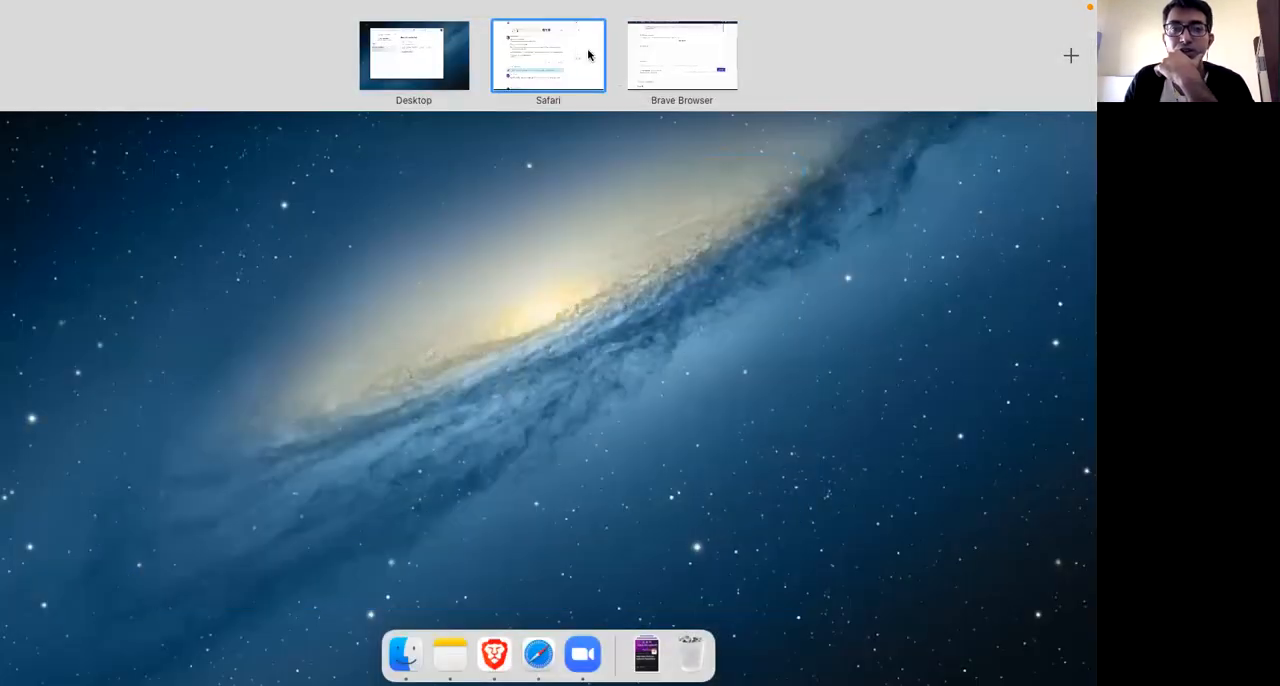
Step: Switch to the Brave window and revisit the schedule, problem statements download link and banner
{"action": "left_click", "coordinate": [548, 56]}
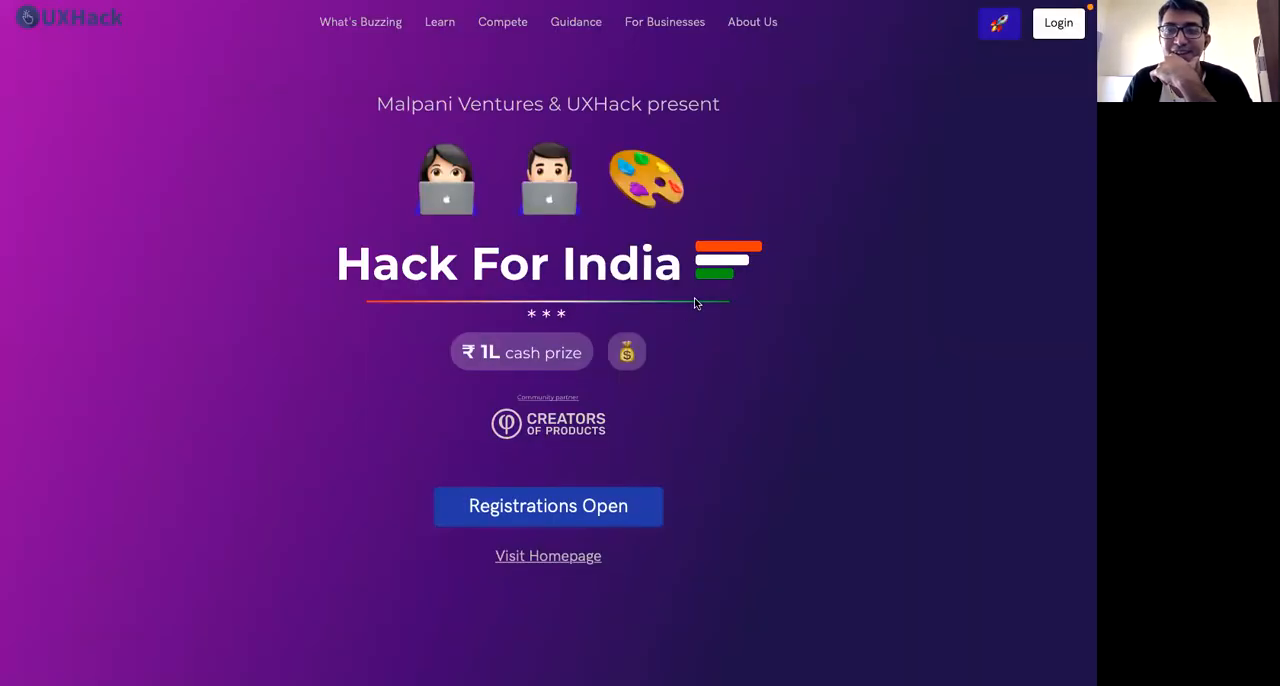
{"action": "mouse_move", "coordinate": [728, 40]}
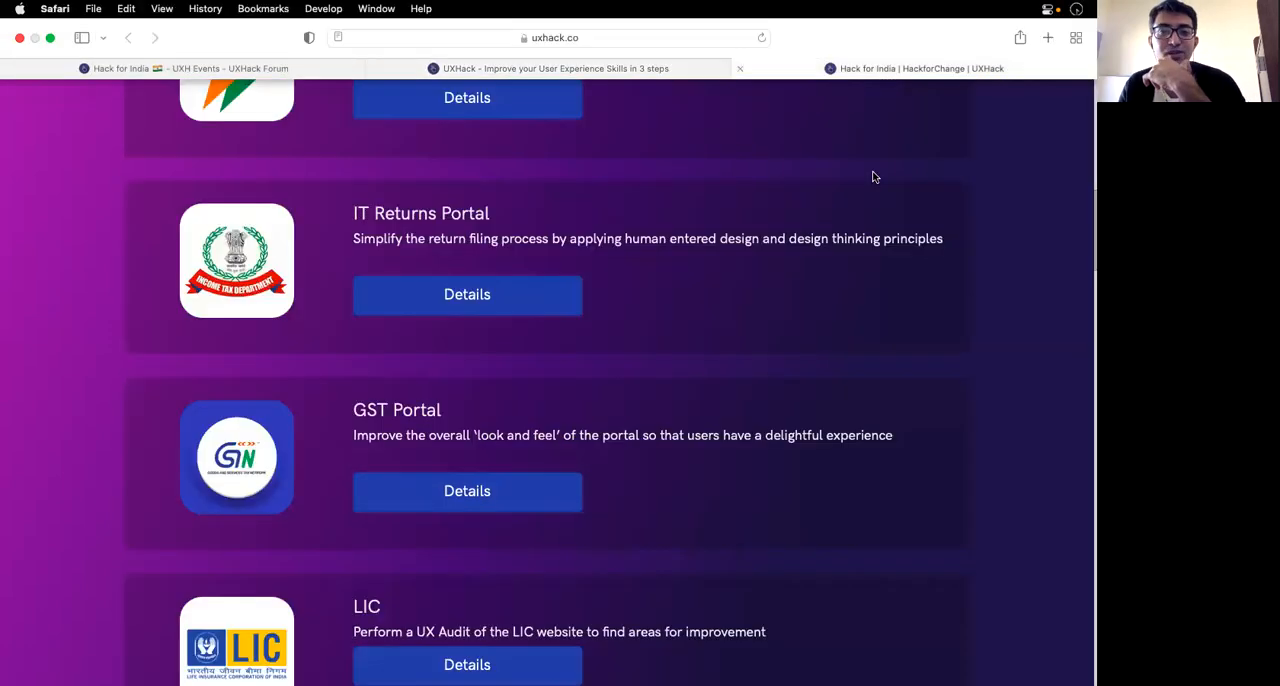
{"action": "scroll", "scroll_direction": "up", "scroll_amount": 3}
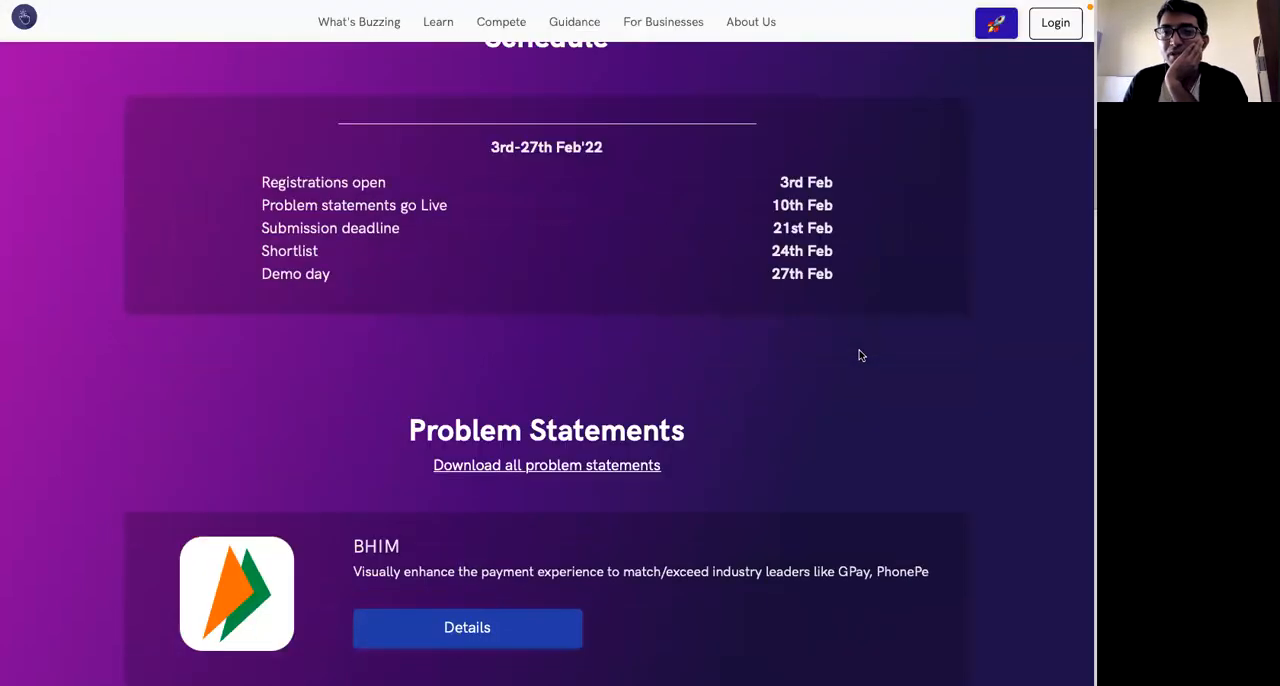
{"action": "scroll", "scroll_direction": "up", "scroll_amount": 3}
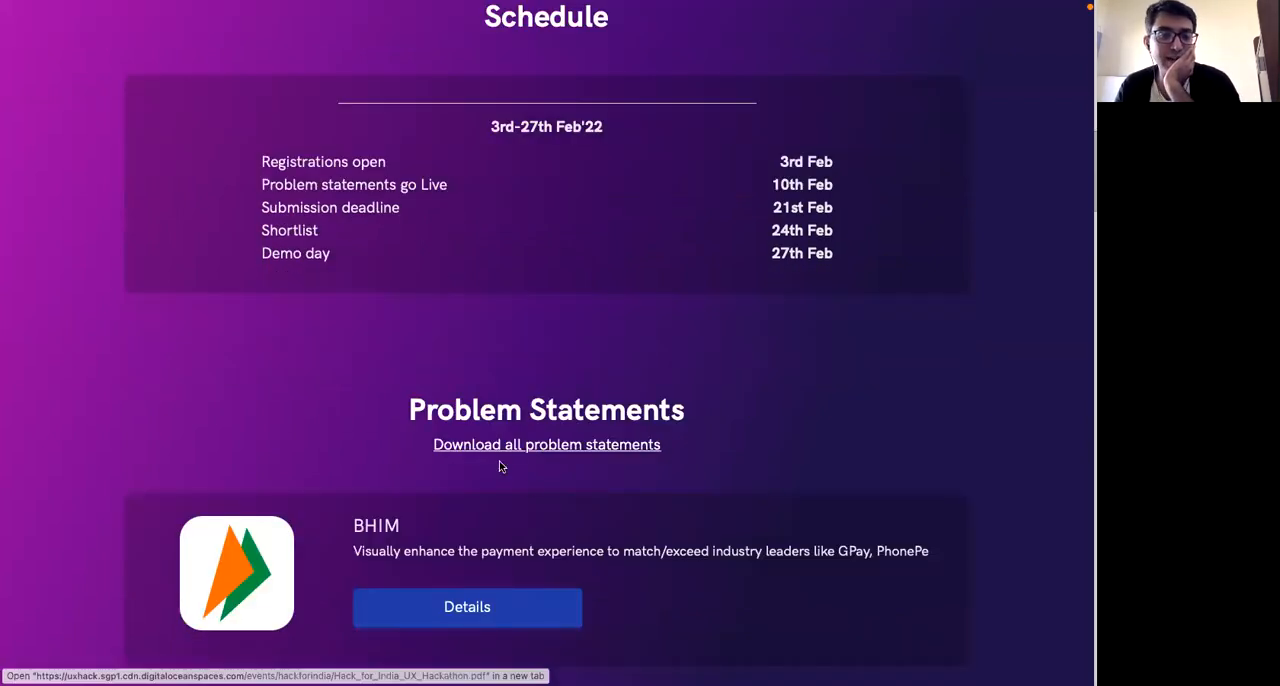
{"action": "scroll", "scroll_direction": "down", "scroll_amount": 3}
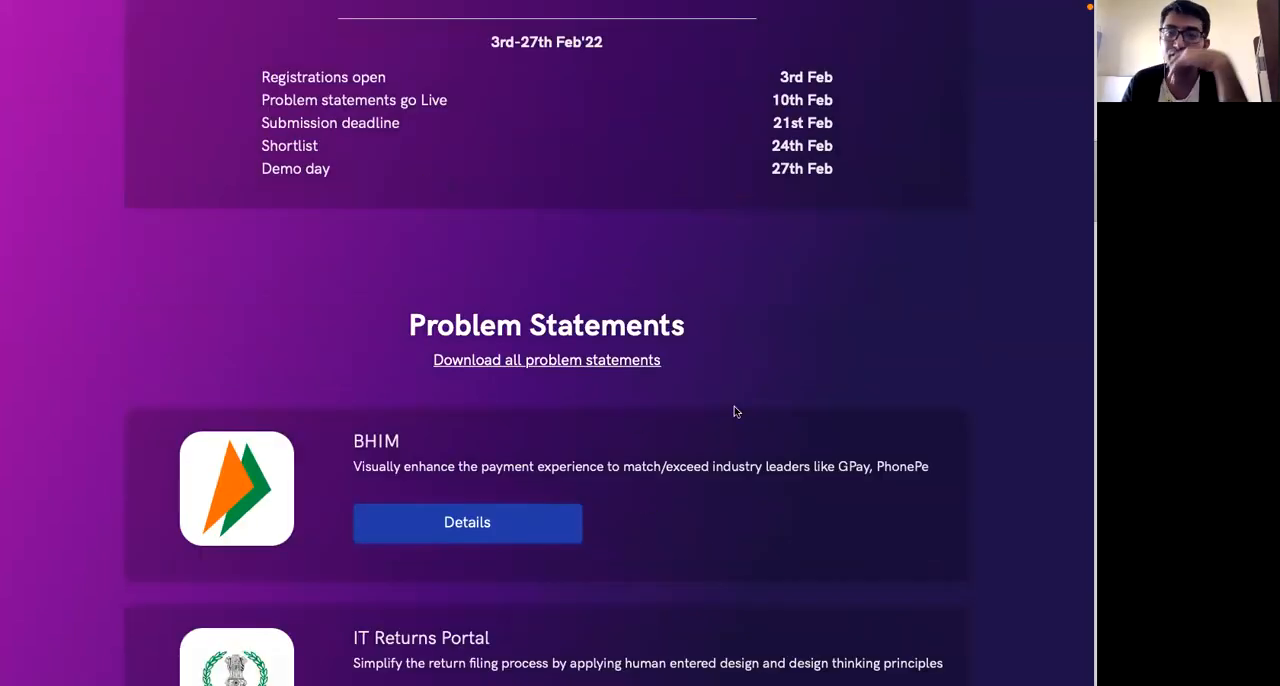
{"action": "mouse_move", "coordinate": [532, 370]}
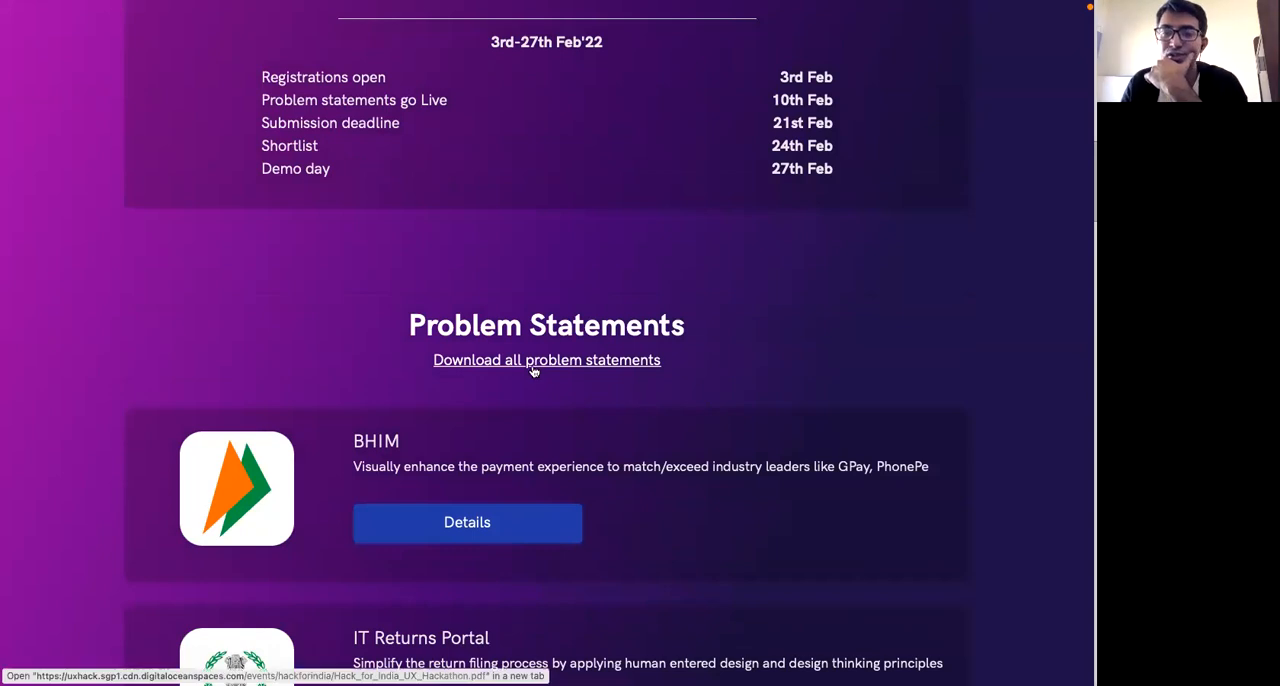
{"action": "scroll", "scroll_direction": "up", "scroll_amount": 3}
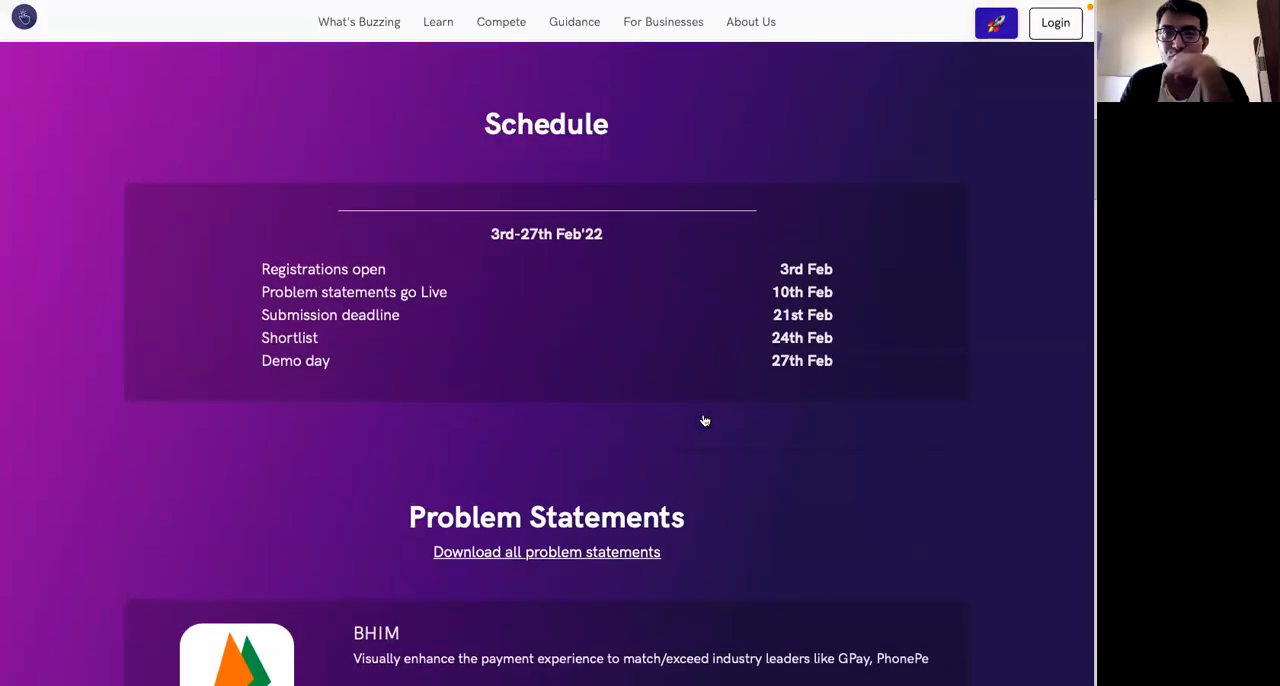
{"action": "scroll", "scroll_direction": "up", "scroll_amount": 3}
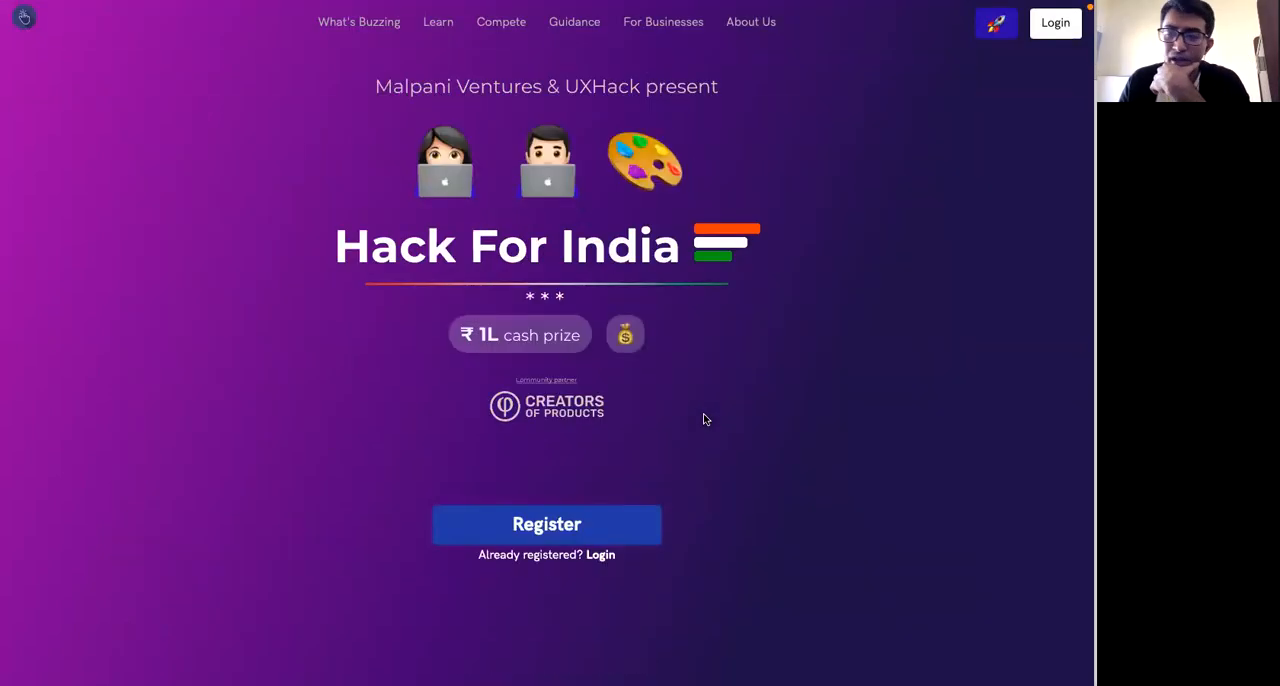